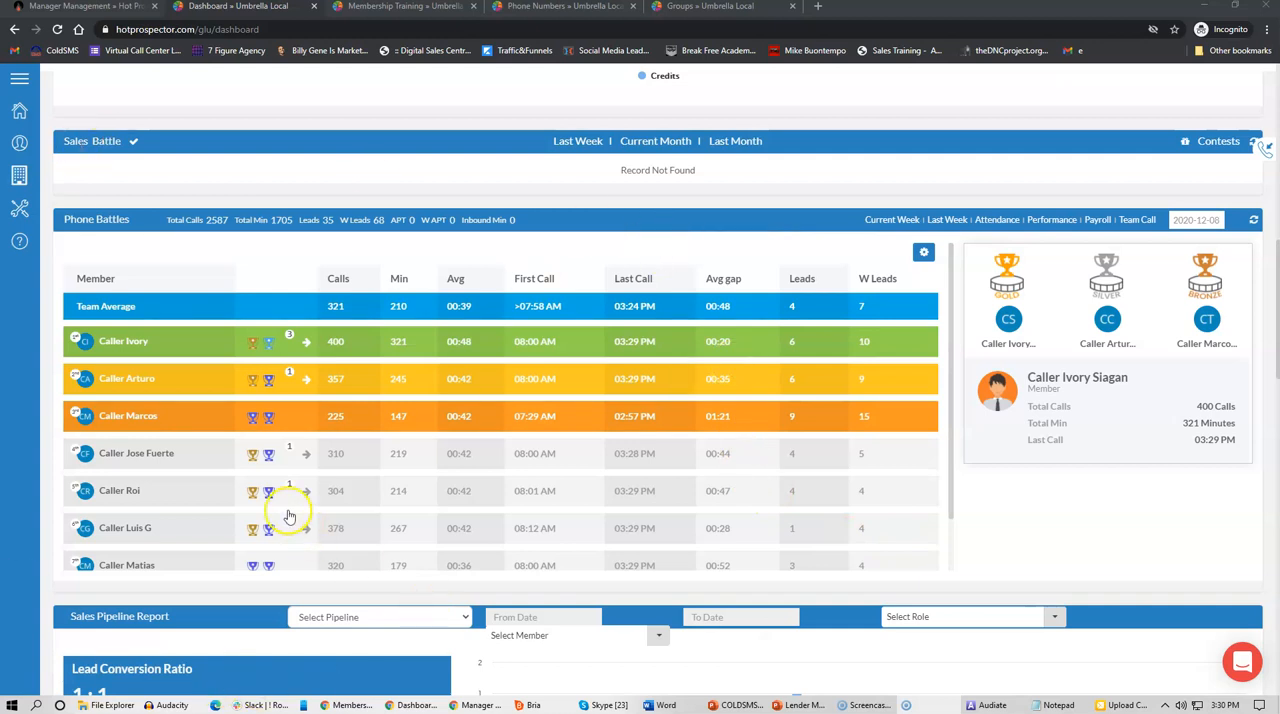
pyautogui.moveTo(384, 502)
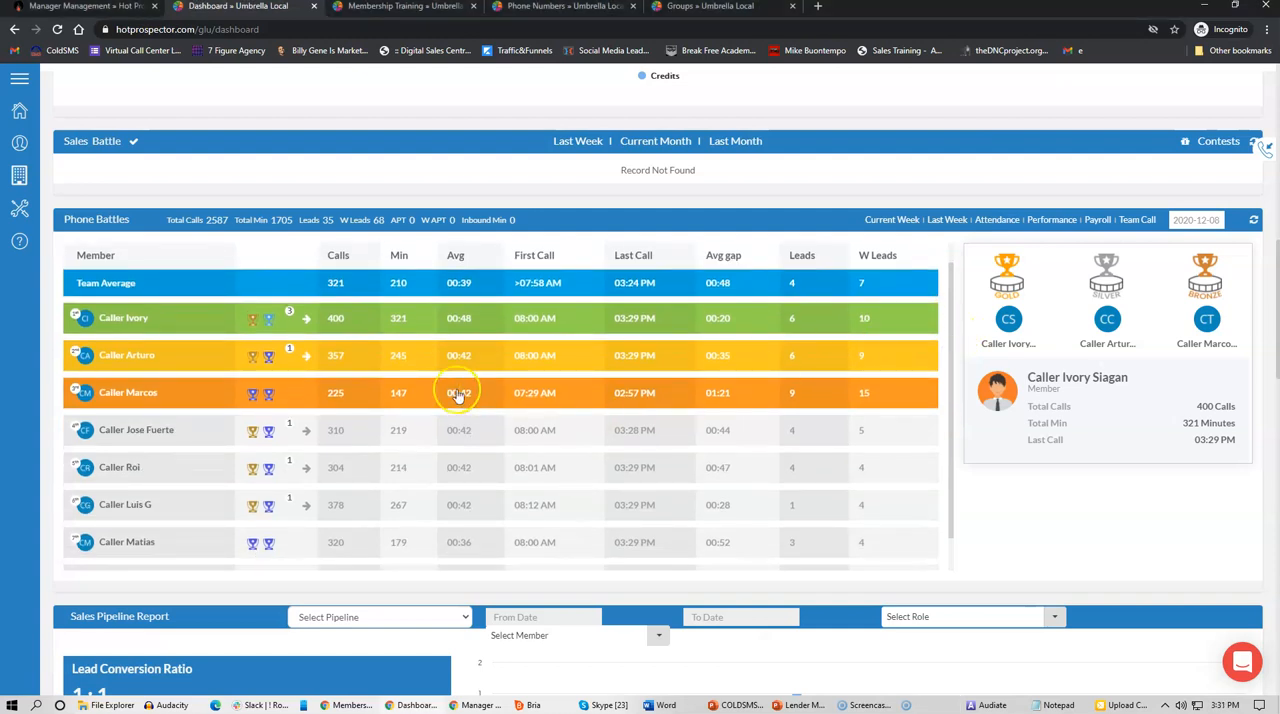
pyautogui.moveTo(132, 468)
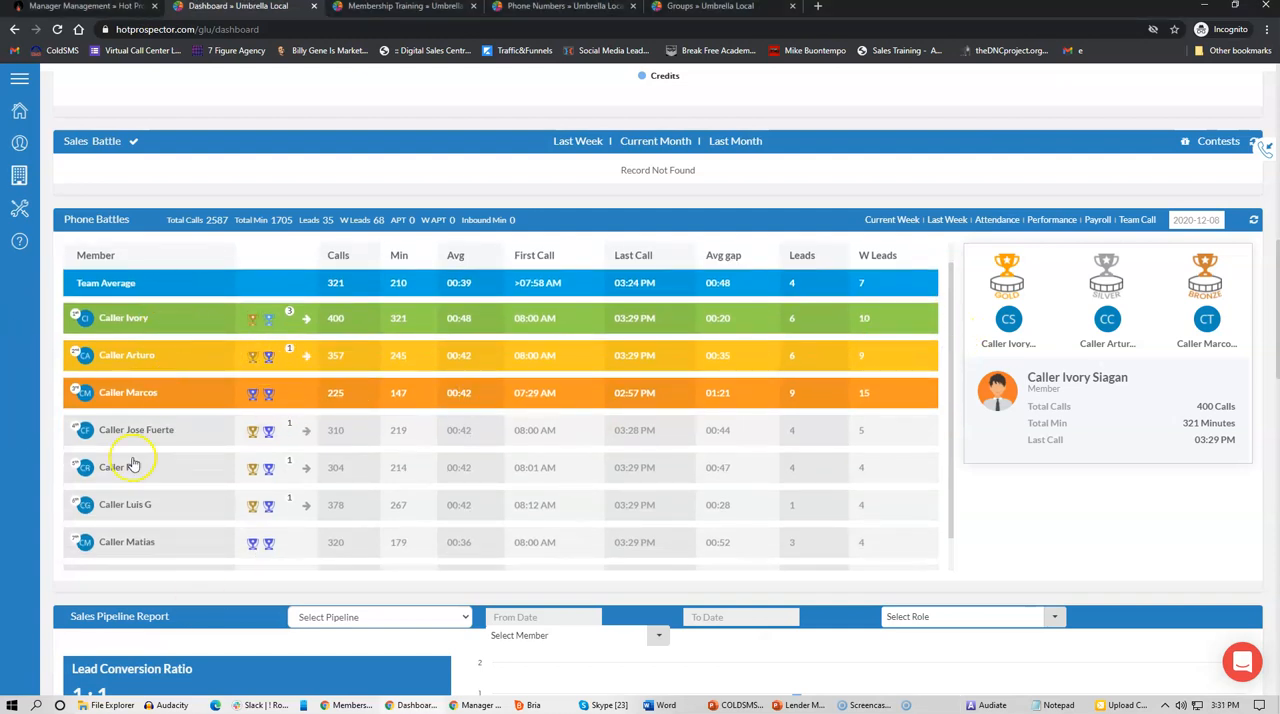
pyautogui.moveTo(140, 588)
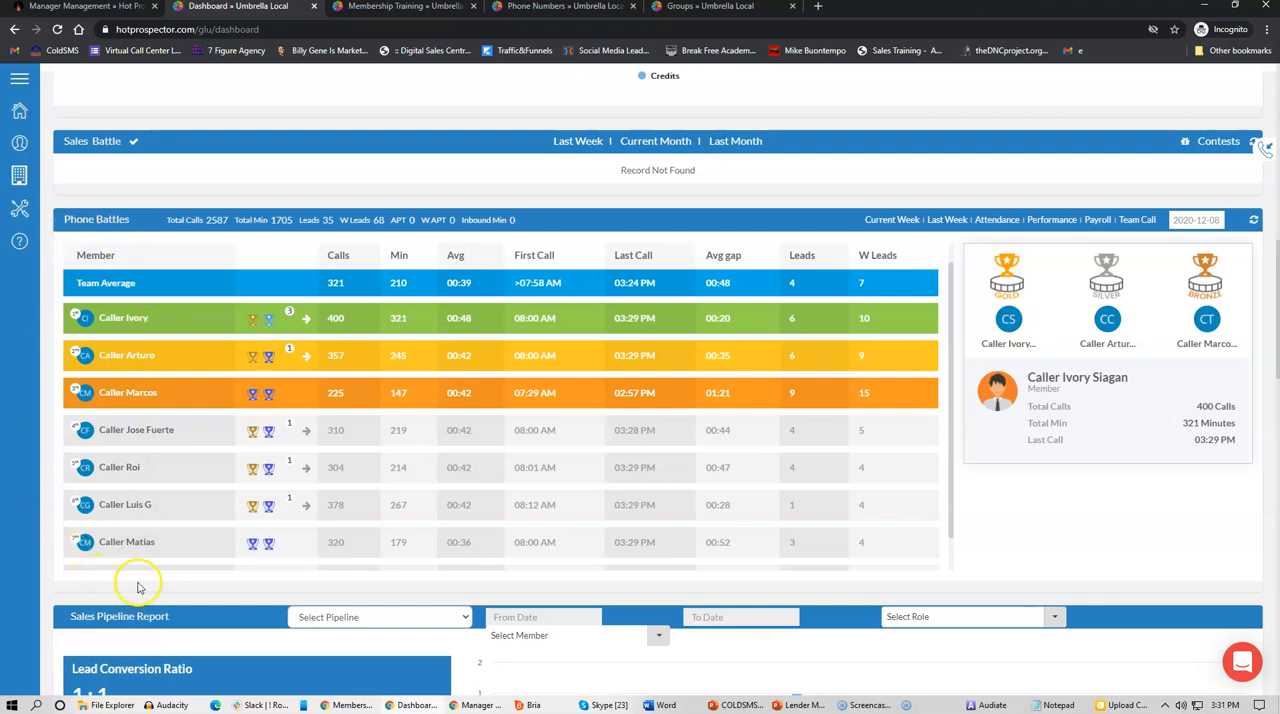
pyautogui.moveTo(224, 216)
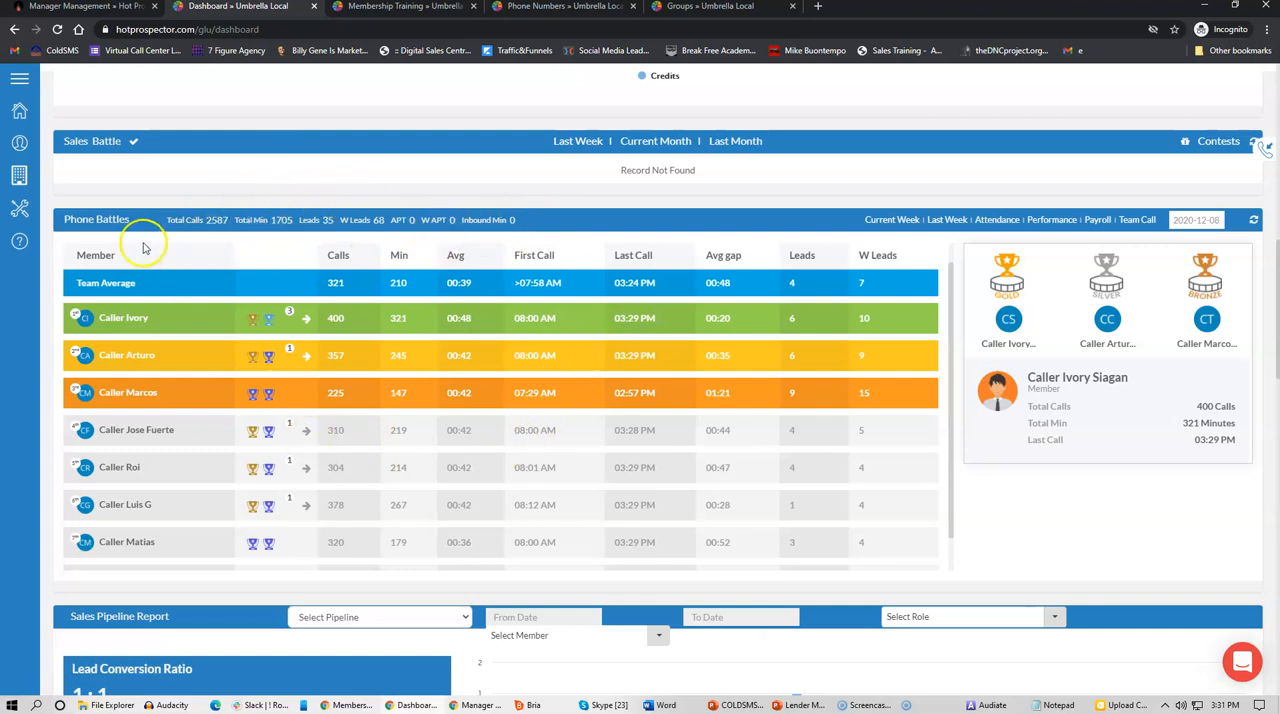
pyautogui.moveTo(184, 232)
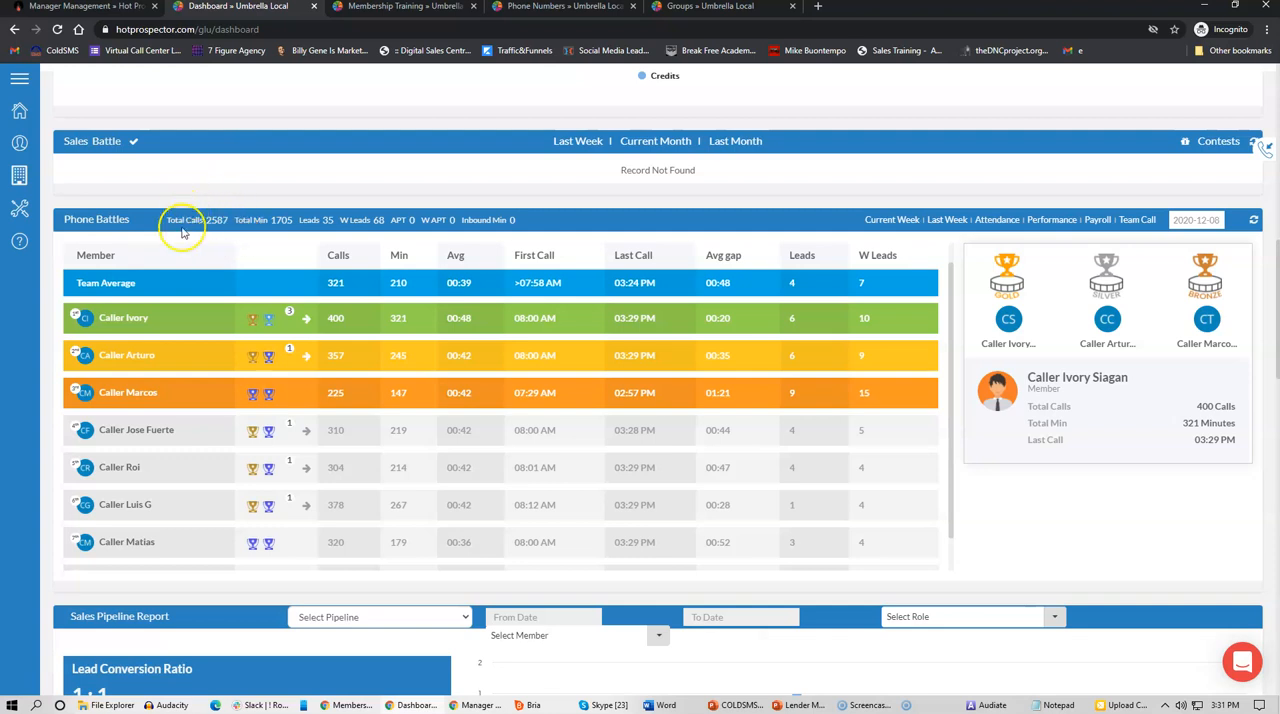
pyautogui.moveTo(212, 232)
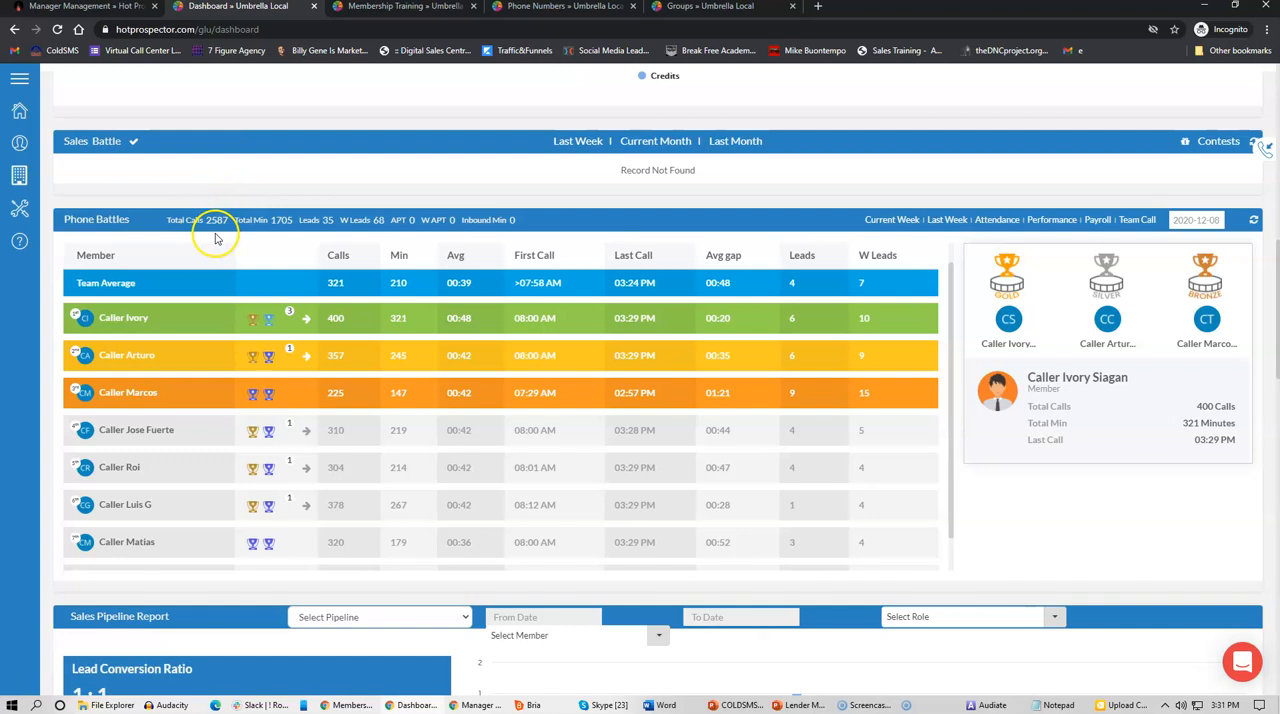
pyautogui.moveTo(328, 280)
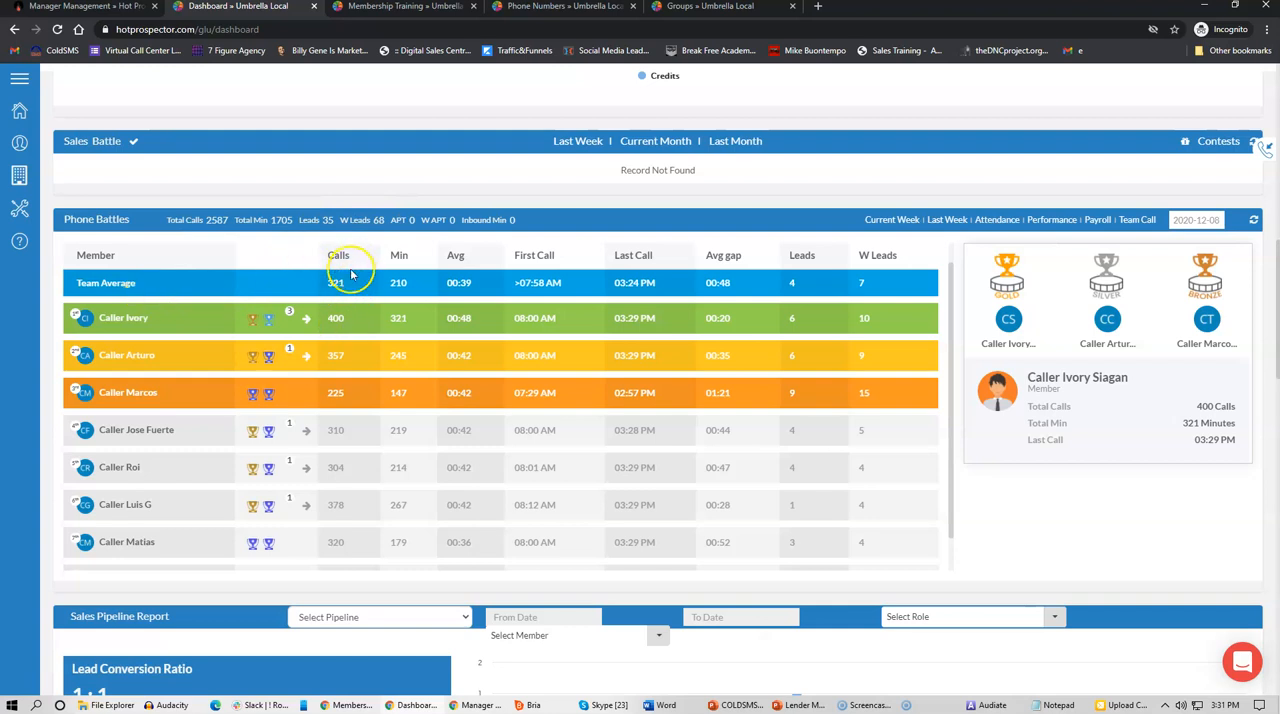
pyautogui.moveTo(400, 300)
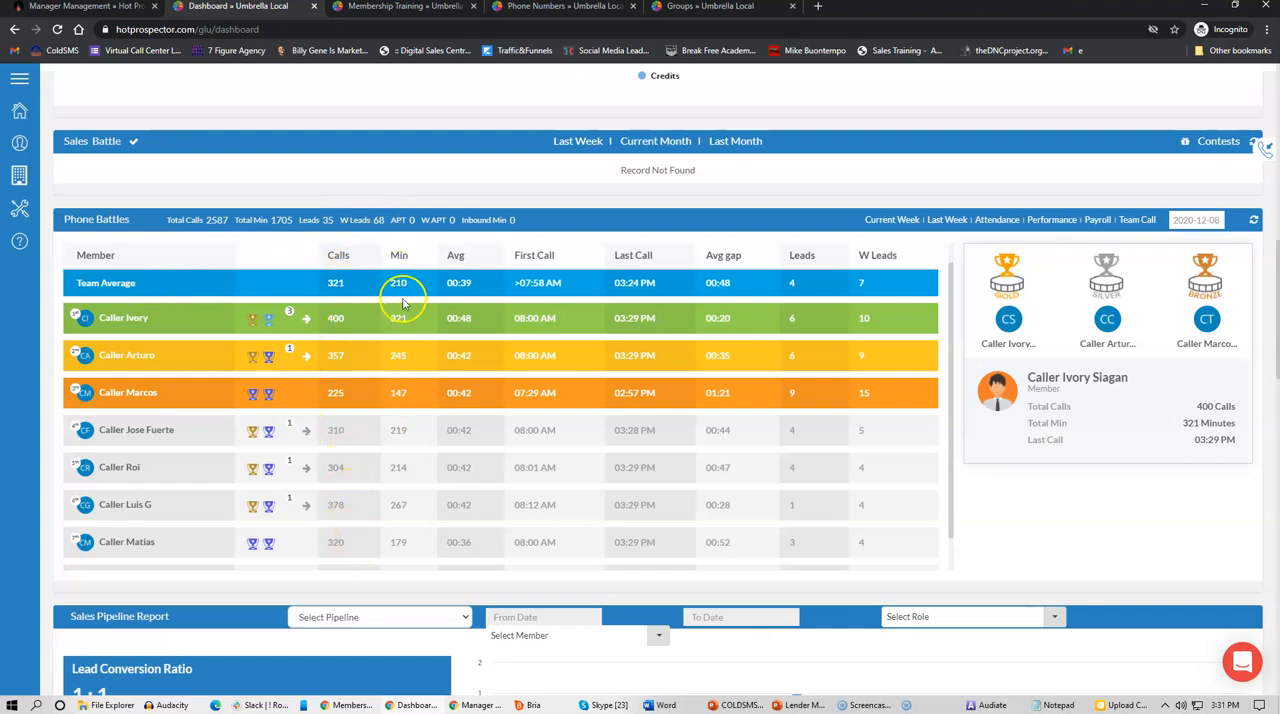
pyautogui.moveTo(470, 390)
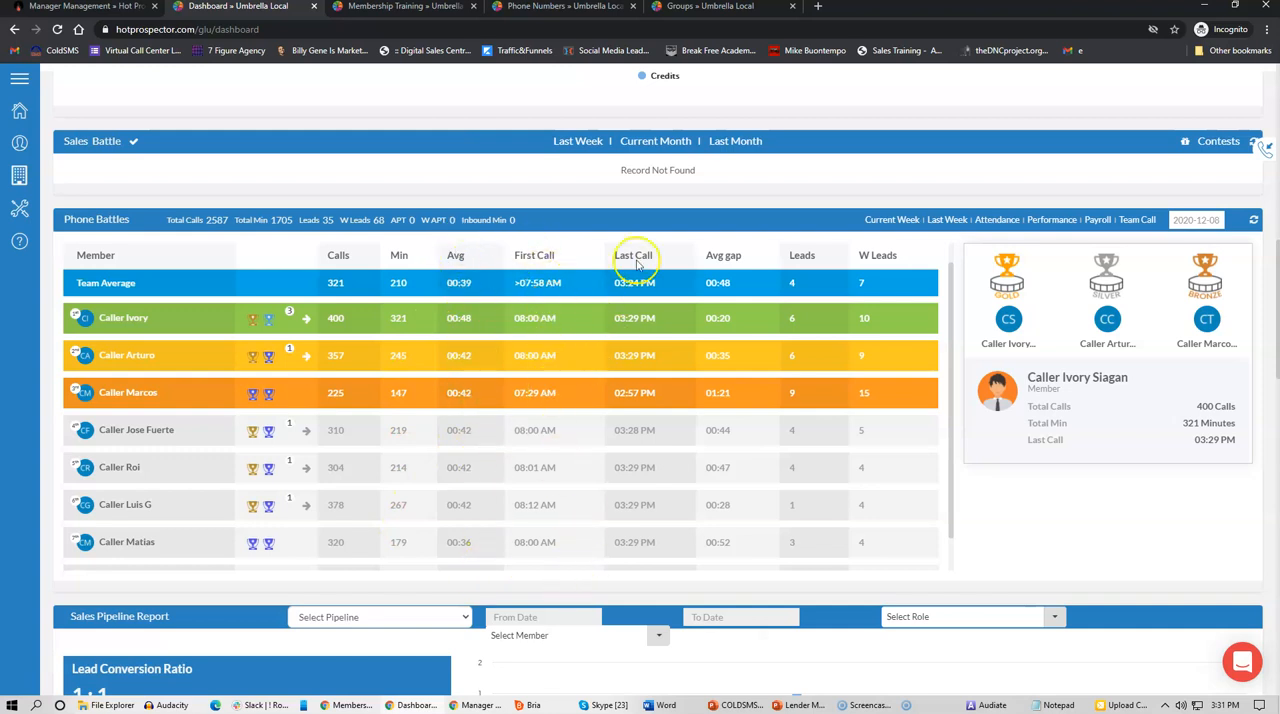
pyautogui.moveTo(752, 548)
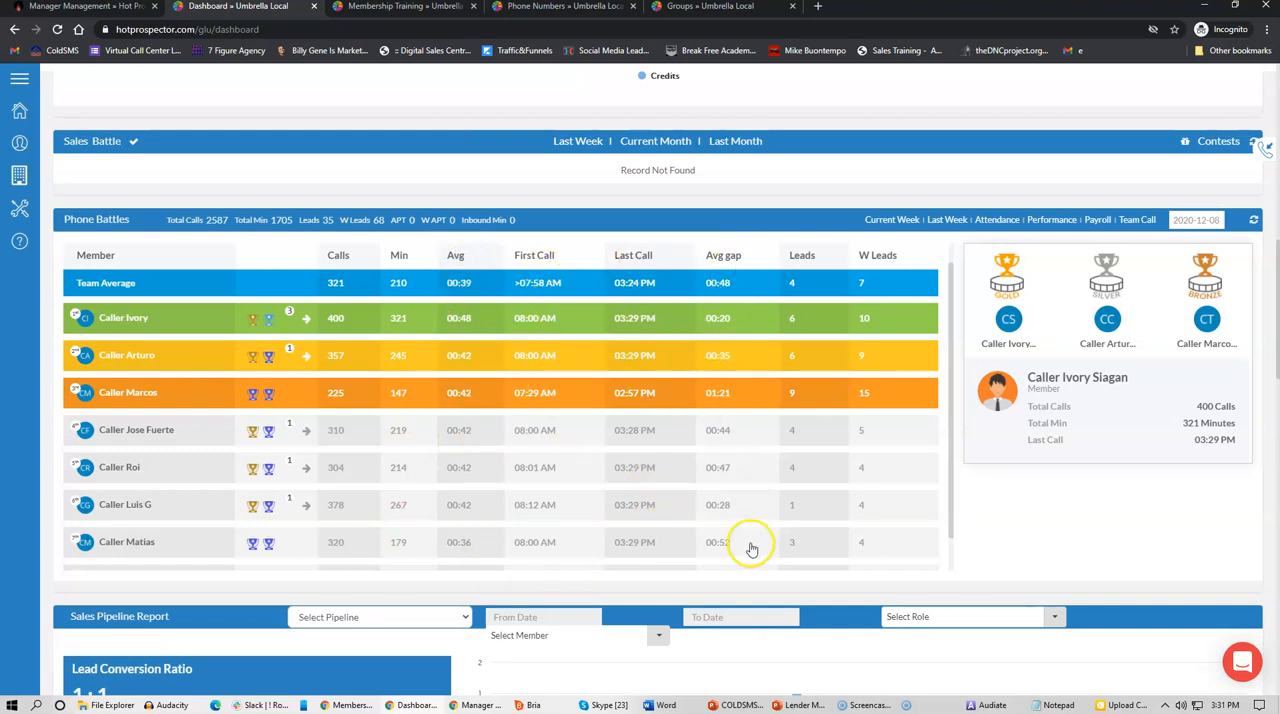
pyautogui.moveTo(424, 392)
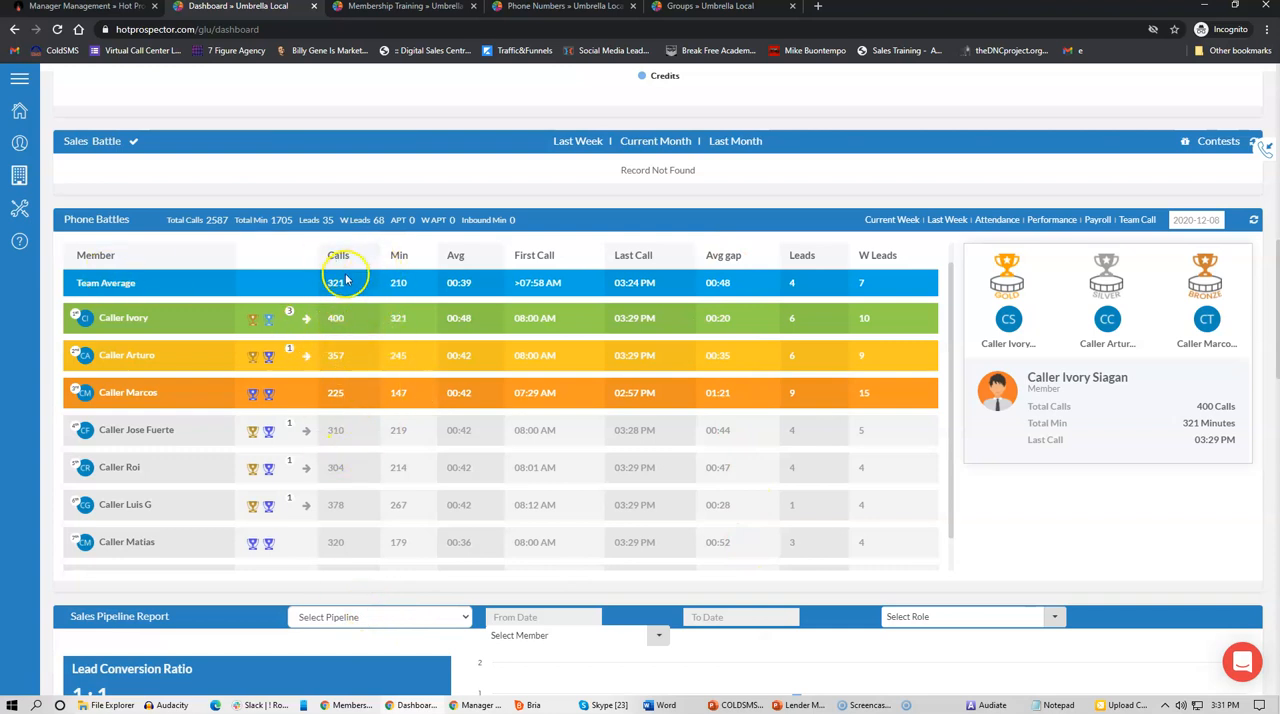
pyautogui.moveTo(412, 318)
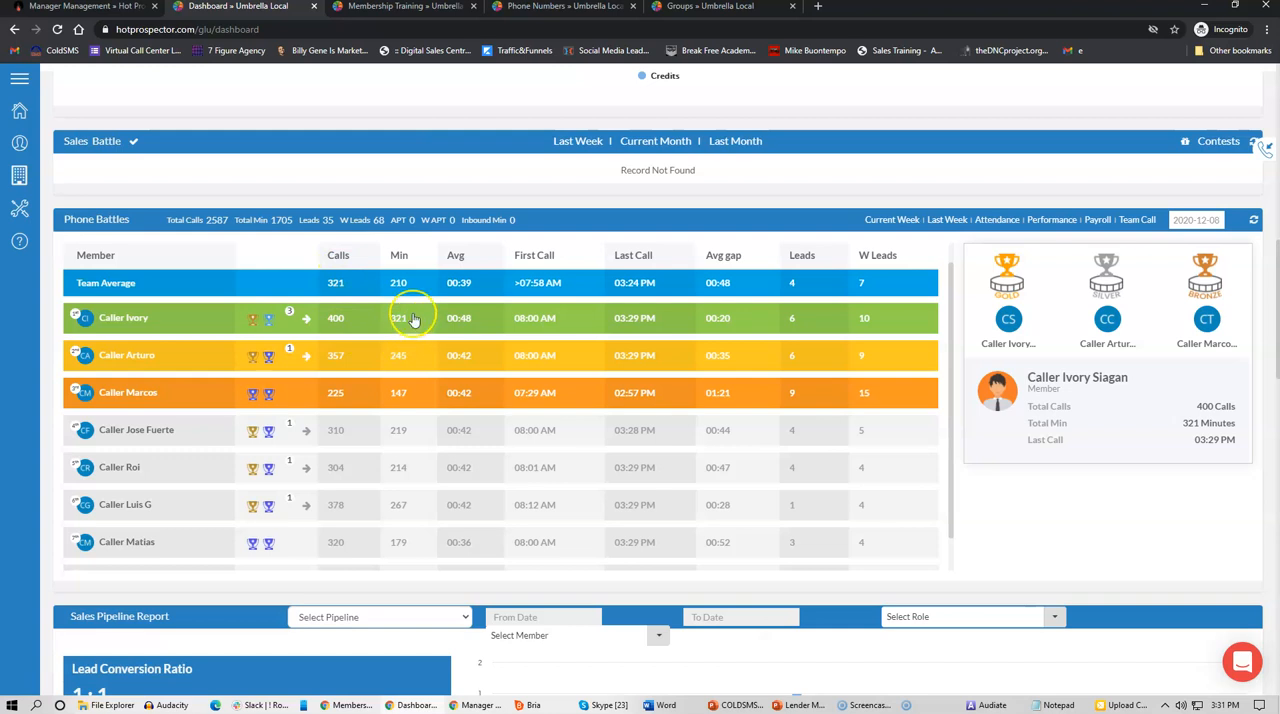
pyautogui.moveTo(410, 340)
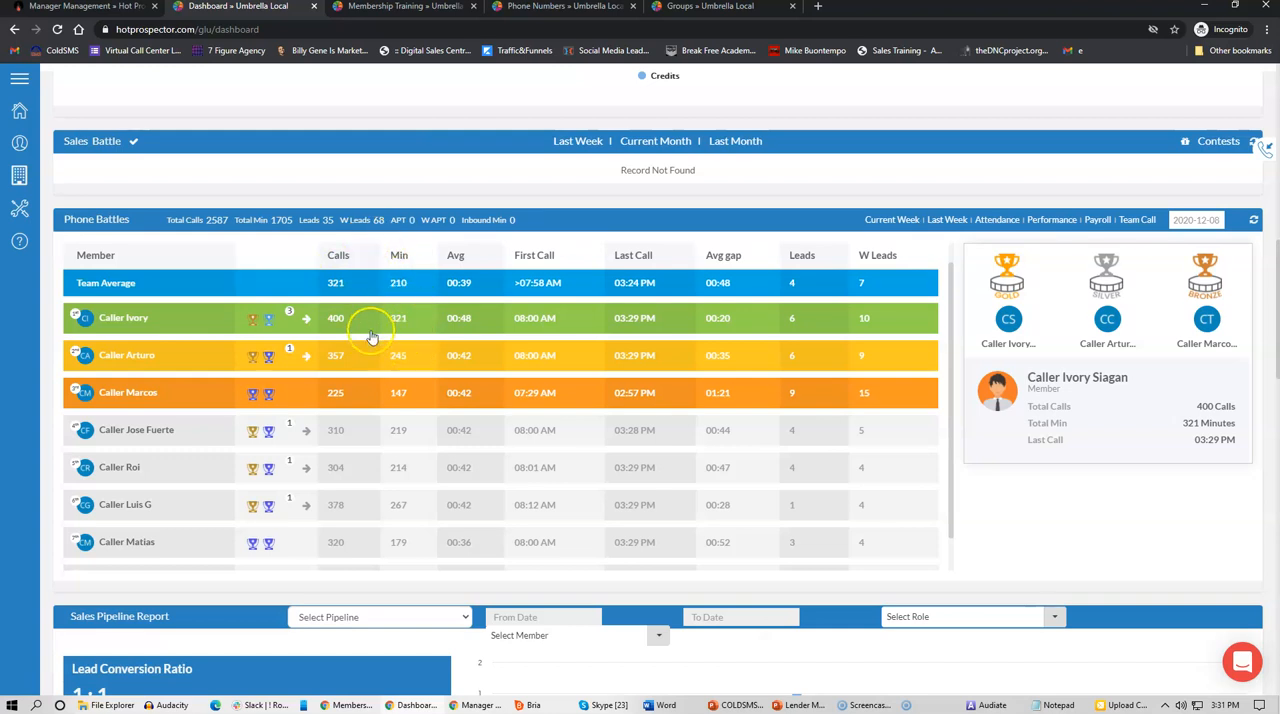
pyautogui.moveTo(444, 348)
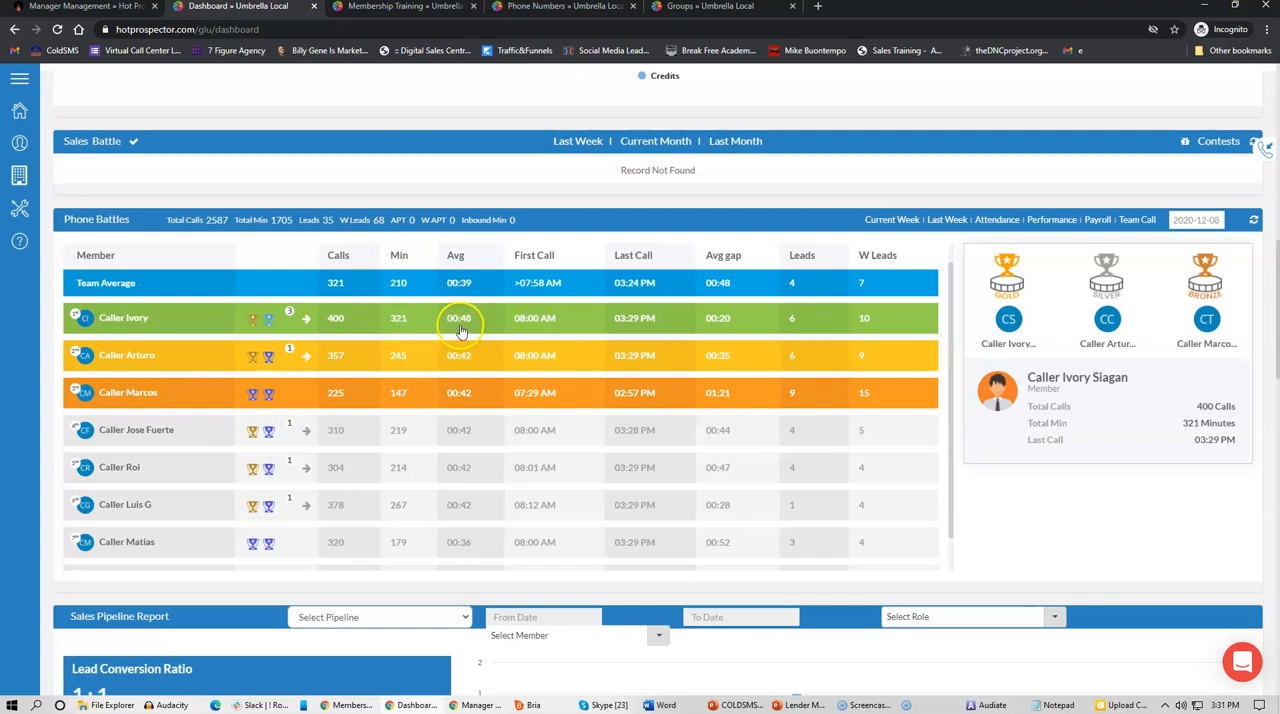
pyautogui.moveTo(556, 320)
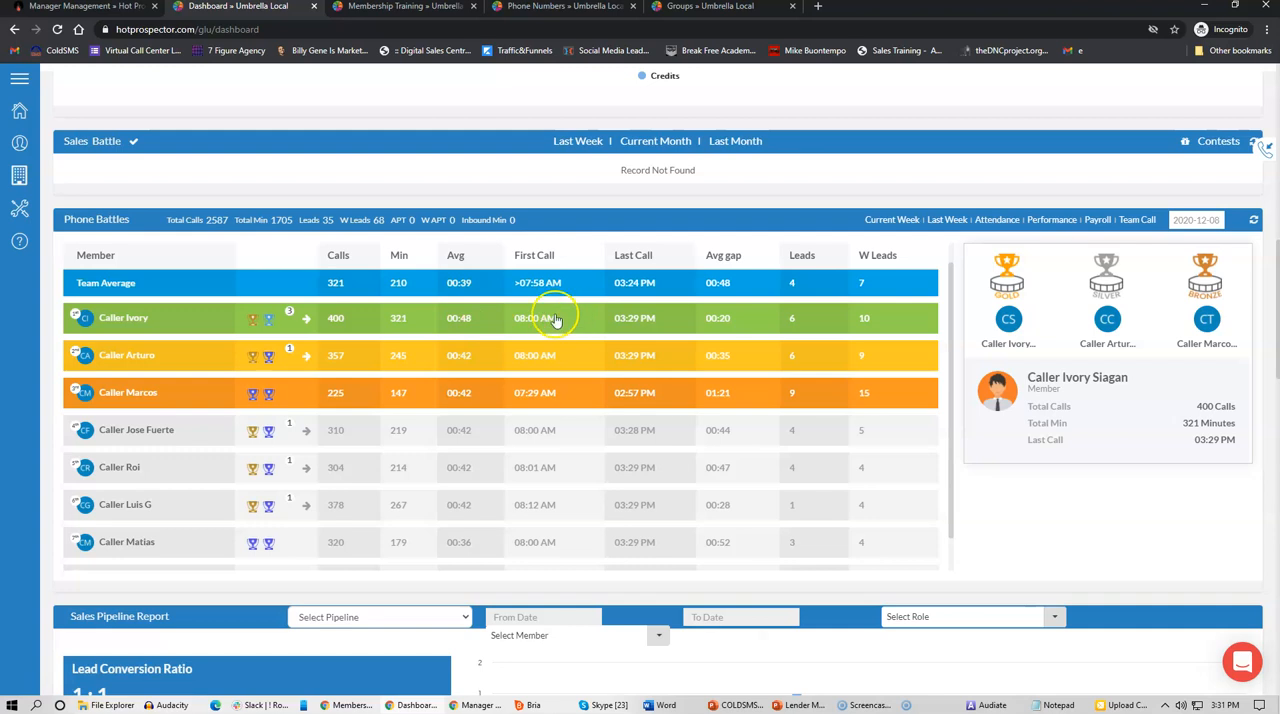
pyautogui.moveTo(656, 330)
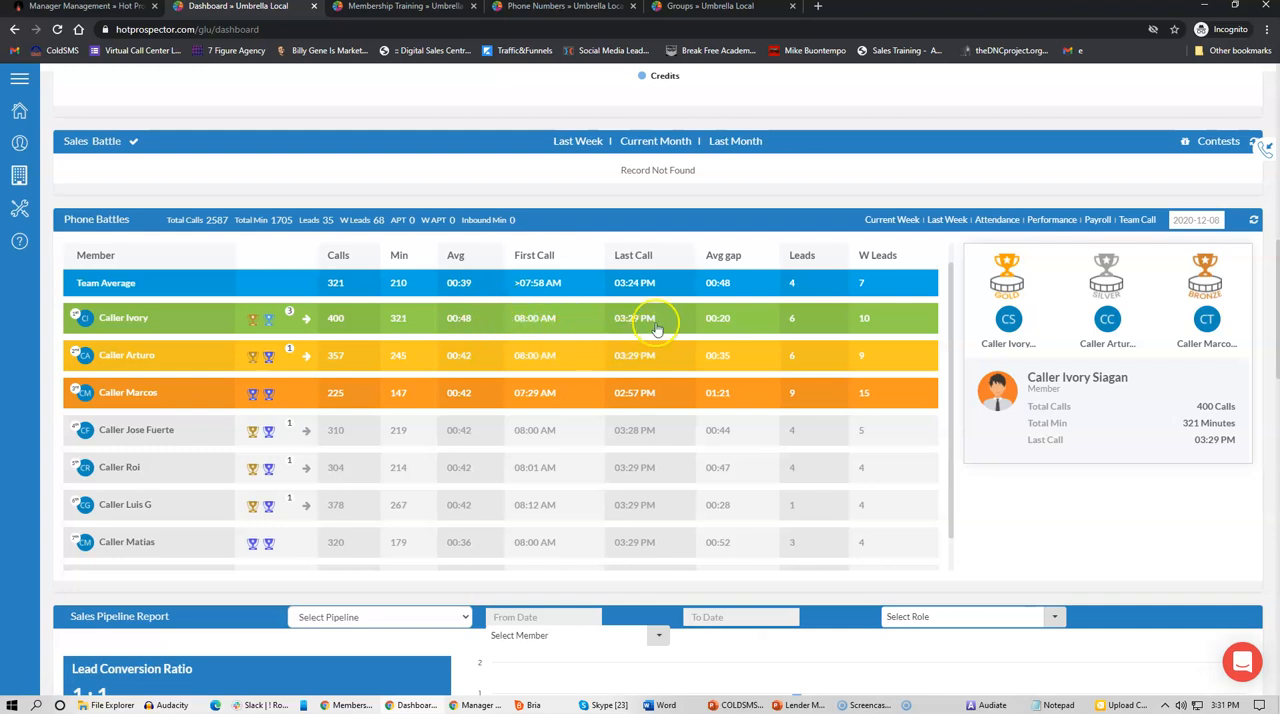
pyautogui.moveTo(724, 312)
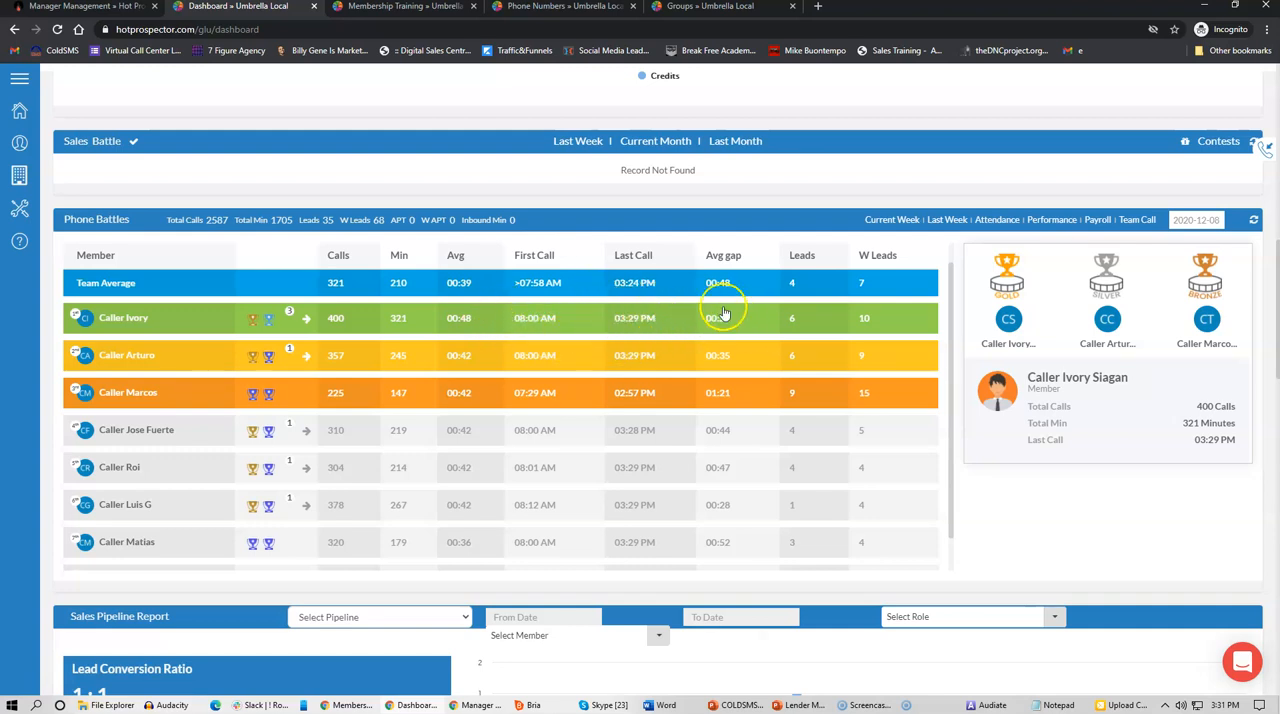
pyautogui.moveTo(810, 318)
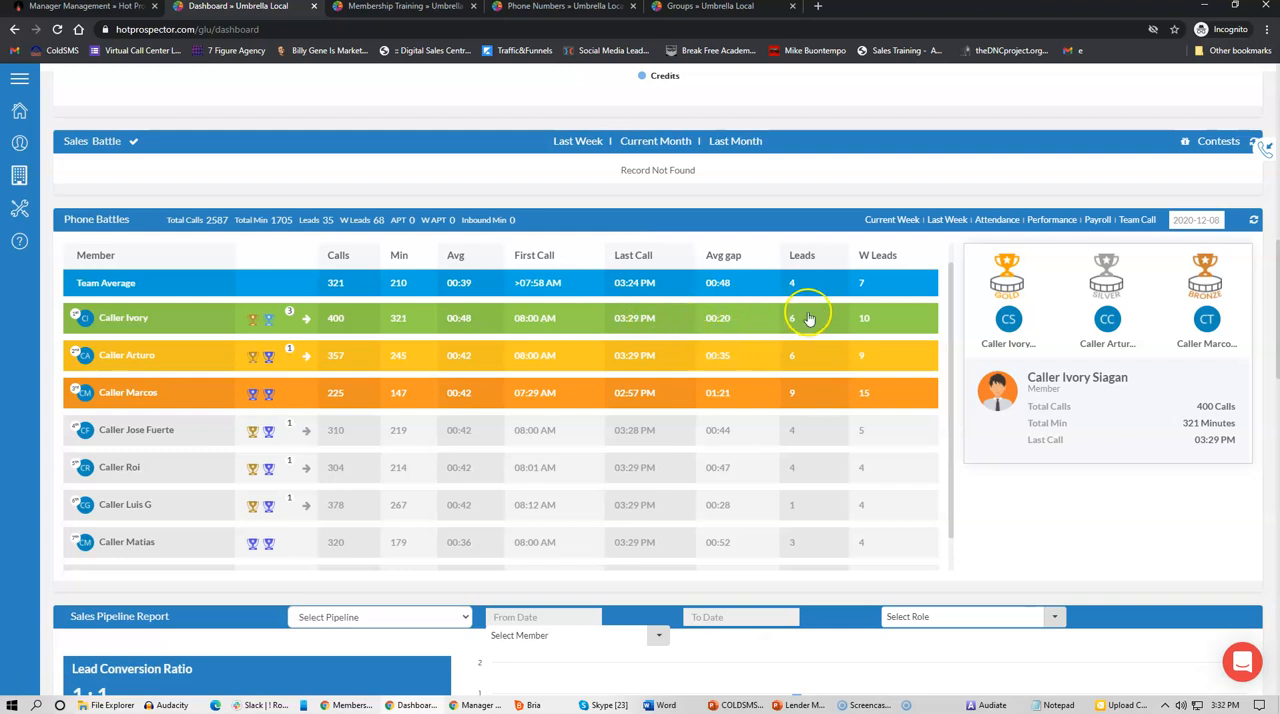
pyautogui.moveTo(854, 308)
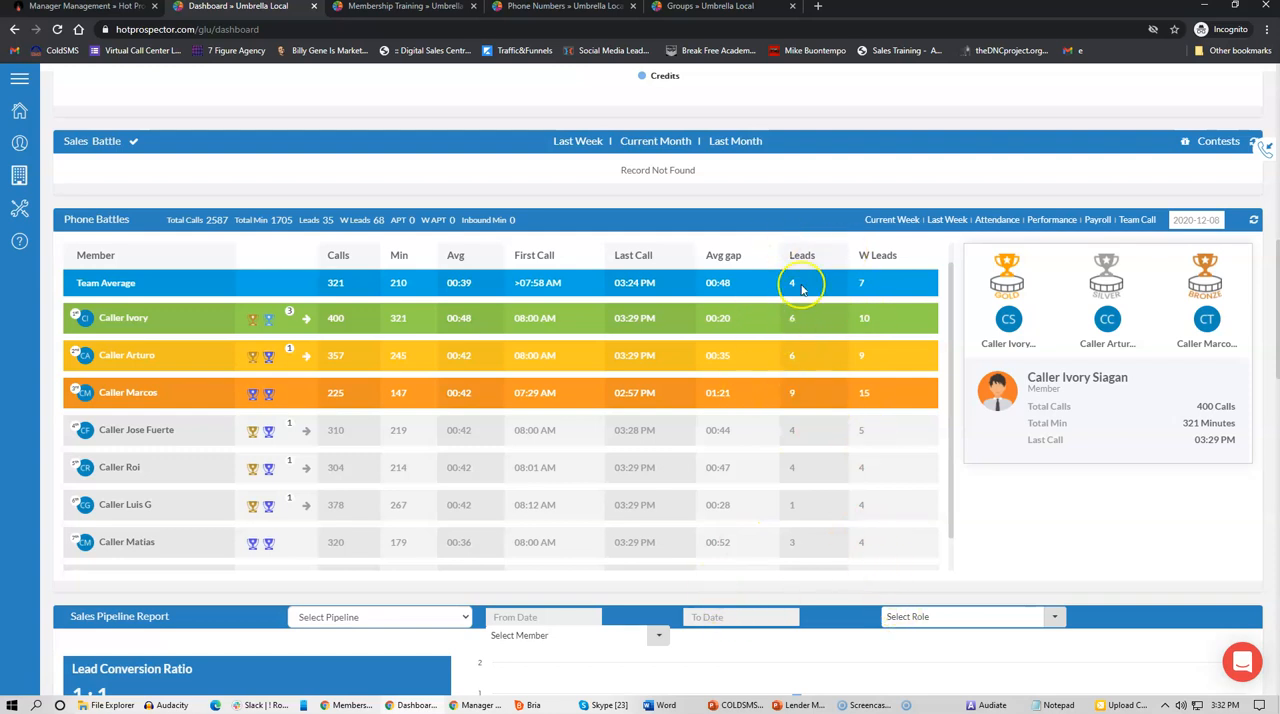
pyautogui.moveTo(790, 336)
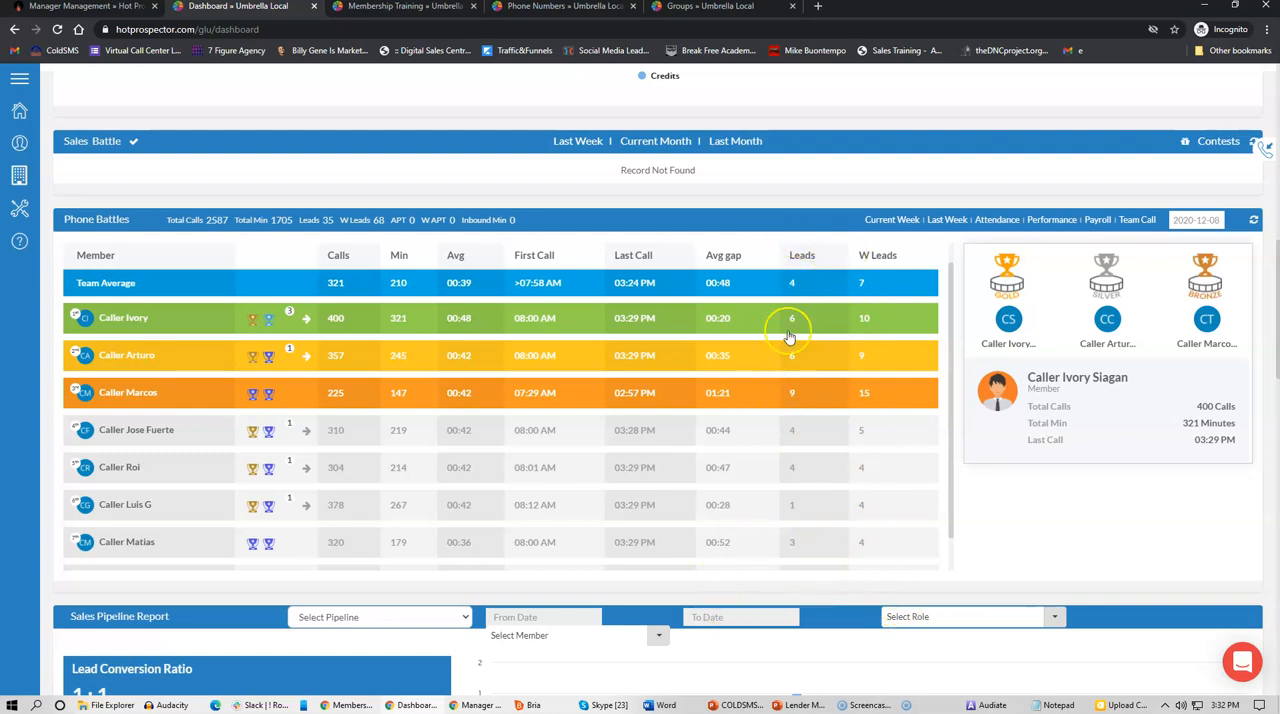
pyautogui.moveTo(744, 530)
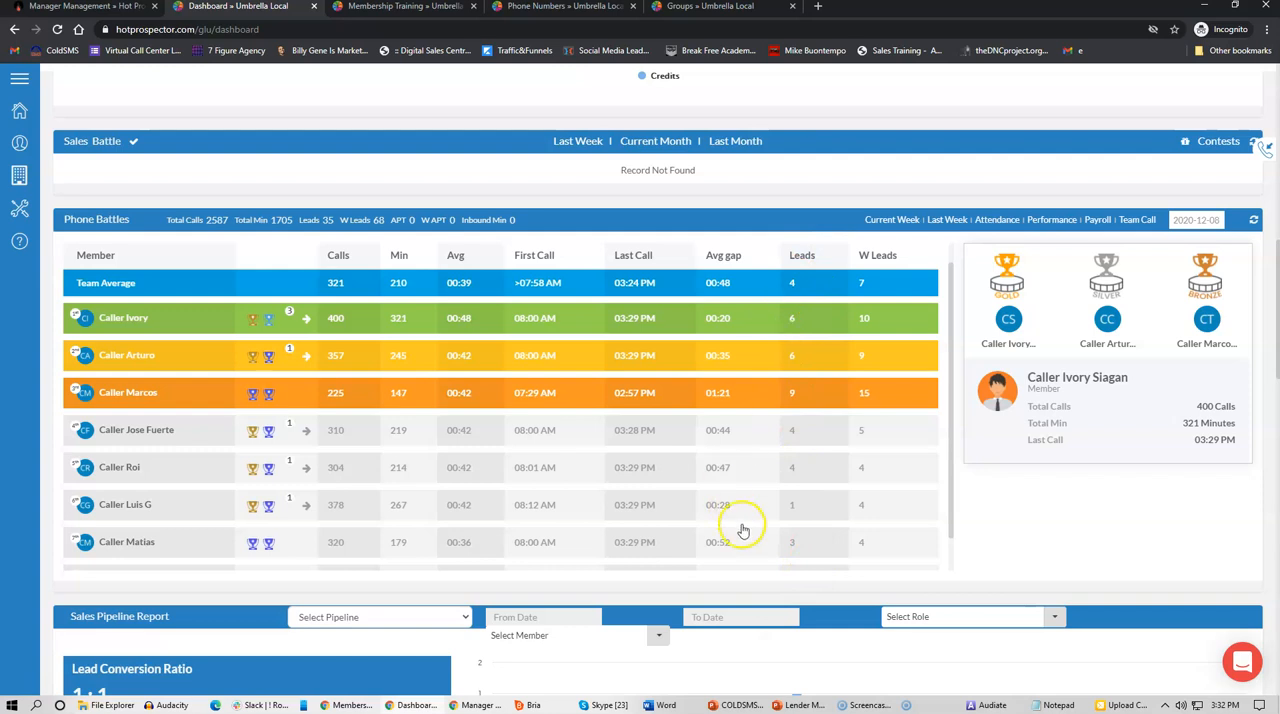
pyautogui.moveTo(820, 528)
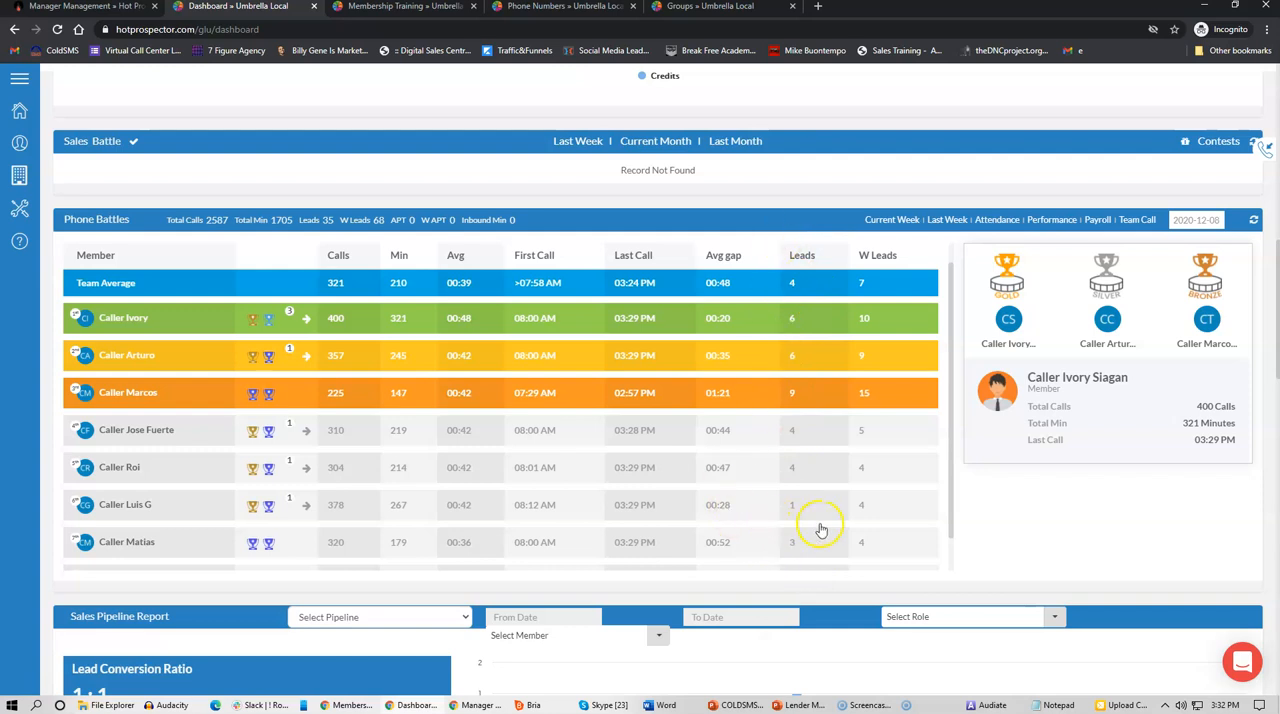
pyautogui.moveTo(72, 244)
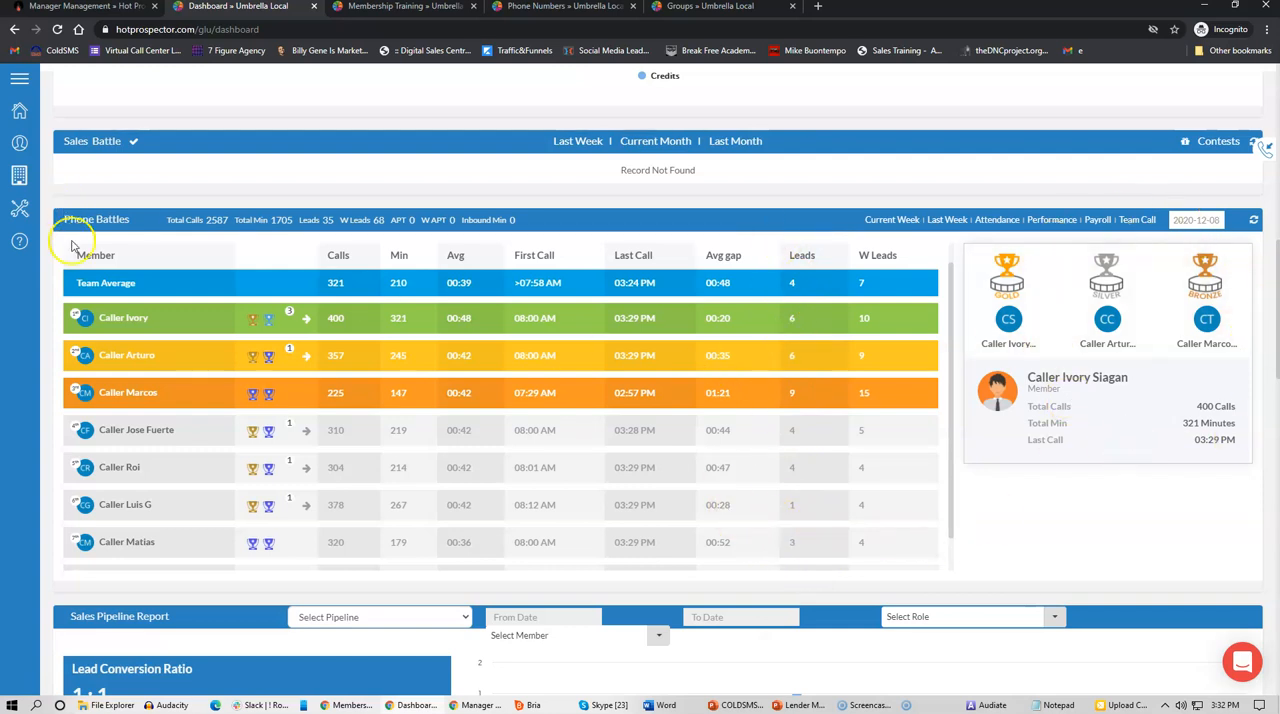
pyautogui.moveTo(284, 348)
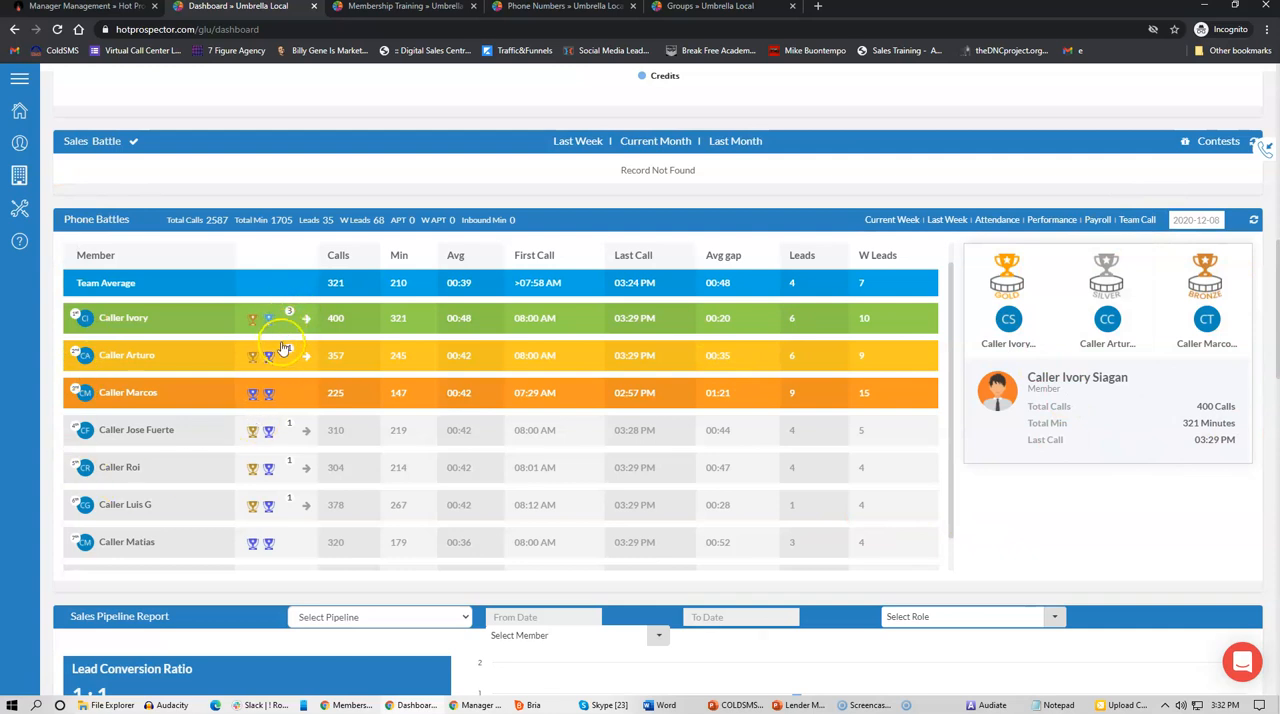
pyautogui.moveTo(280, 518)
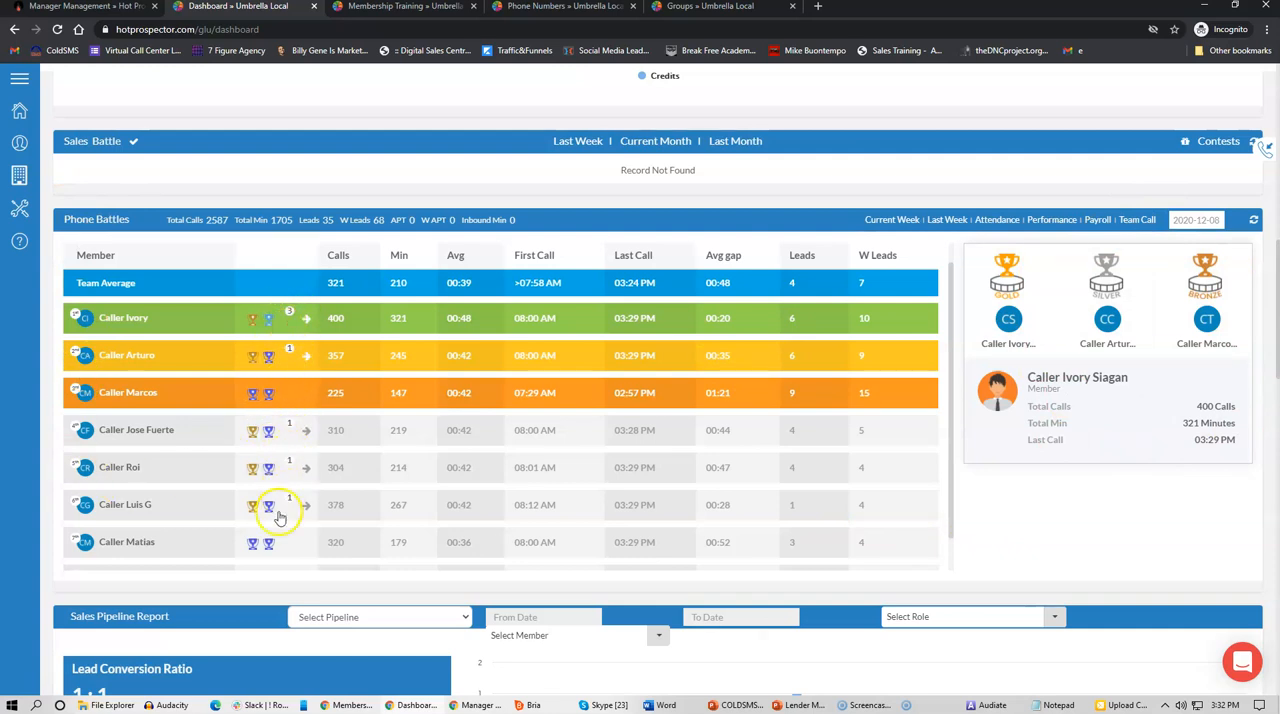
pyautogui.moveTo(292, 324)
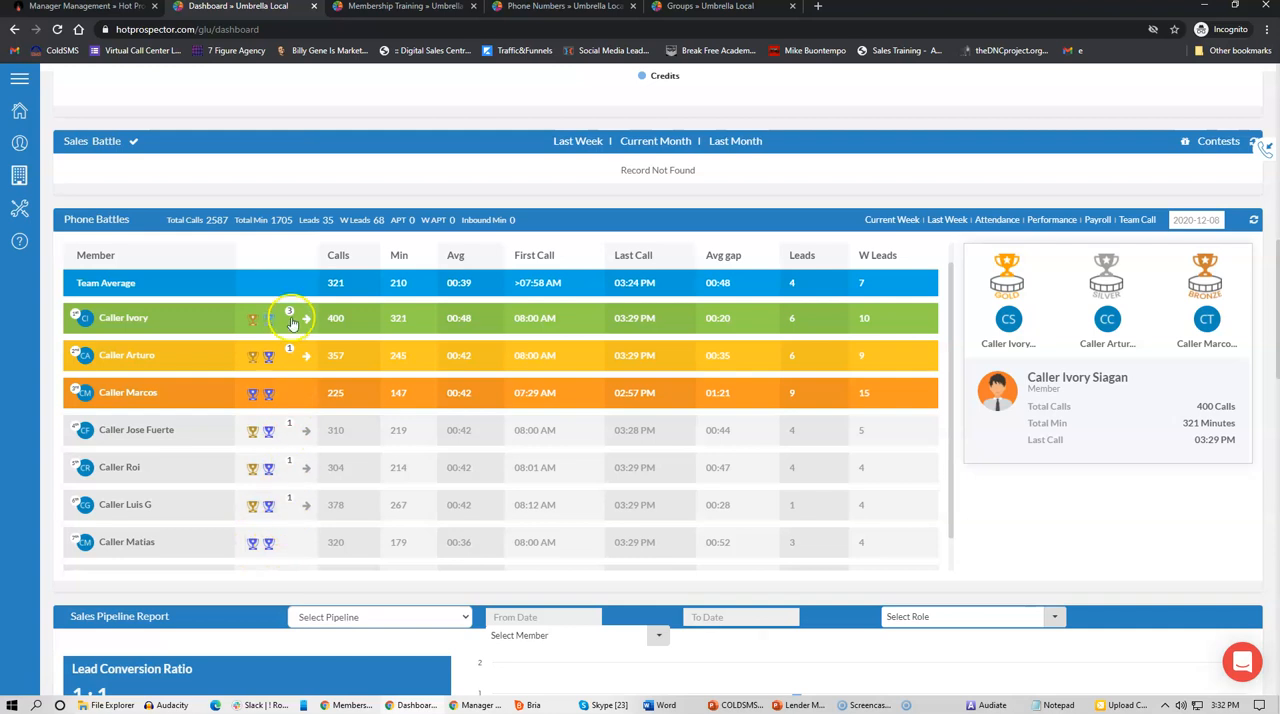
pyautogui.moveTo(436, 260)
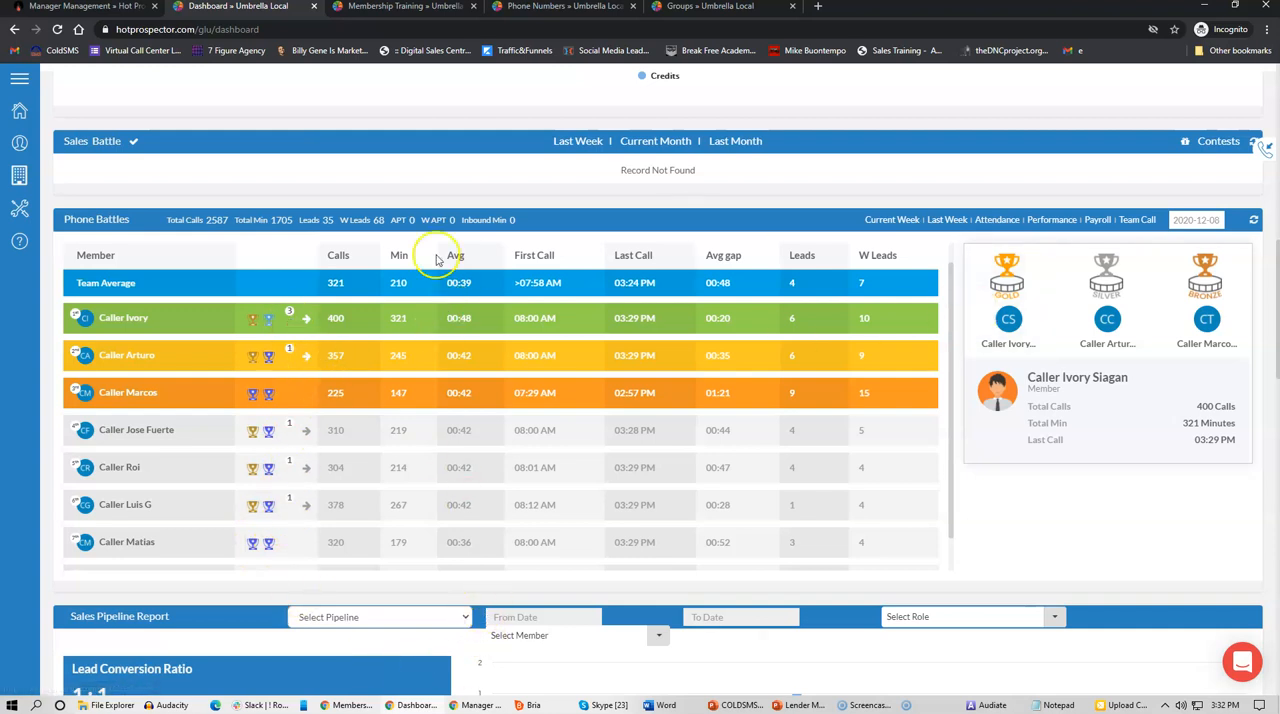
pyautogui.moveTo(1148, 524)
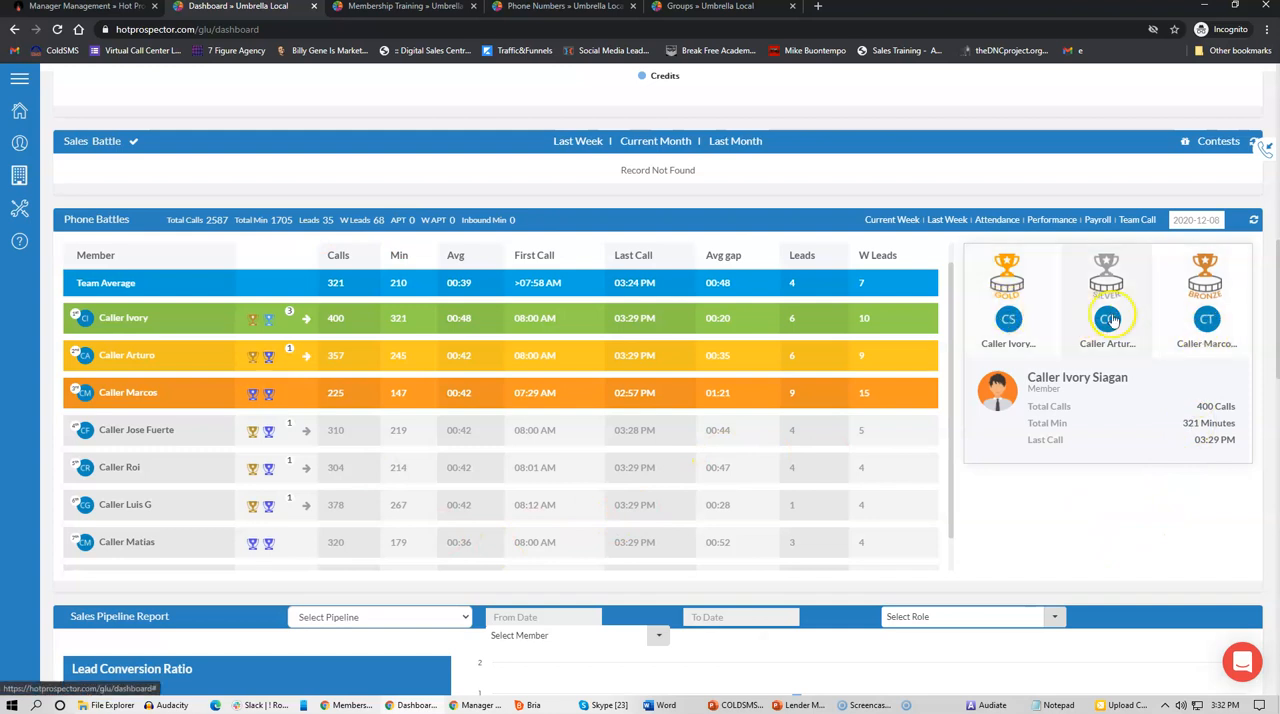
pyautogui.moveTo(1206, 320)
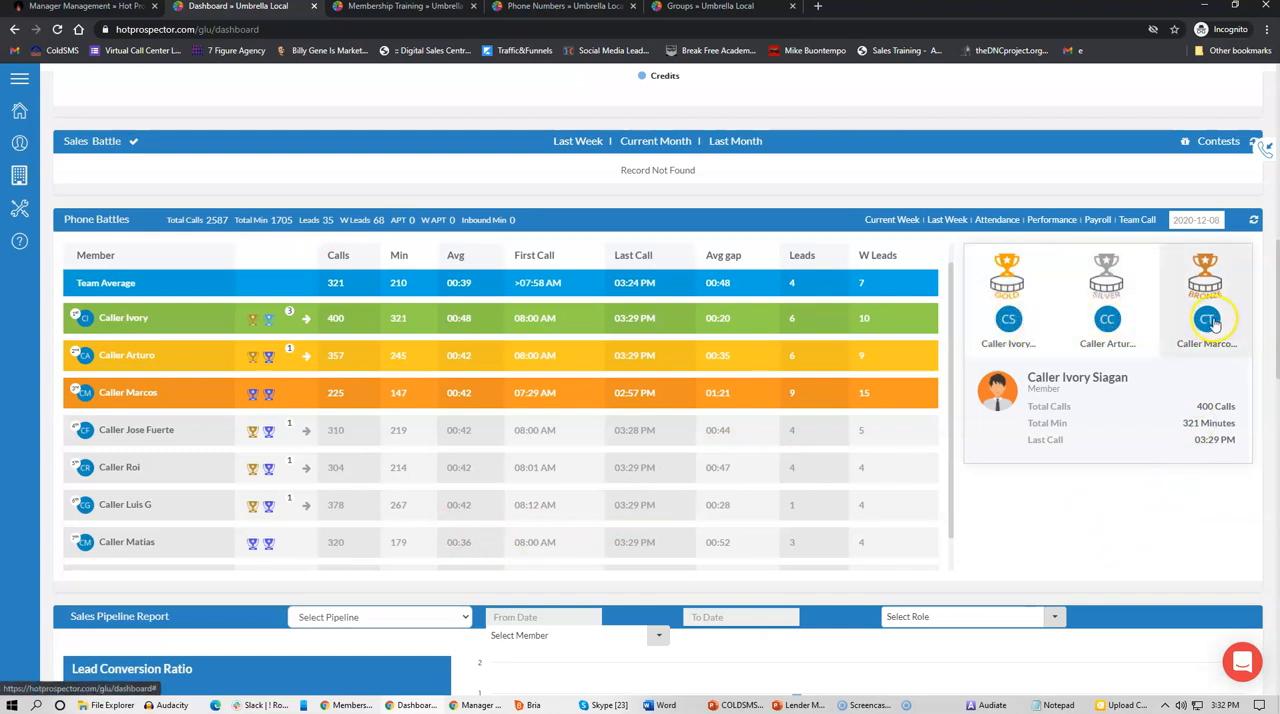
pyautogui.moveTo(918, 460)
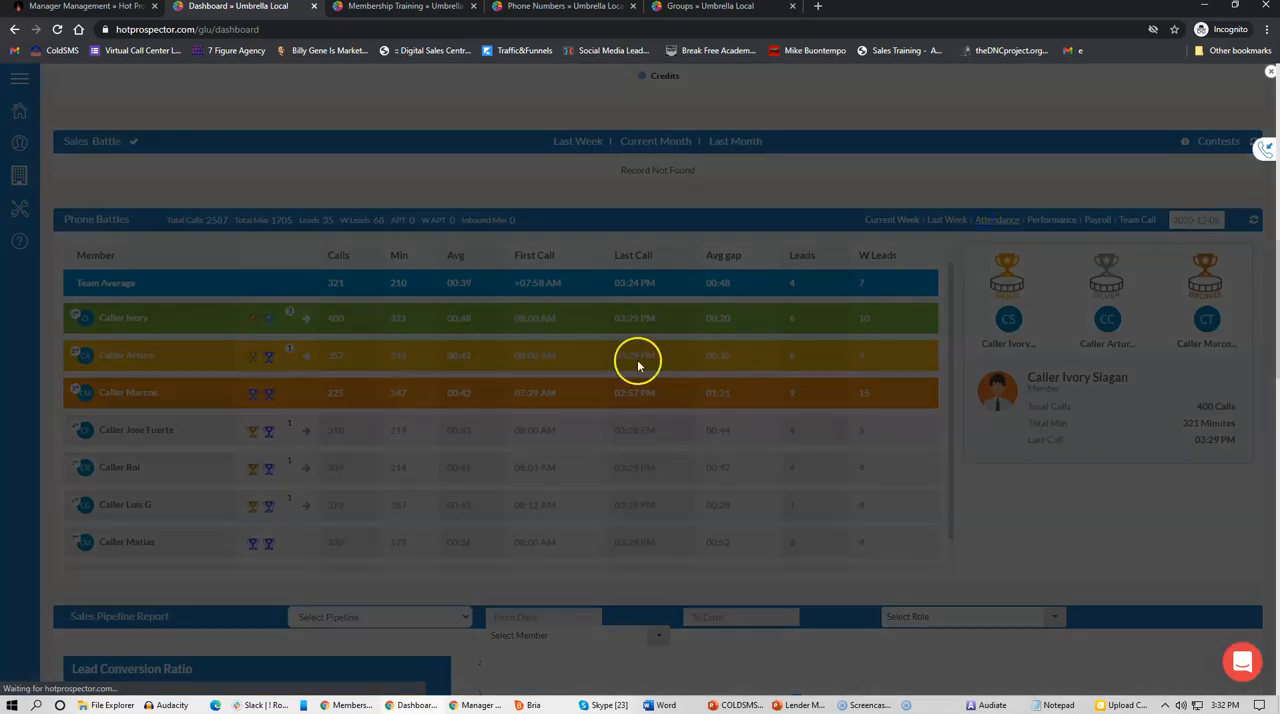
pyautogui.moveTo(640, 256)
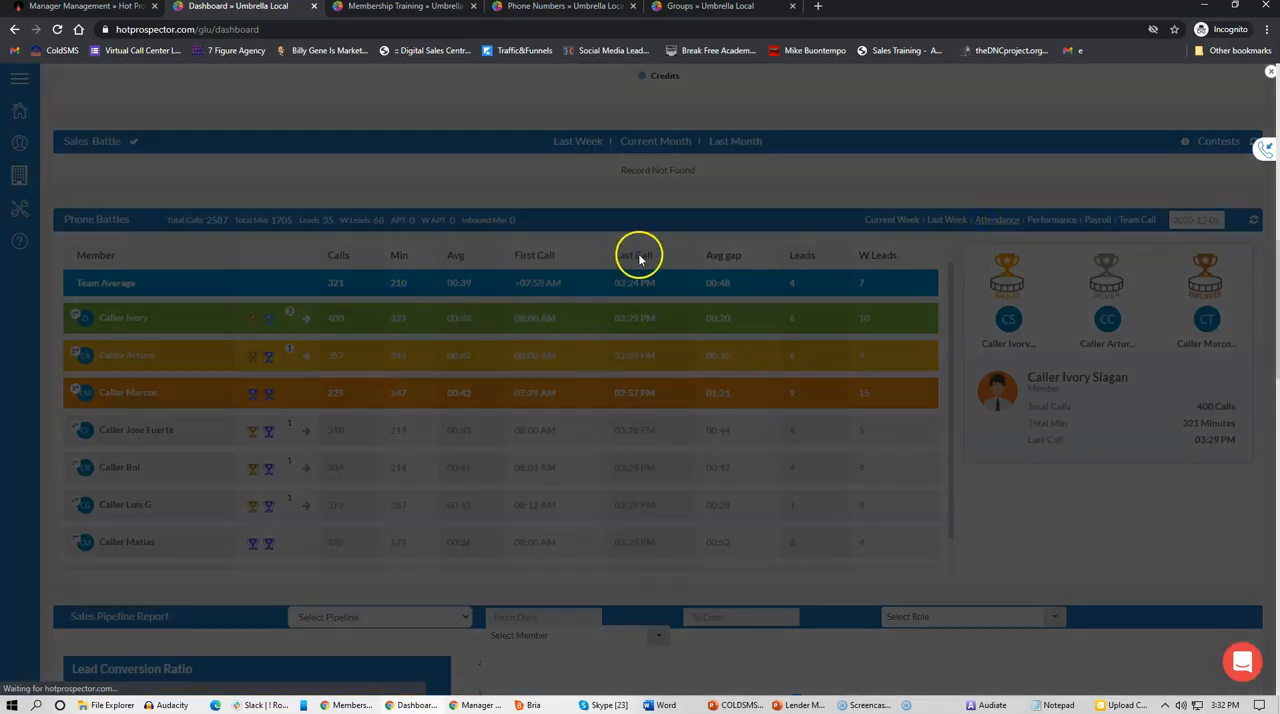
# Load the Team Attendance Report showing each caller's Working and Absent days for December 2020
pyautogui.click(996, 220)
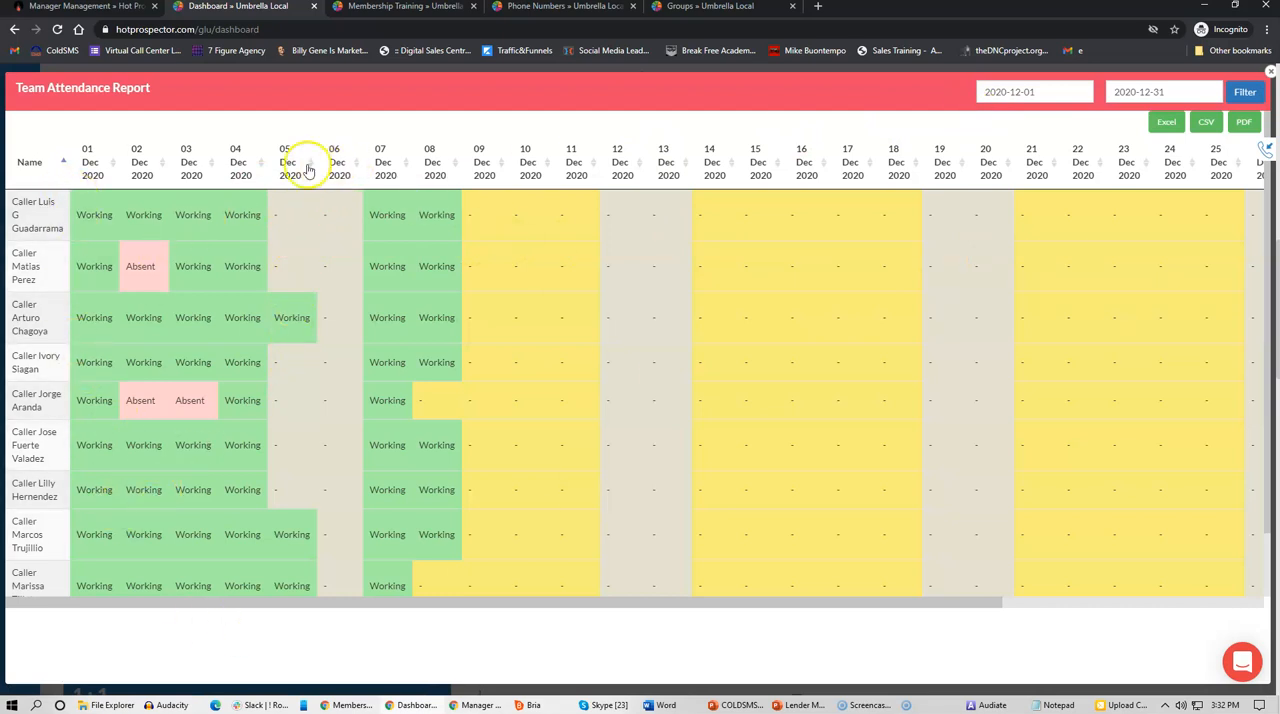
pyautogui.moveTo(164, 220)
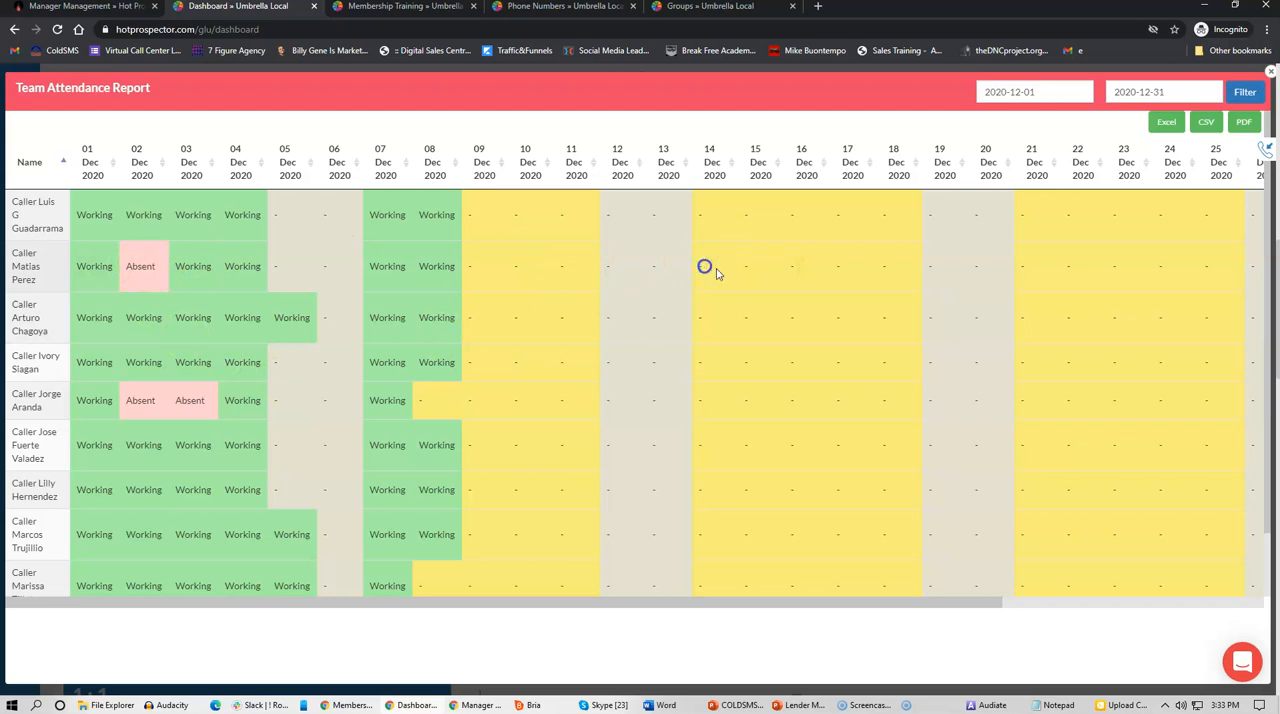
pyautogui.moveTo(704, 248)
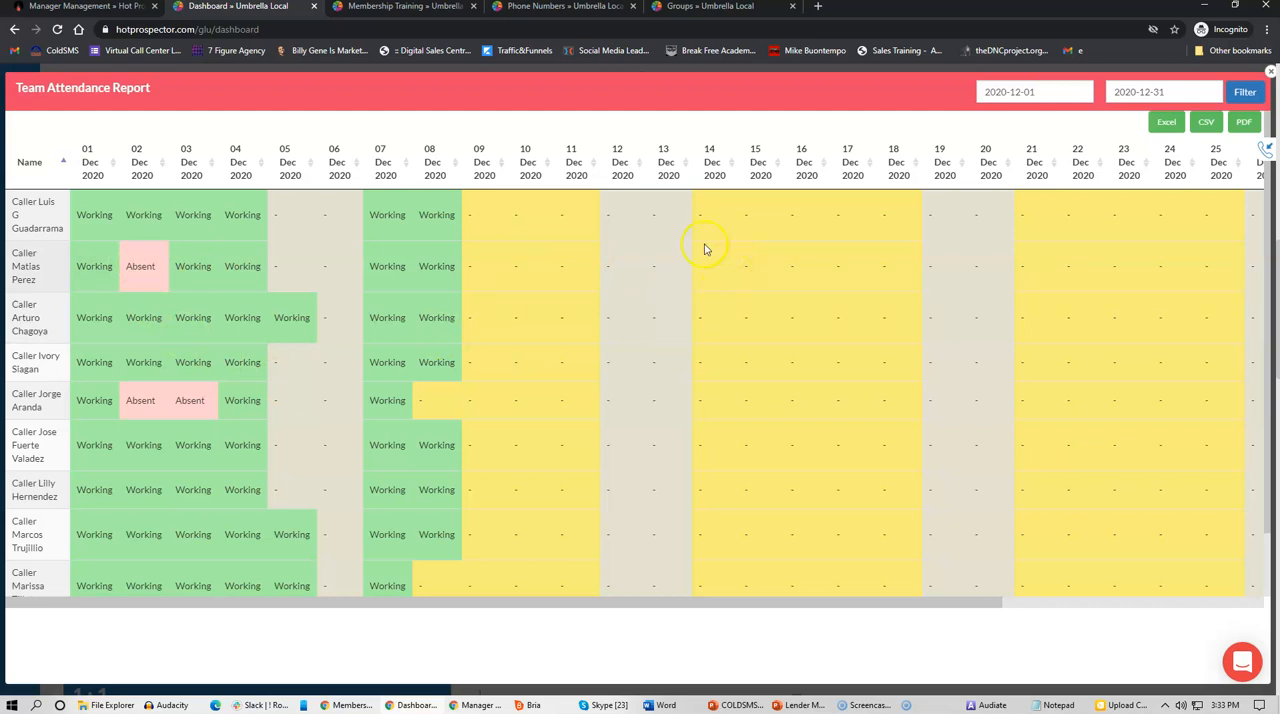
pyautogui.moveTo(292, 308)
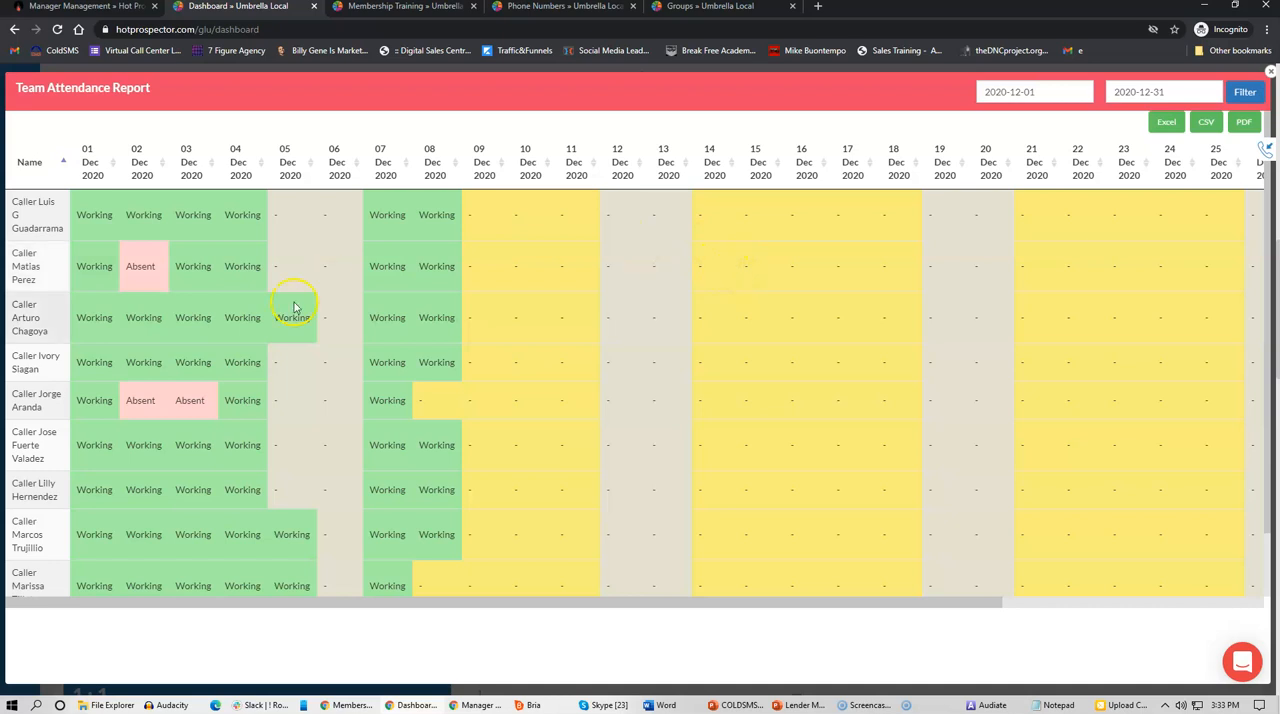
pyautogui.moveTo(886, 276)
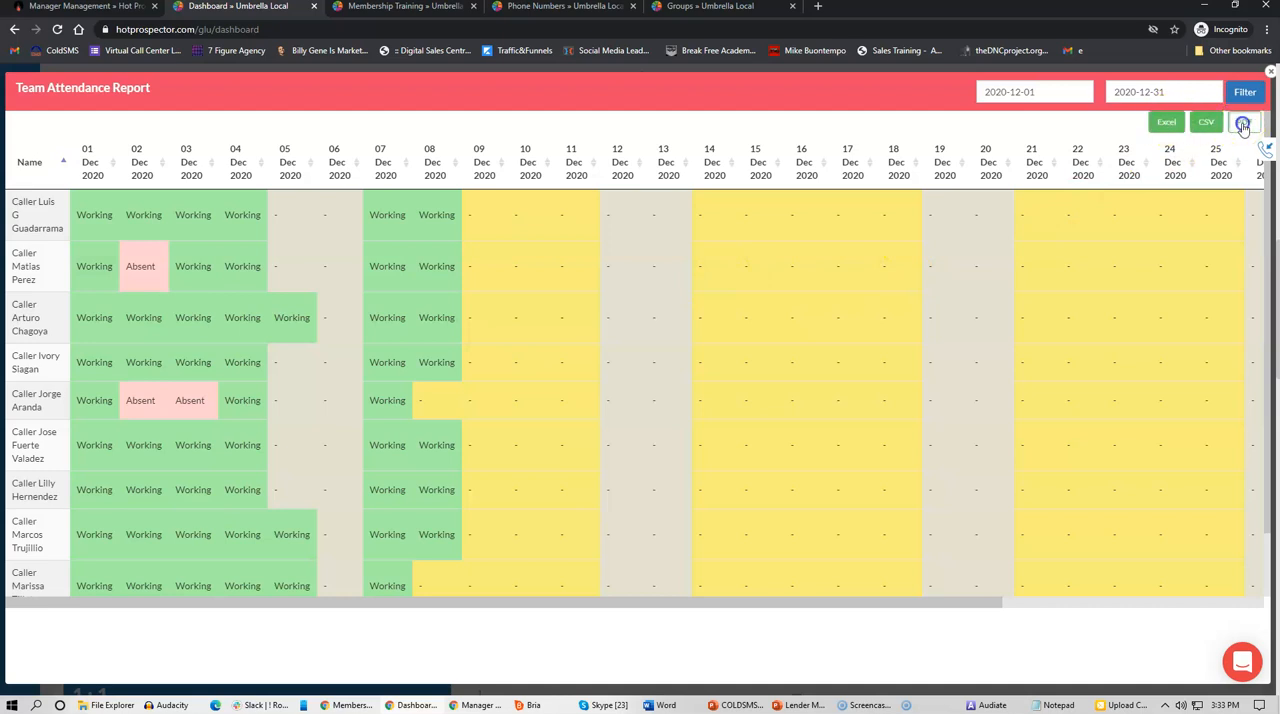
# Export the attendance report and view 2020-12-01_2020-12-31PhoneBattlesCallReport.pdf in Chrome
pyautogui.click(1244, 122)
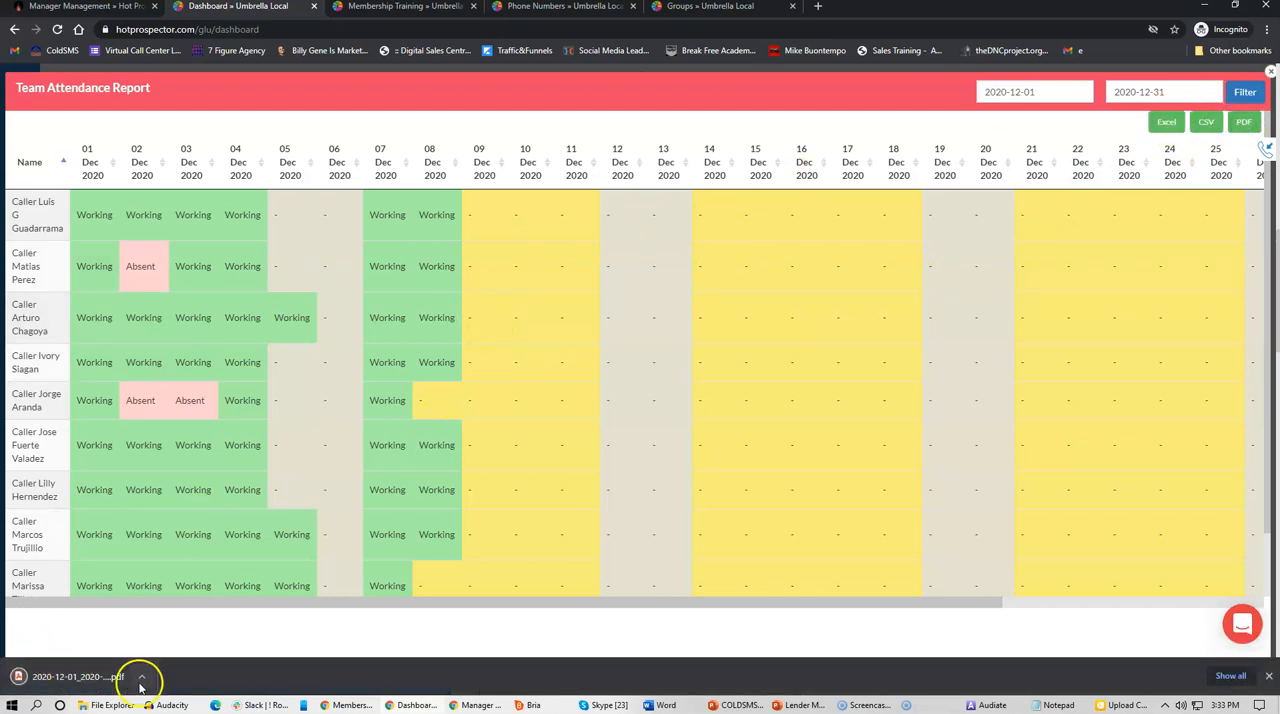
pyautogui.click(70, 676)
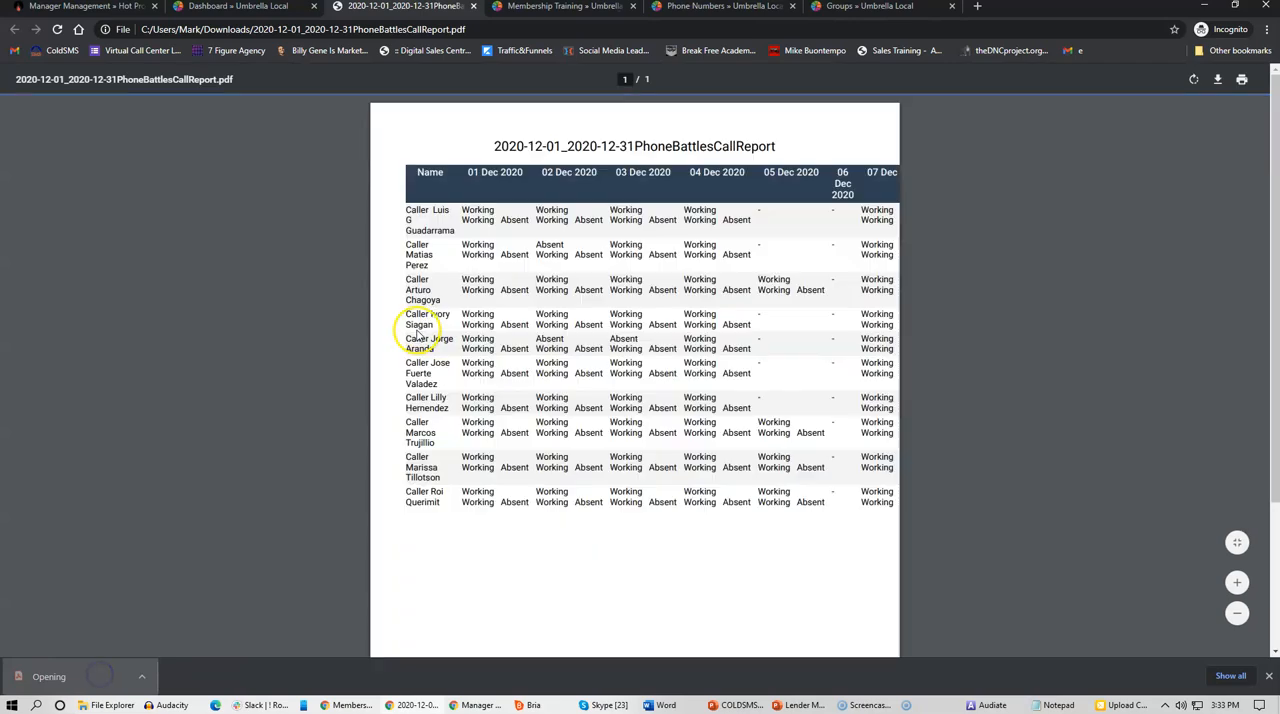
pyautogui.moveTo(1036, 10)
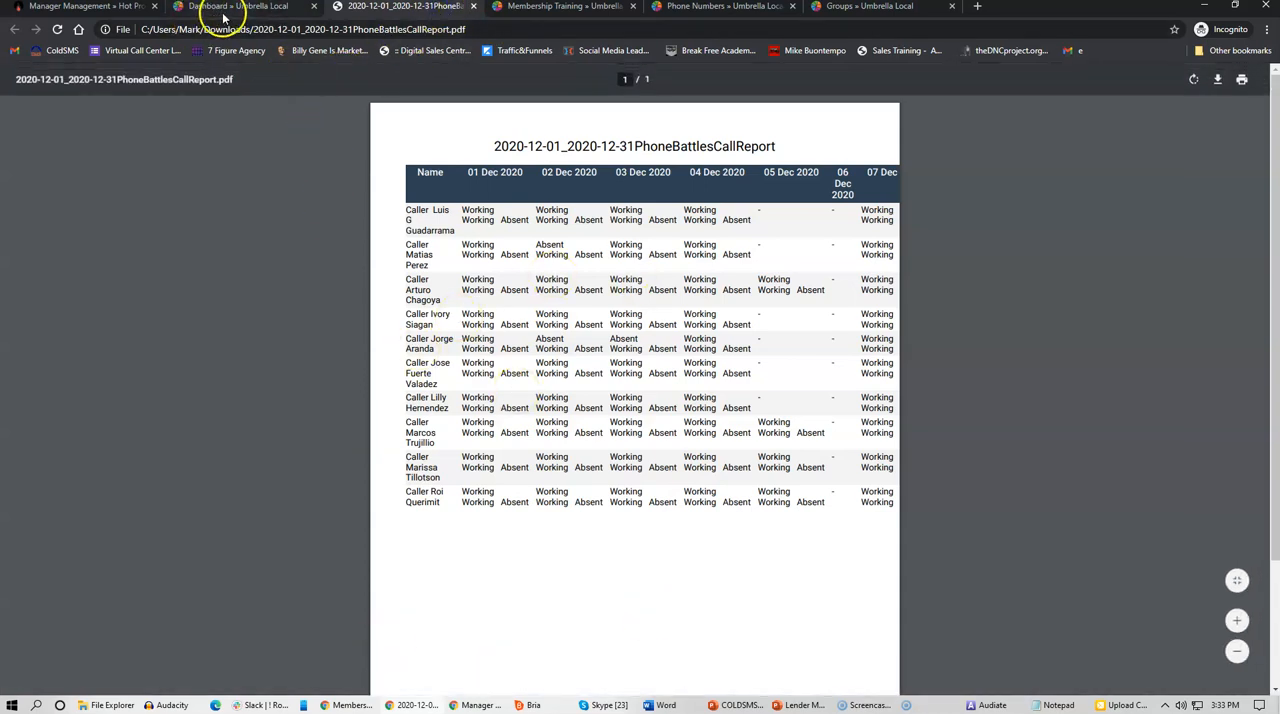
# From the dashboard, load the Team Performance Report with its end date set to December 2020
pyautogui.click(240, 6)
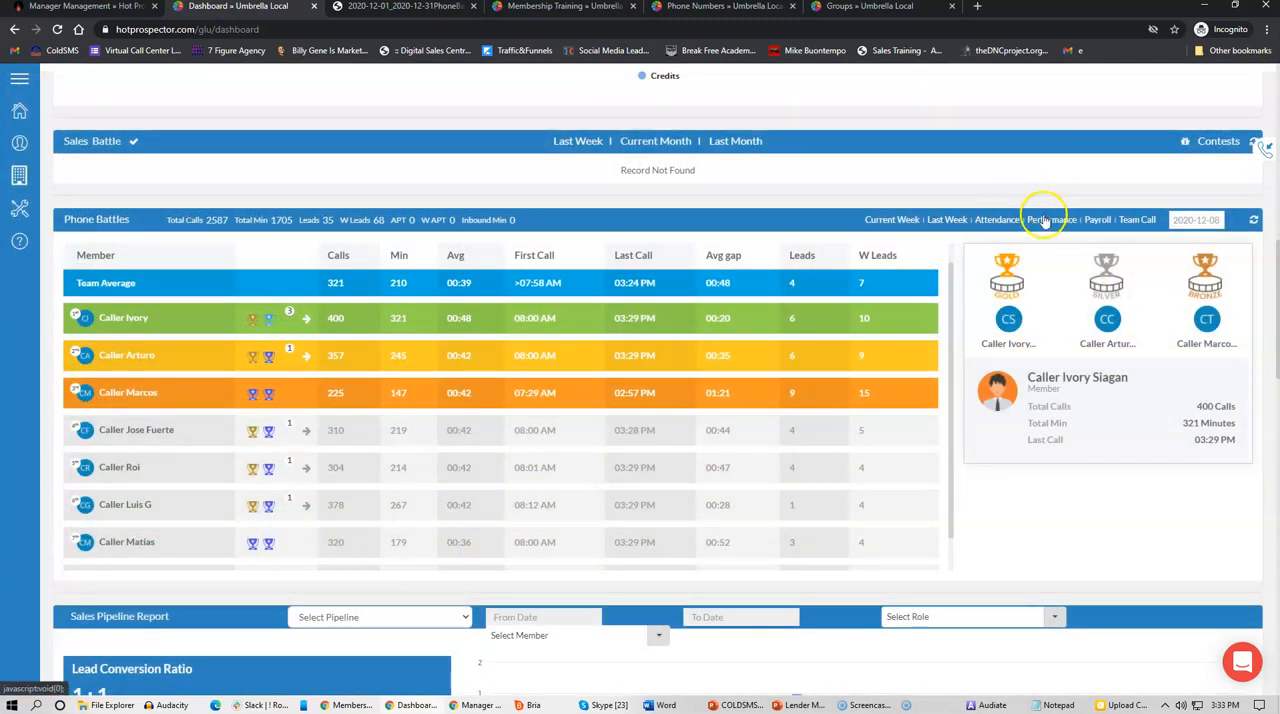
pyautogui.click(1050, 220)
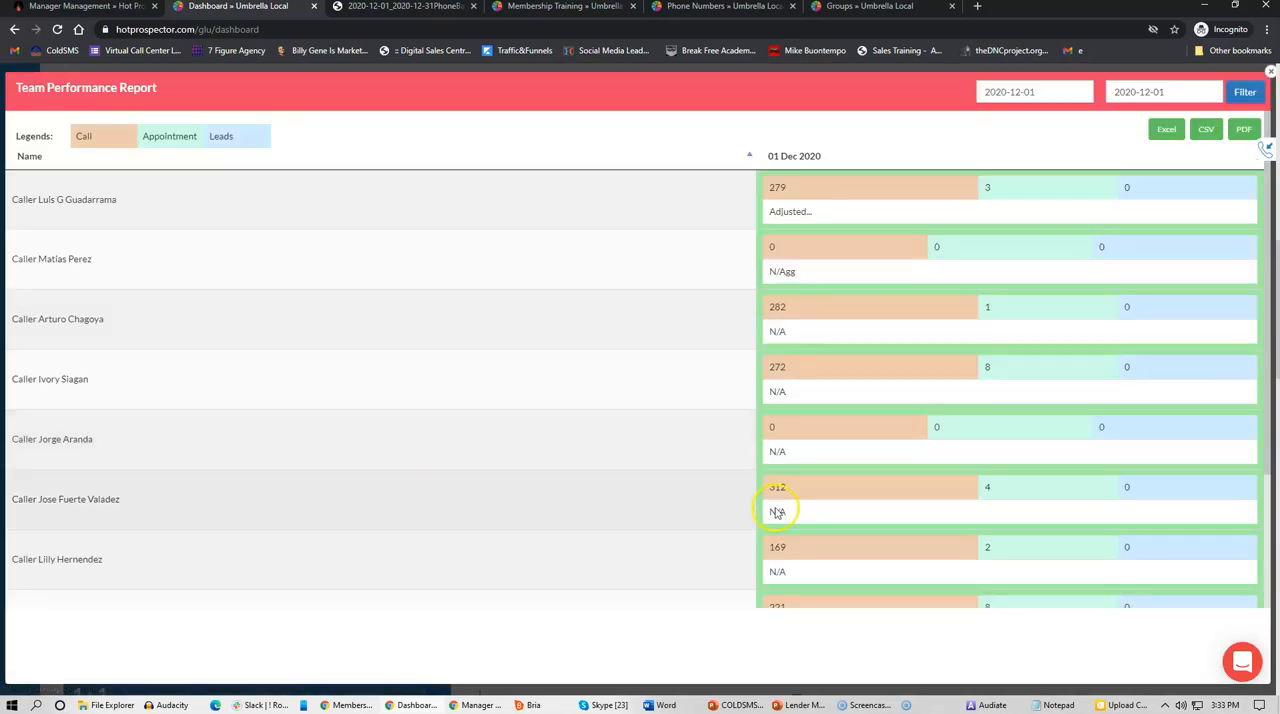
pyautogui.click(1036, 92)
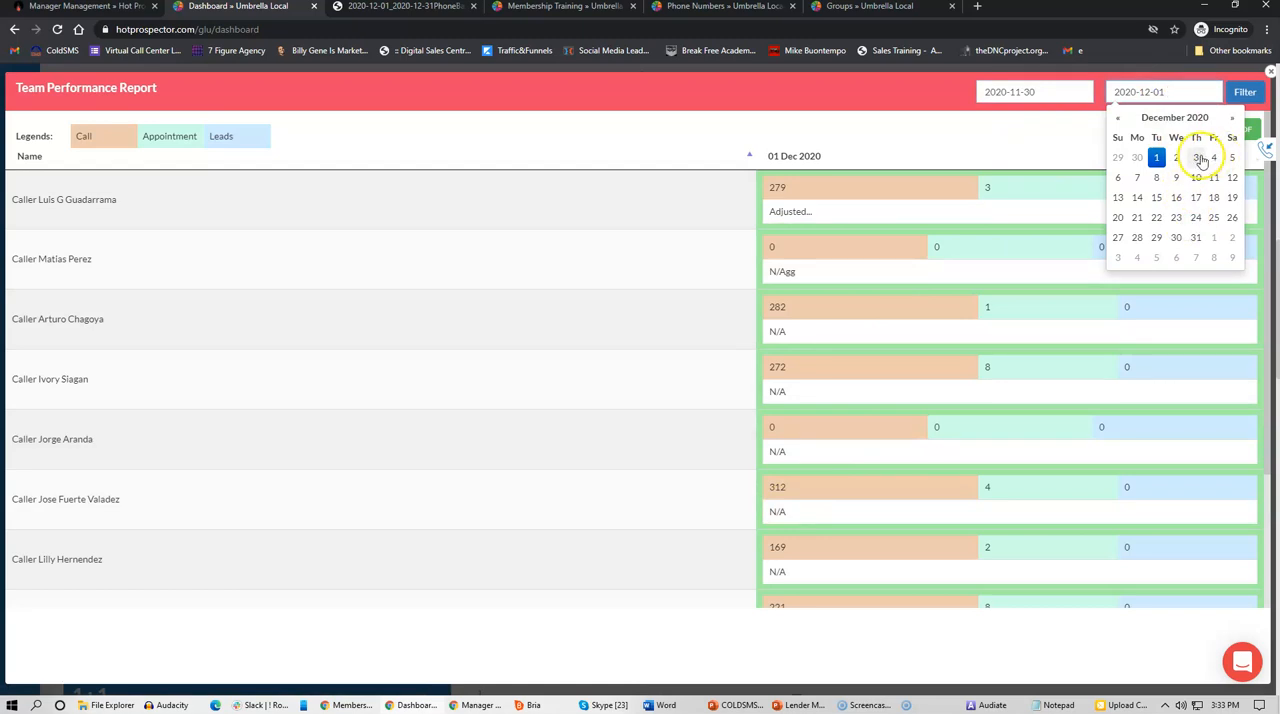
pyautogui.click(1244, 92)
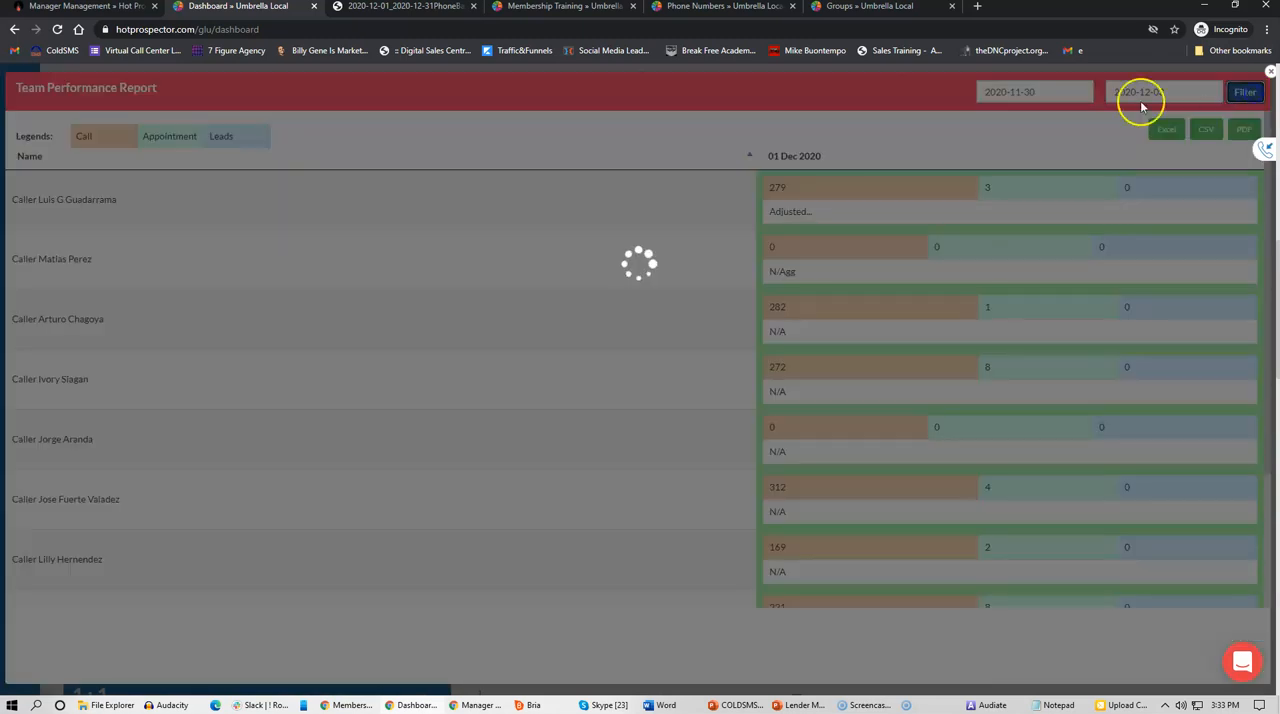
pyautogui.click(1244, 92)
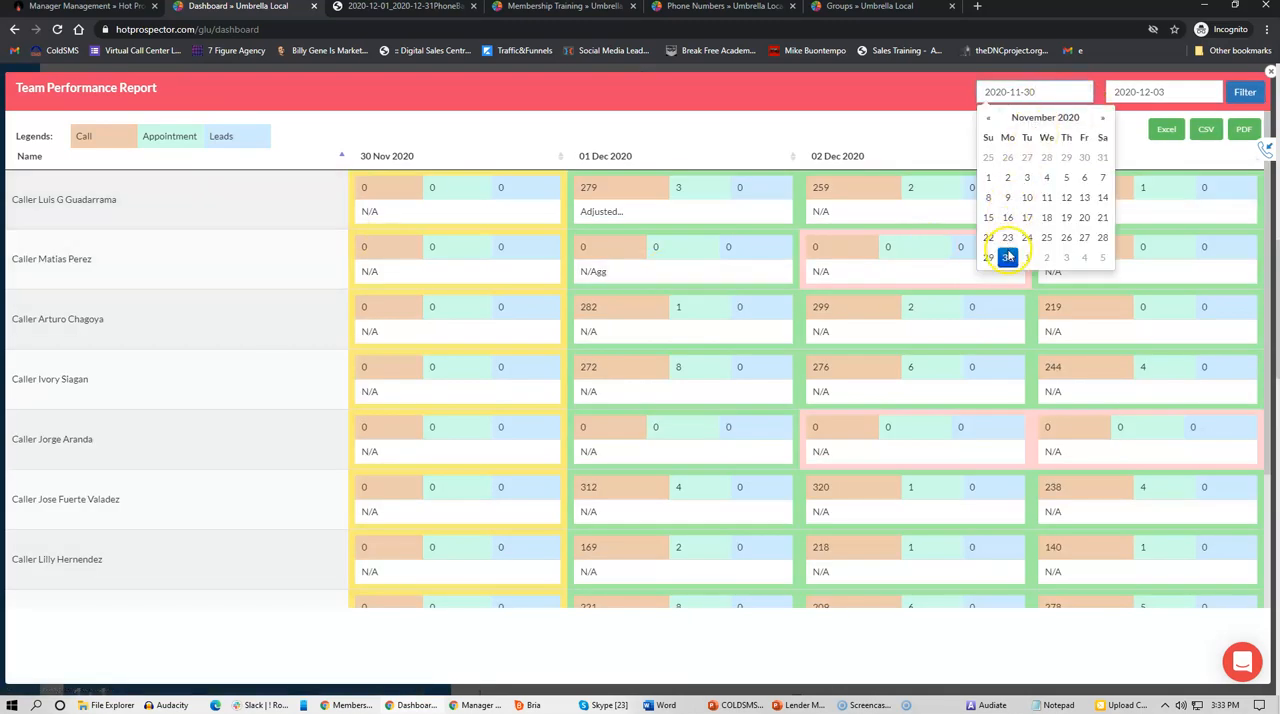
# Filter the performance report to 2020-12-03 through 2020-12-08 and review the per-caller grid
pyautogui.click(1196, 704)
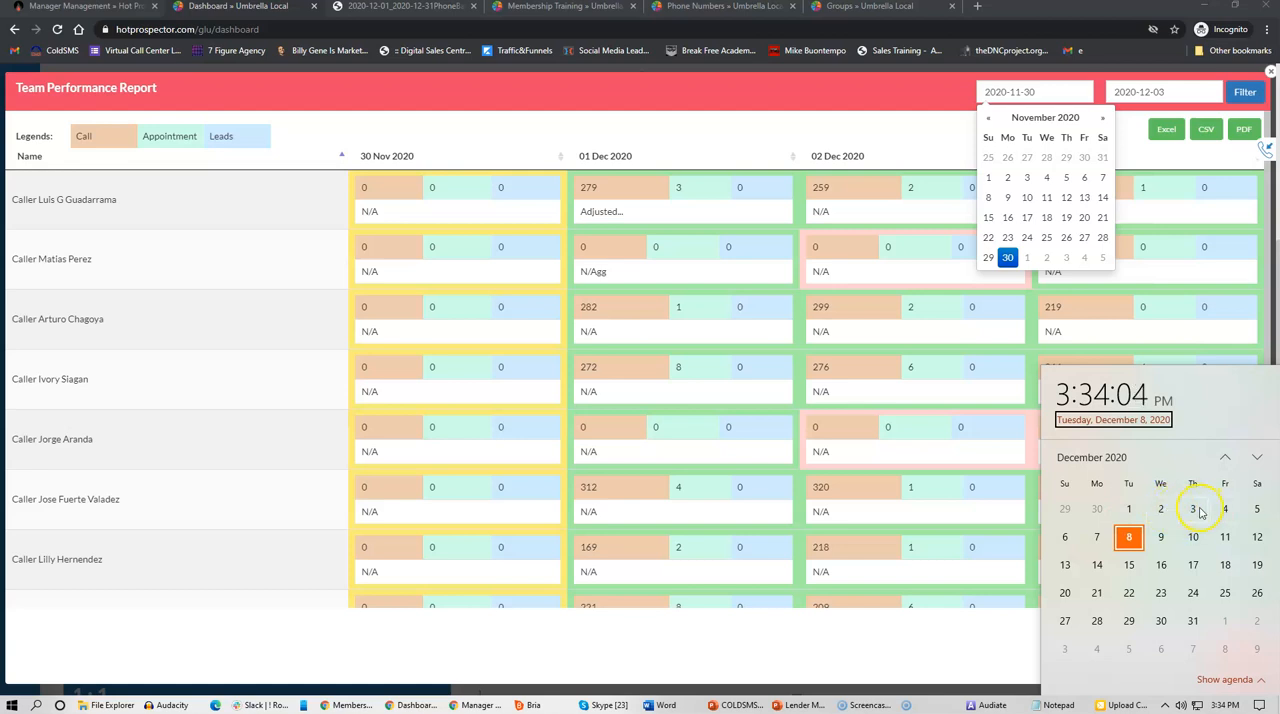
pyautogui.click(1008, 196)
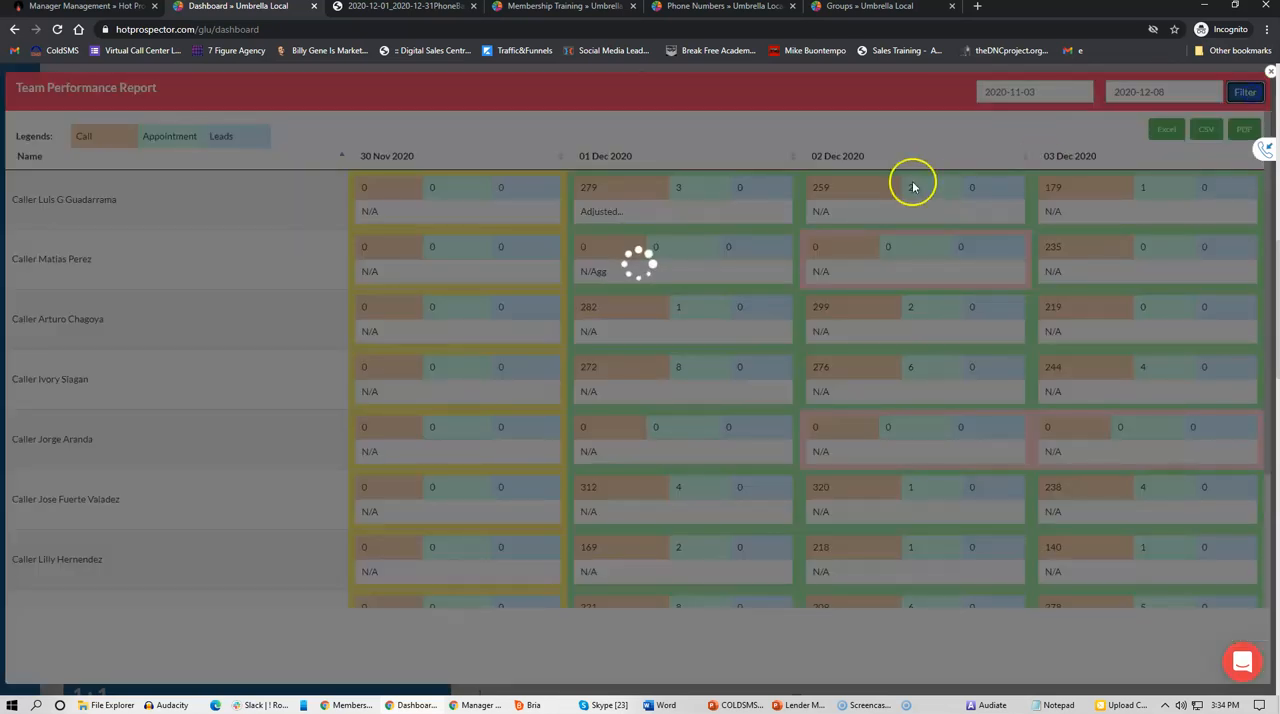
pyautogui.moveTo(628, 292)
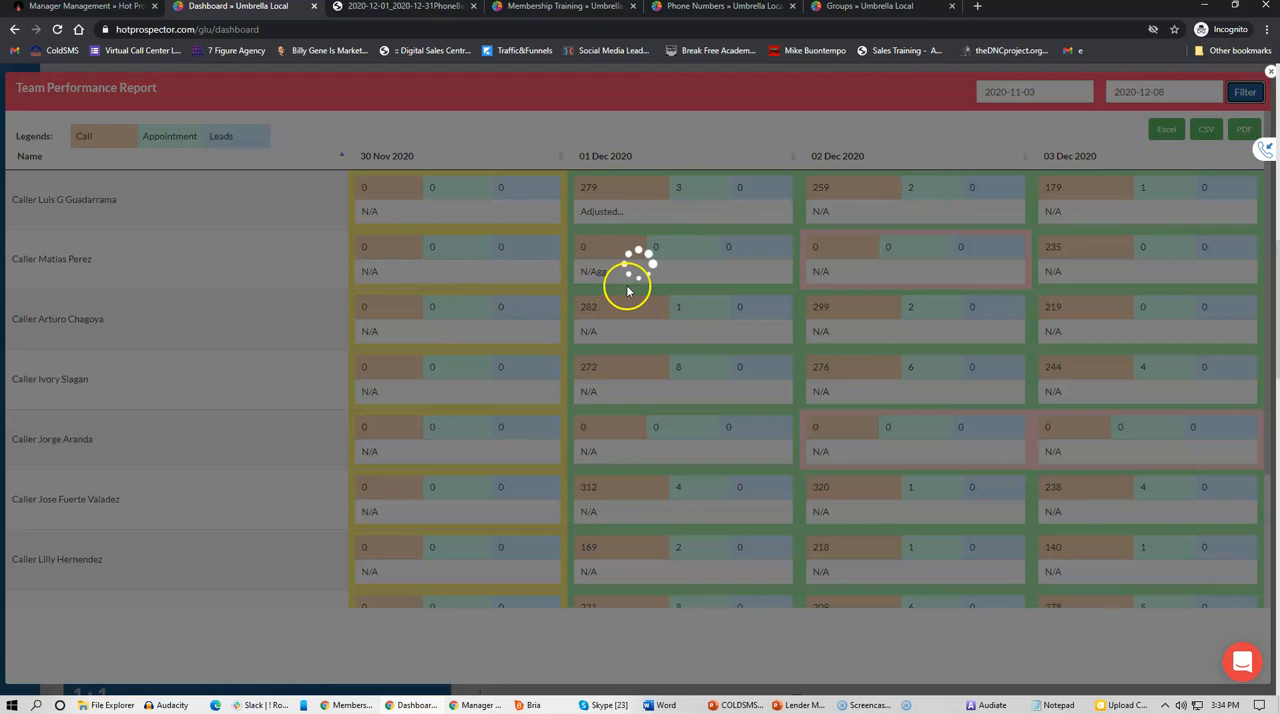
pyautogui.click(1244, 92)
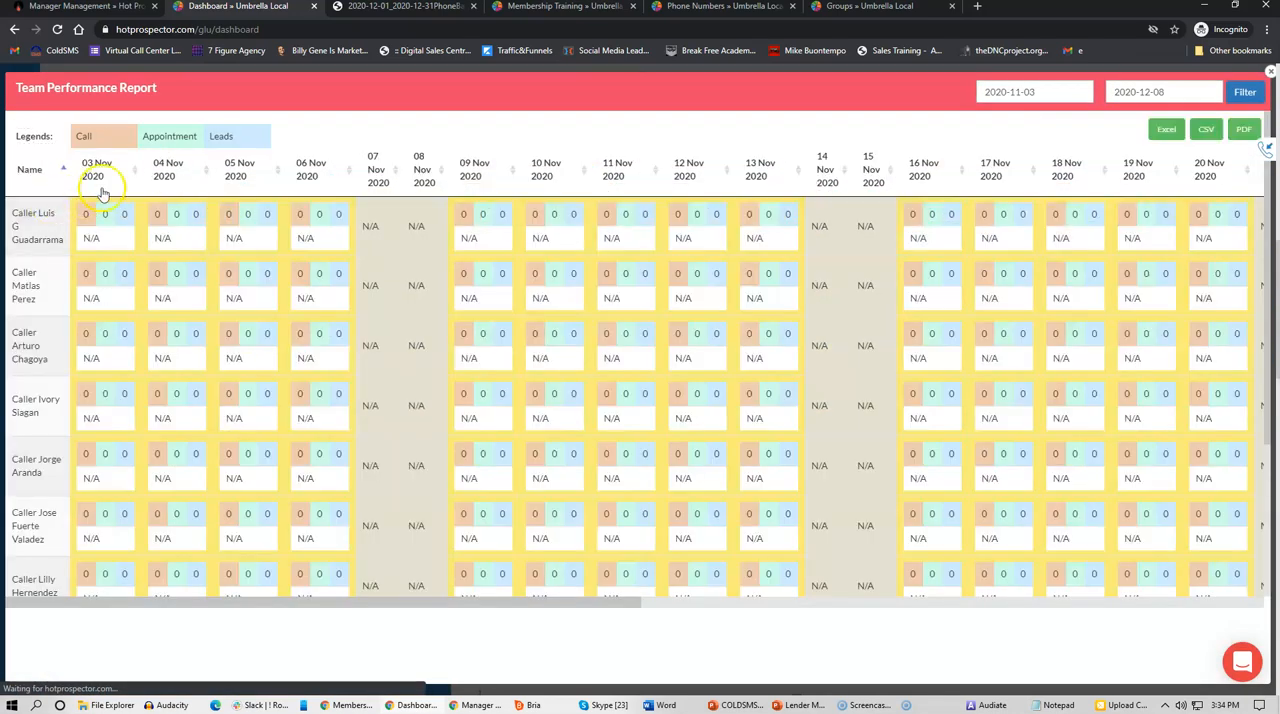
pyautogui.moveTo(350, 328)
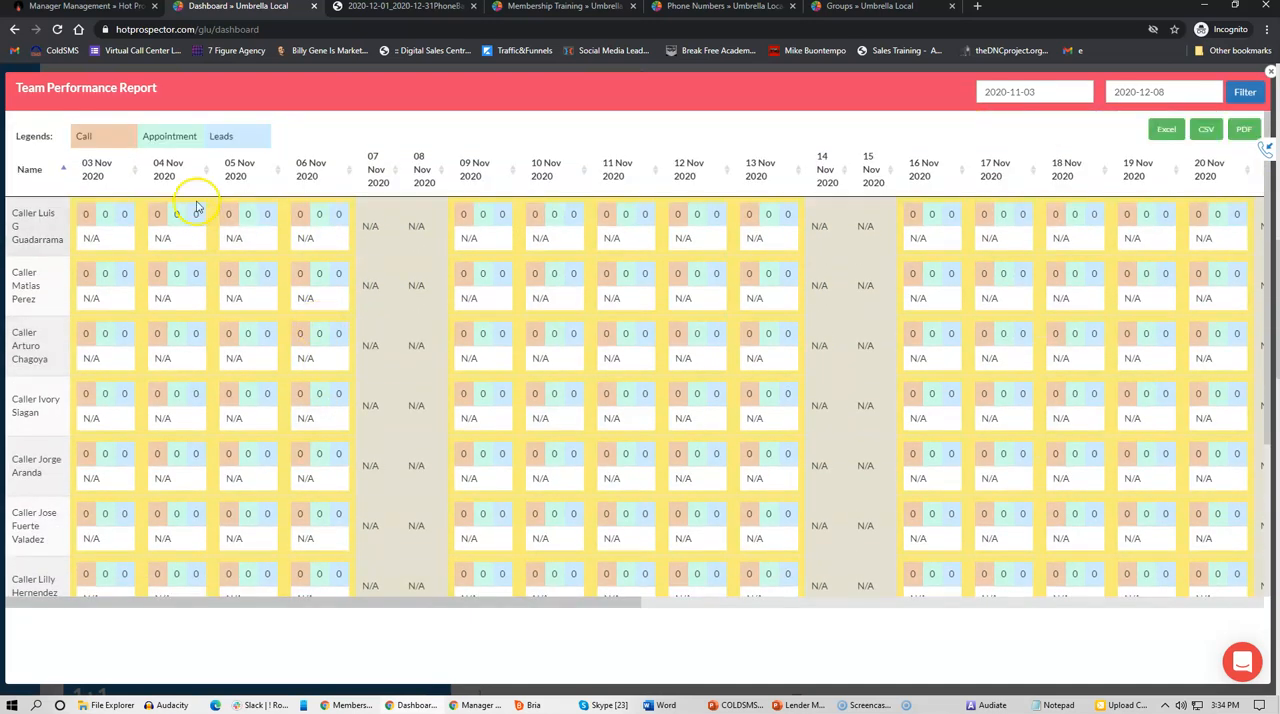
pyautogui.moveTo(350, 448)
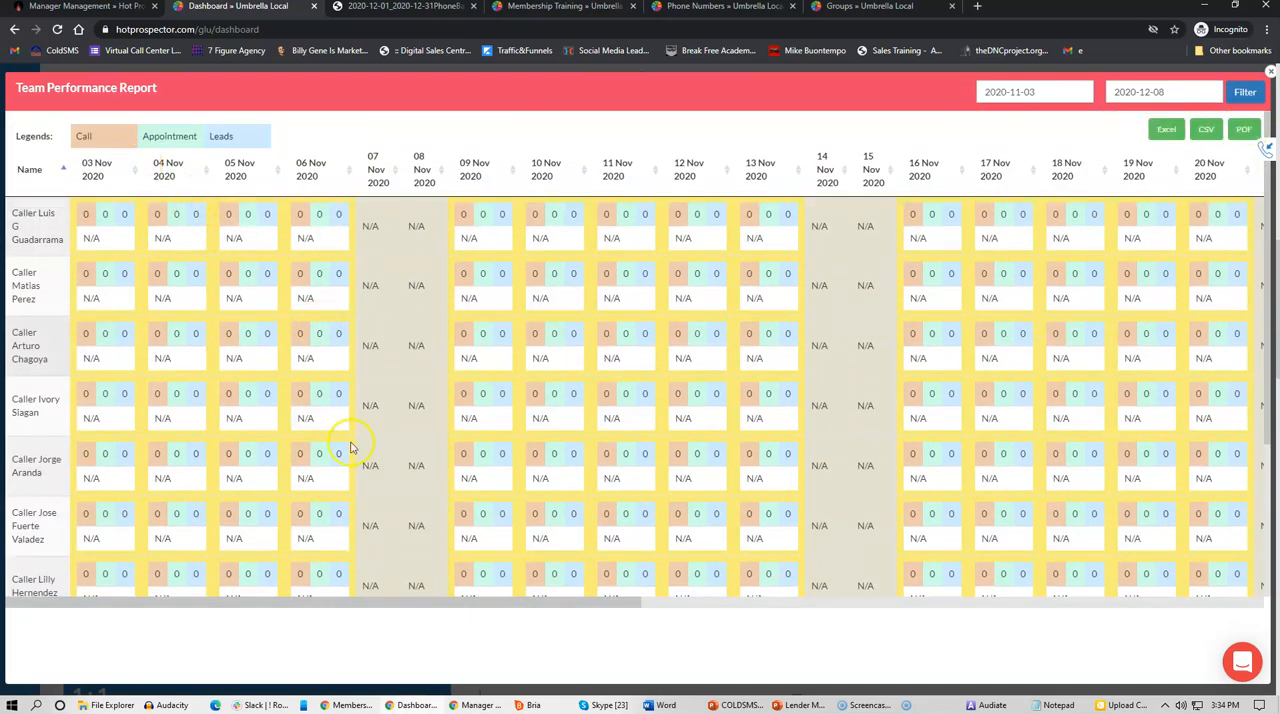
pyautogui.moveTo(724, 284)
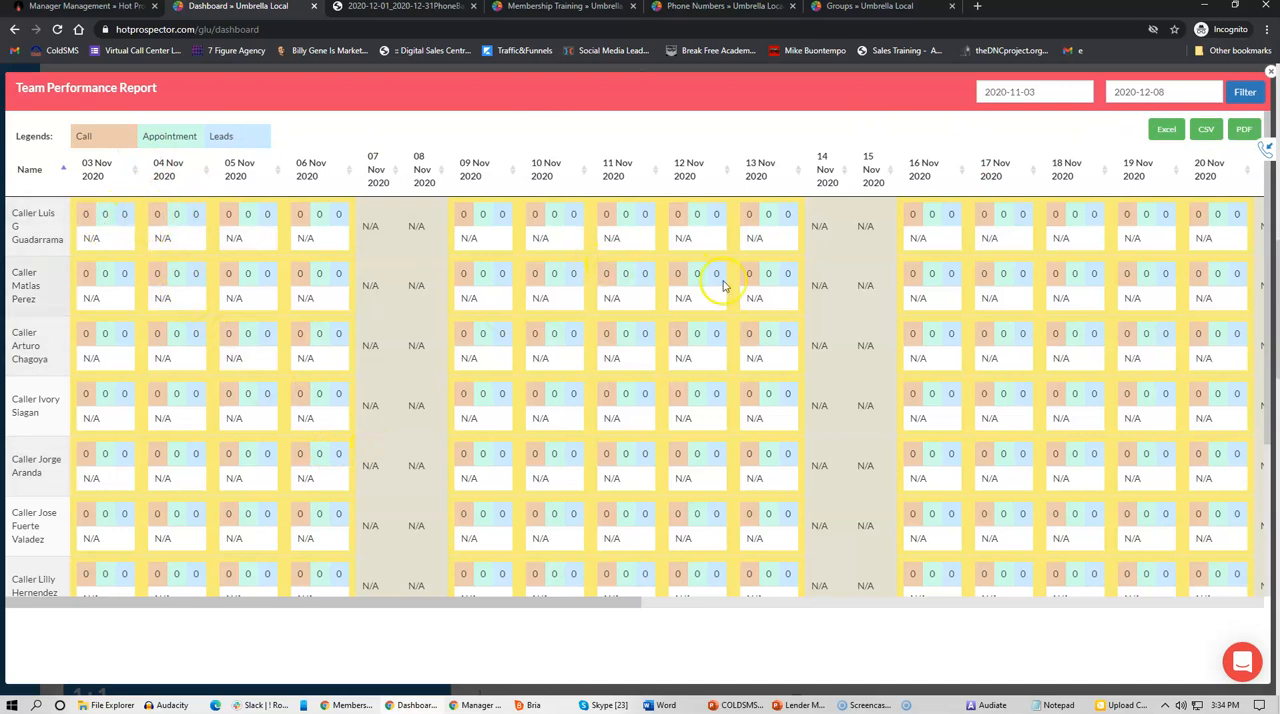
pyautogui.moveTo(916, 238)
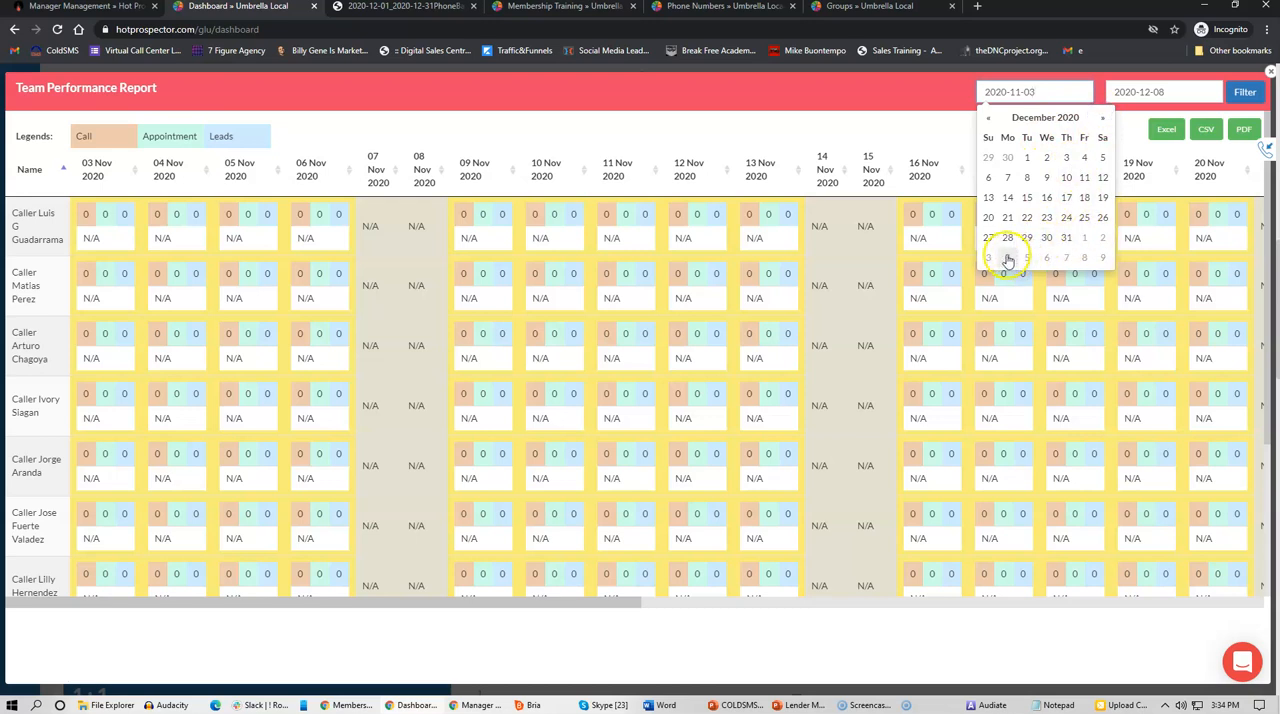
pyautogui.click(1066, 158)
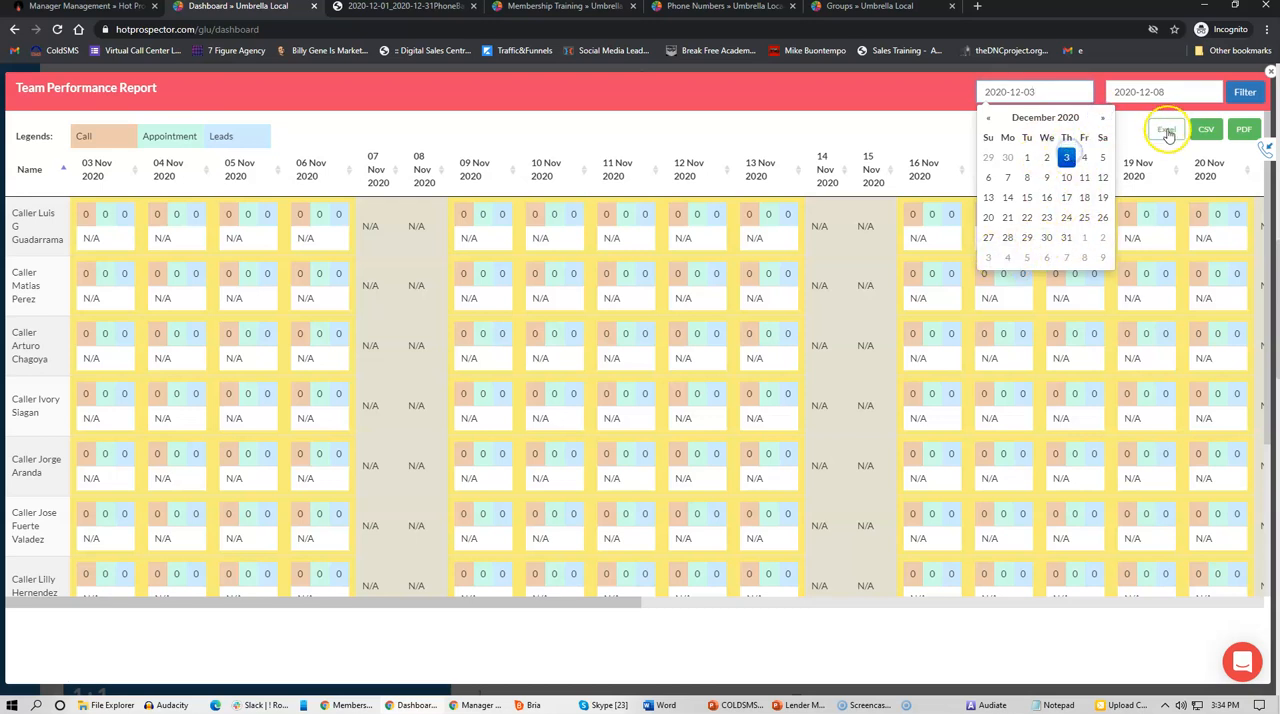
pyautogui.click(1244, 92)
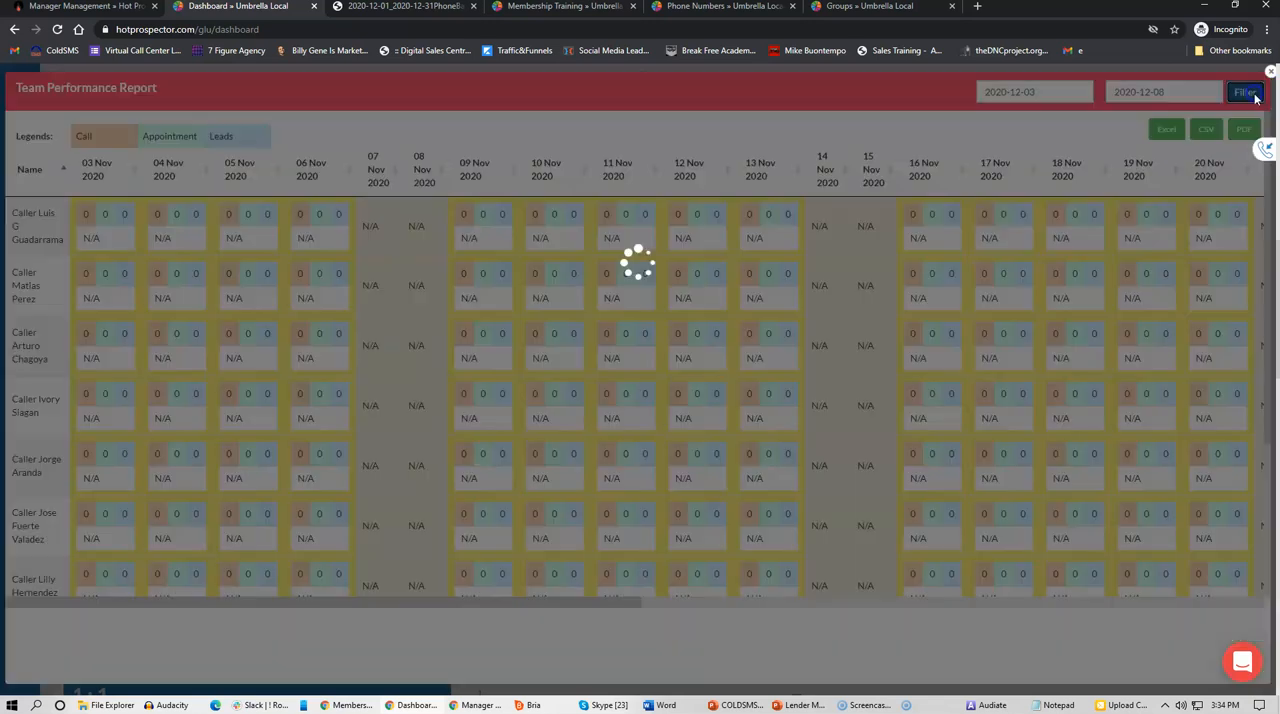
pyautogui.click(1244, 92)
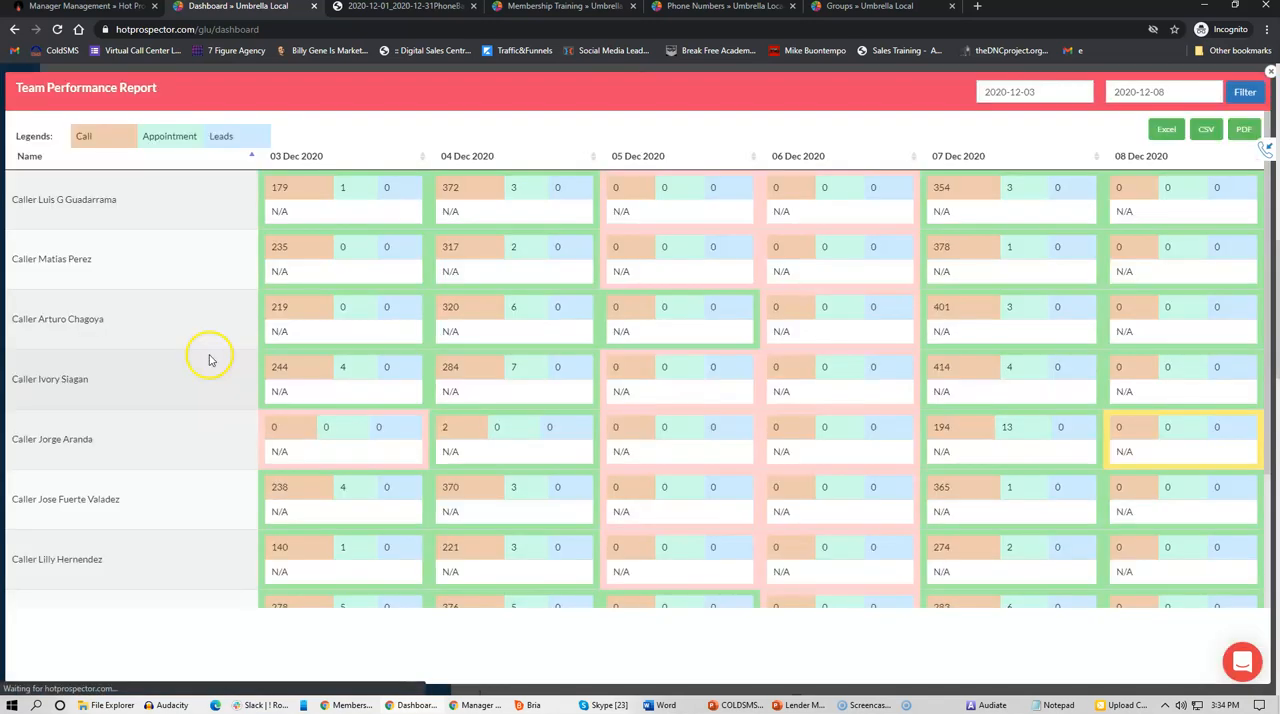
pyautogui.moveTo(344, 180)
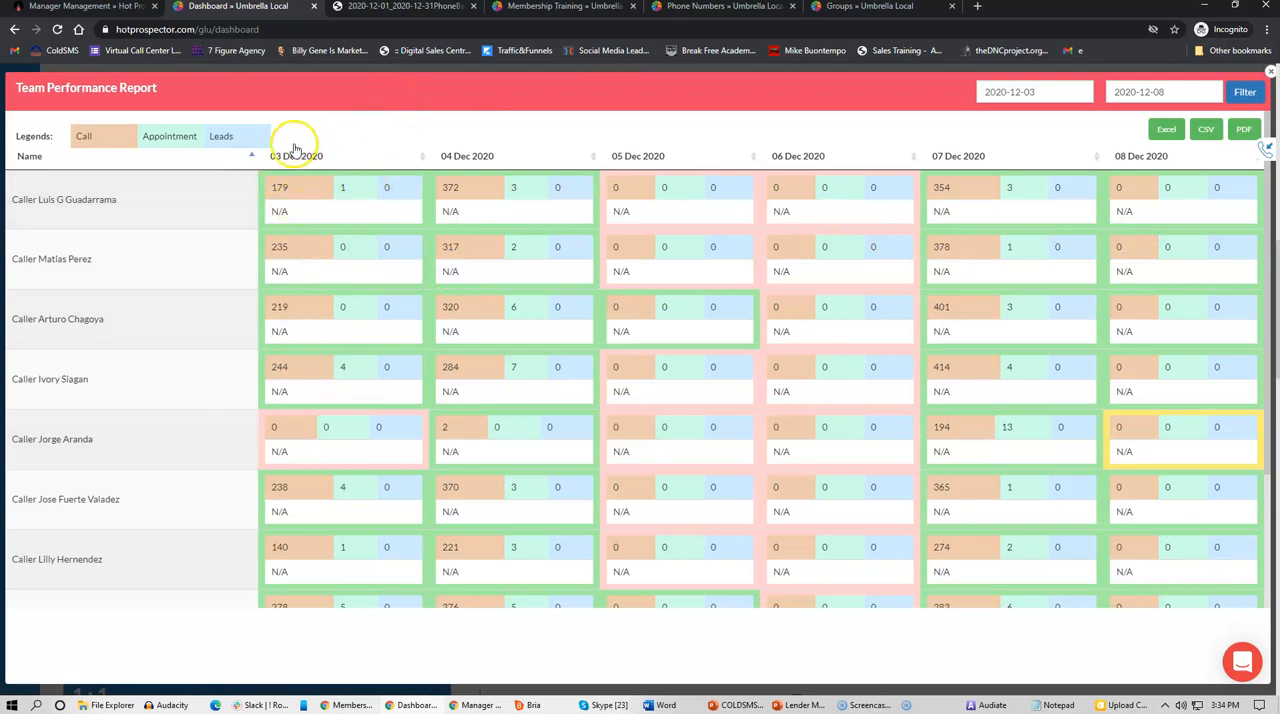
pyautogui.moveTo(460, 524)
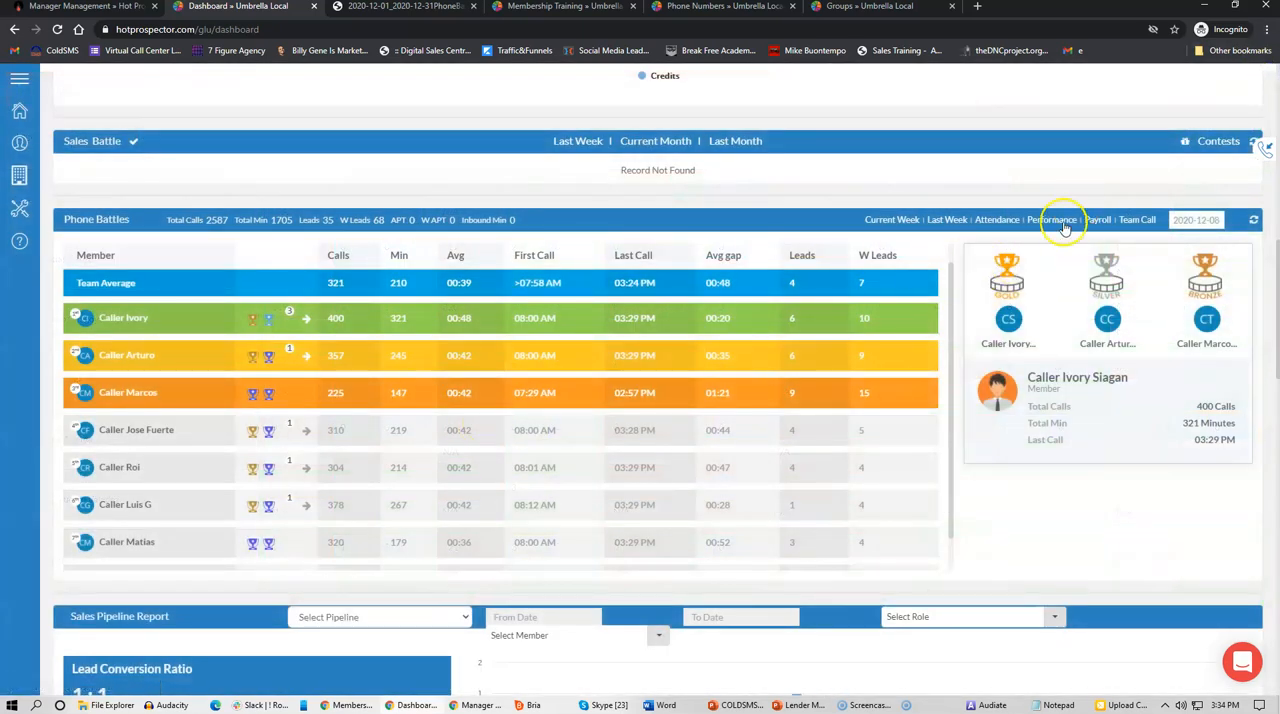
pyautogui.click(1098, 220)
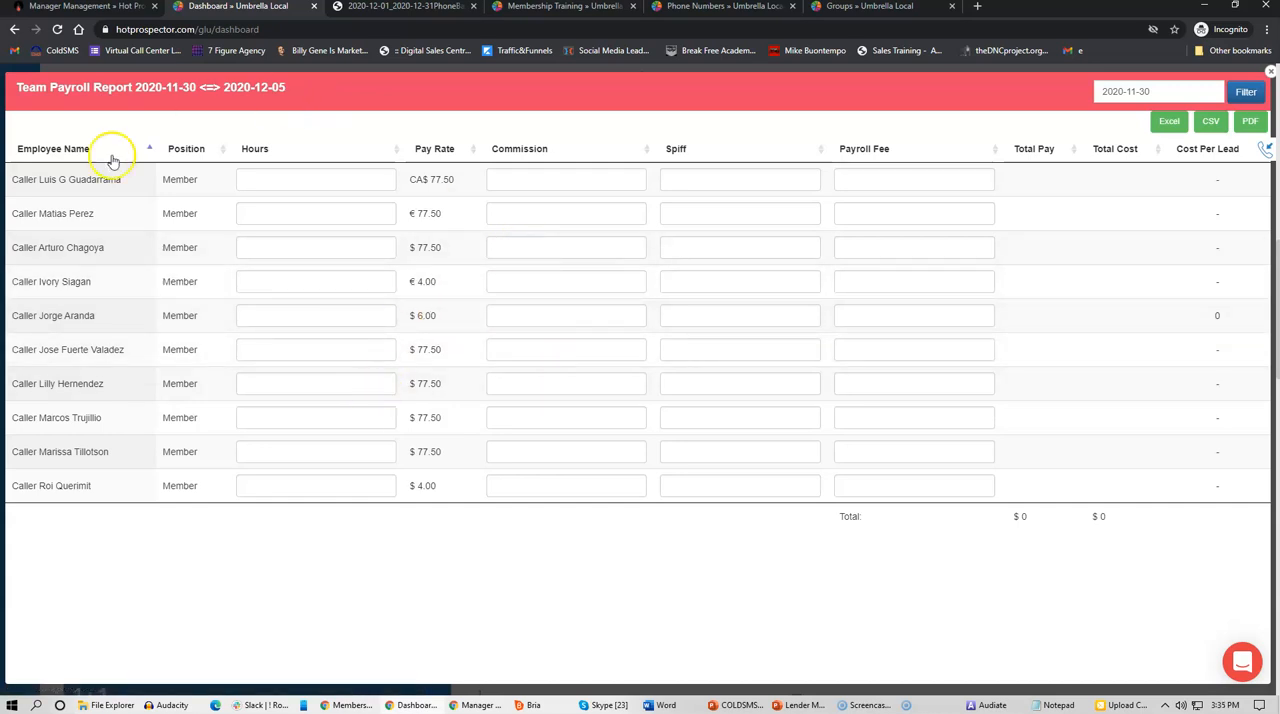
pyautogui.moveTo(808, 212)
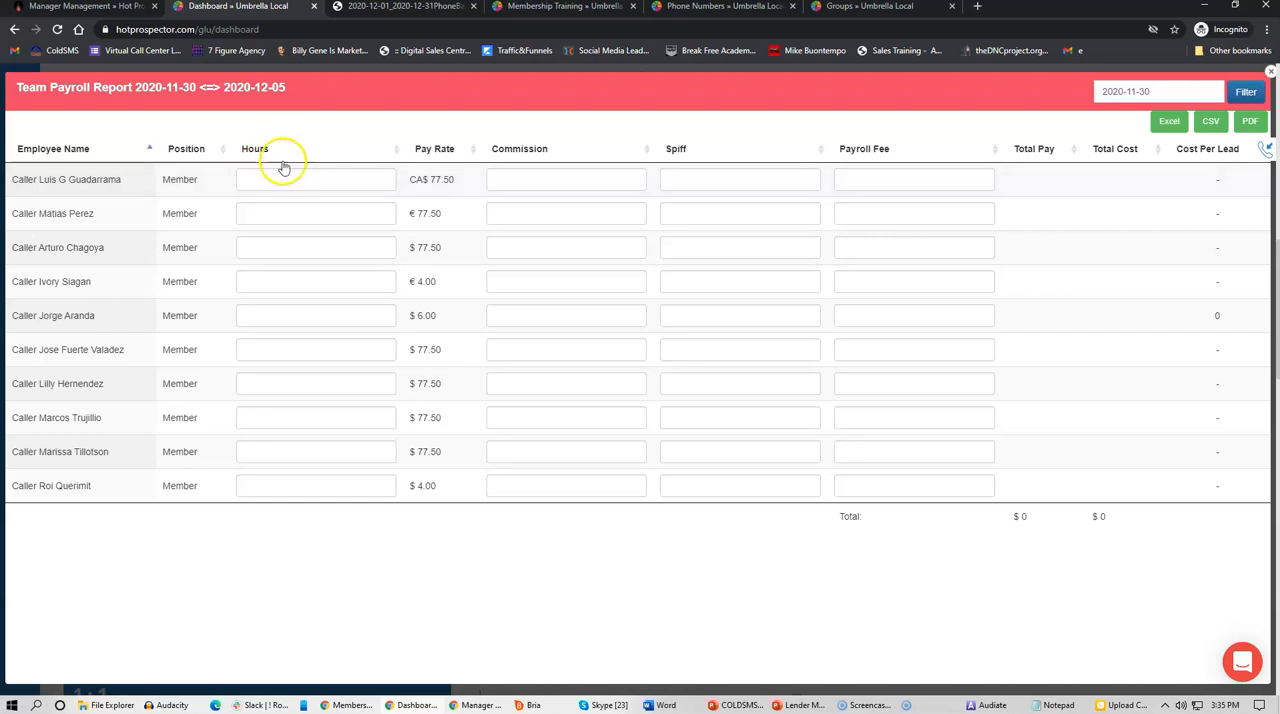
pyautogui.moveTo(420, 440)
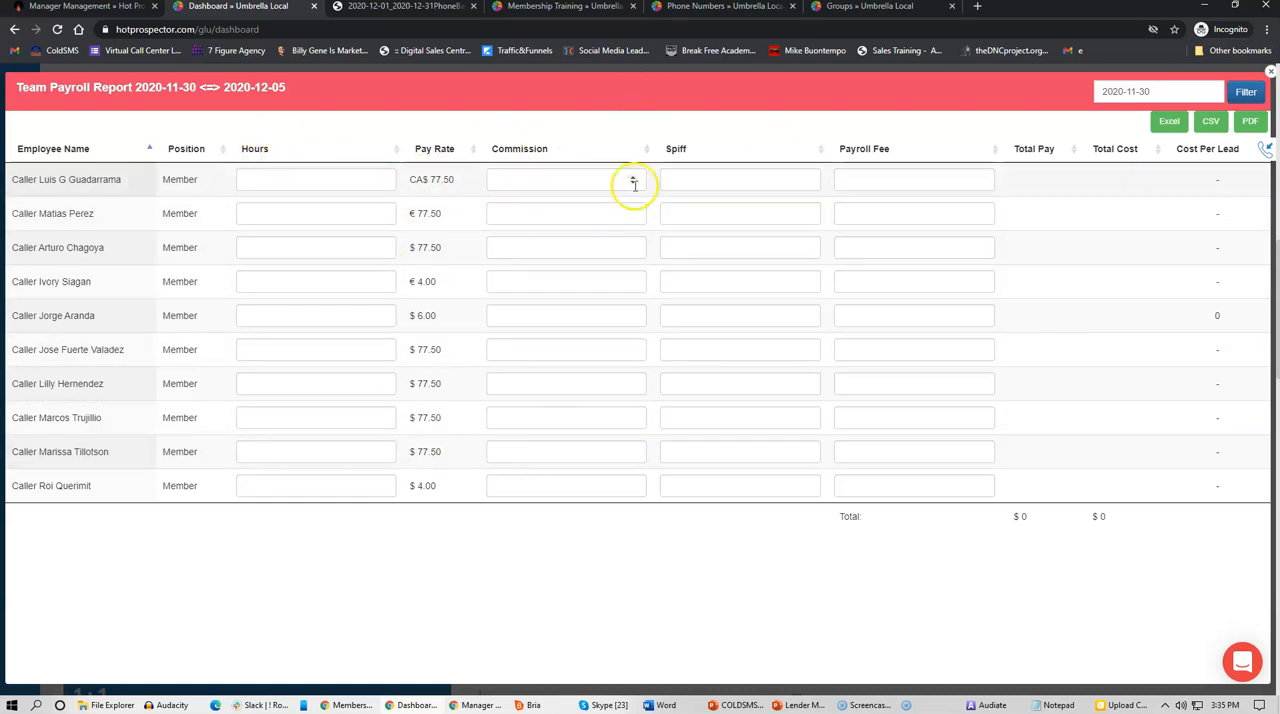
pyautogui.moveTo(830, 268)
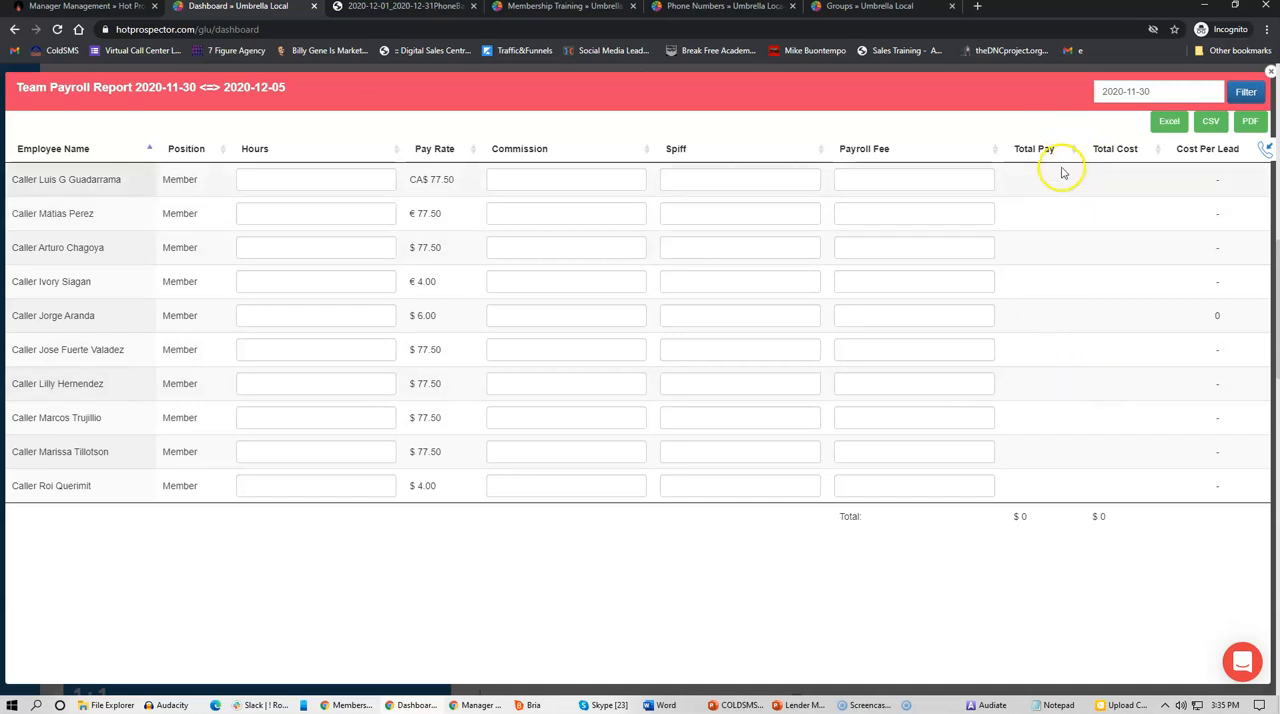
pyautogui.moveTo(1128, 404)
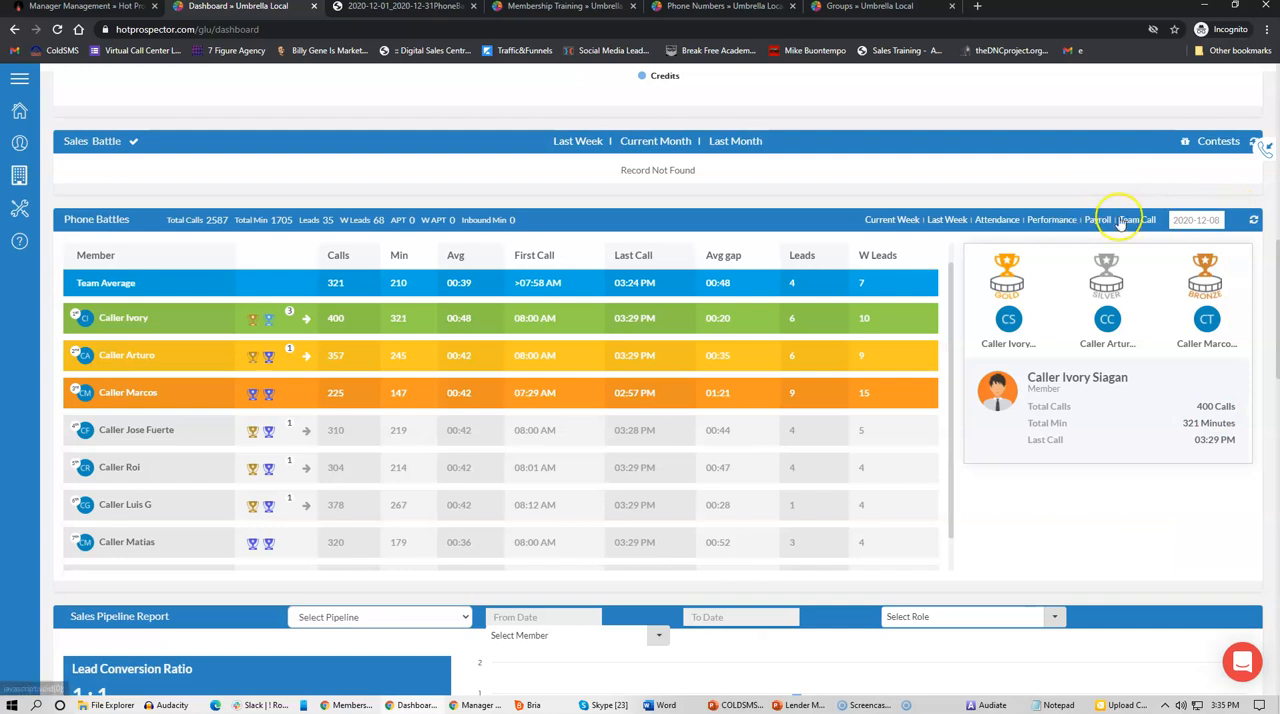
pyautogui.moveTo(432, 76)
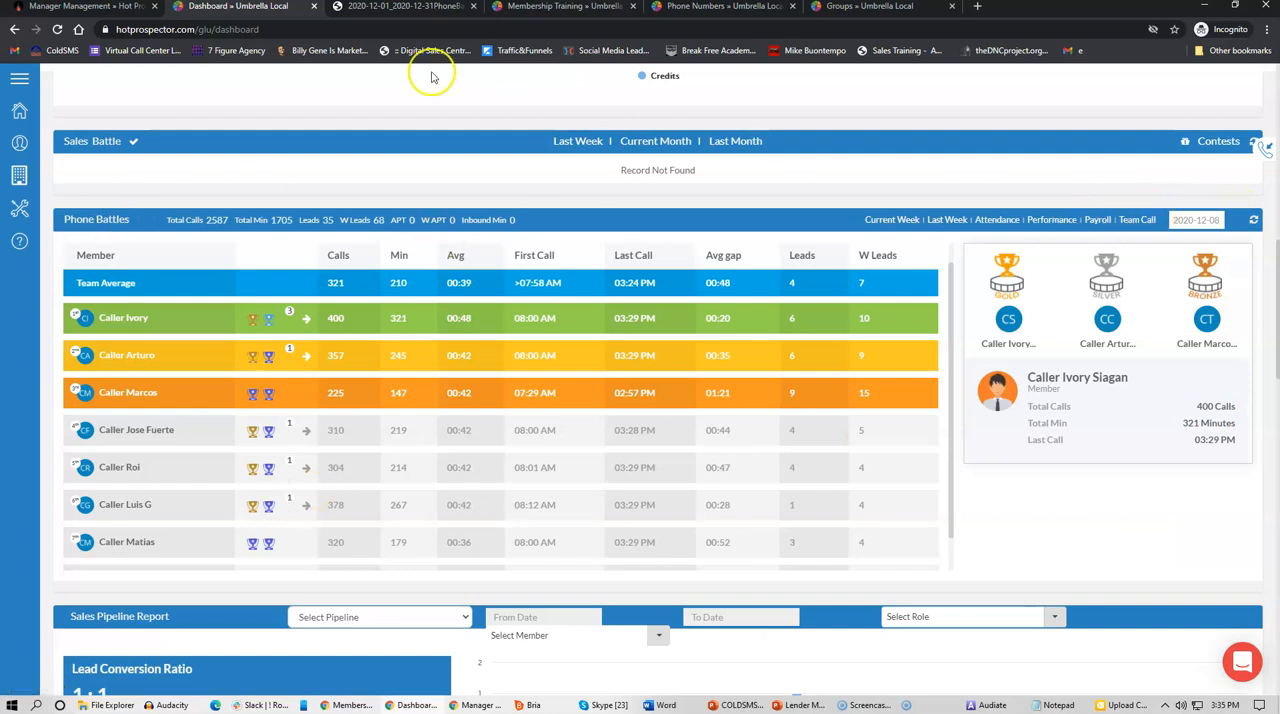
pyautogui.moveTo(964, 452)
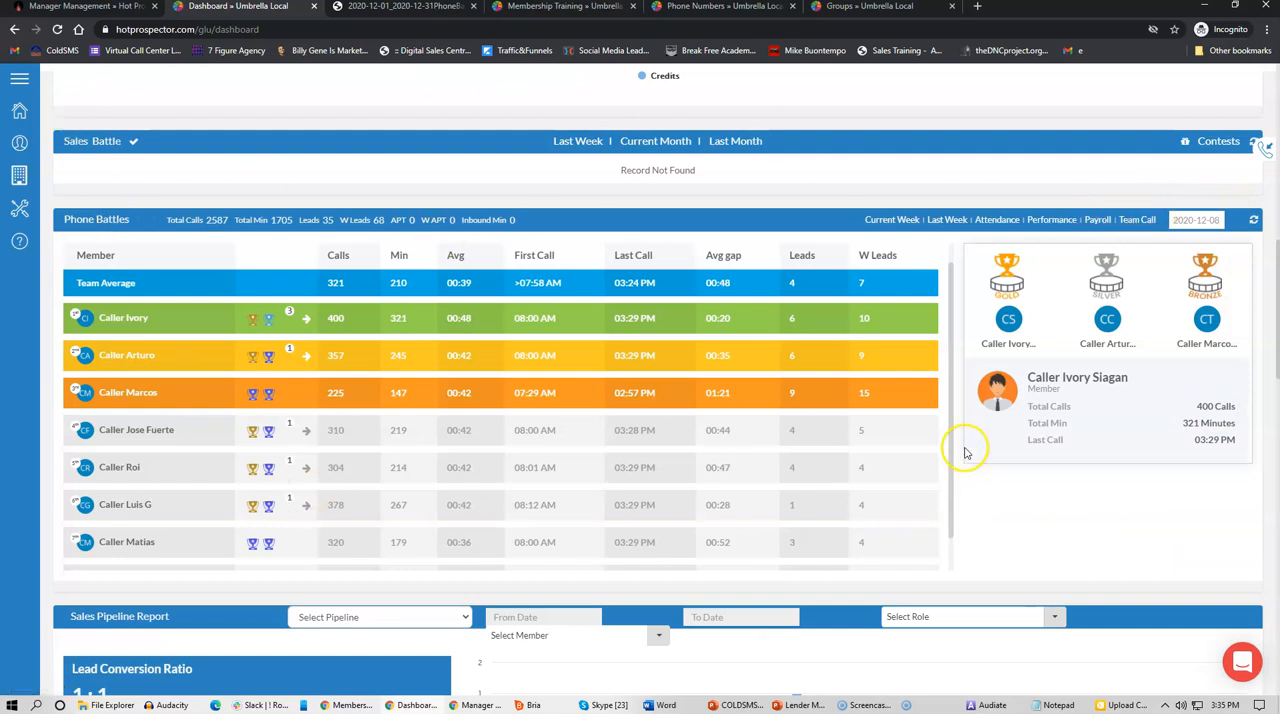
pyautogui.moveTo(408, 290)
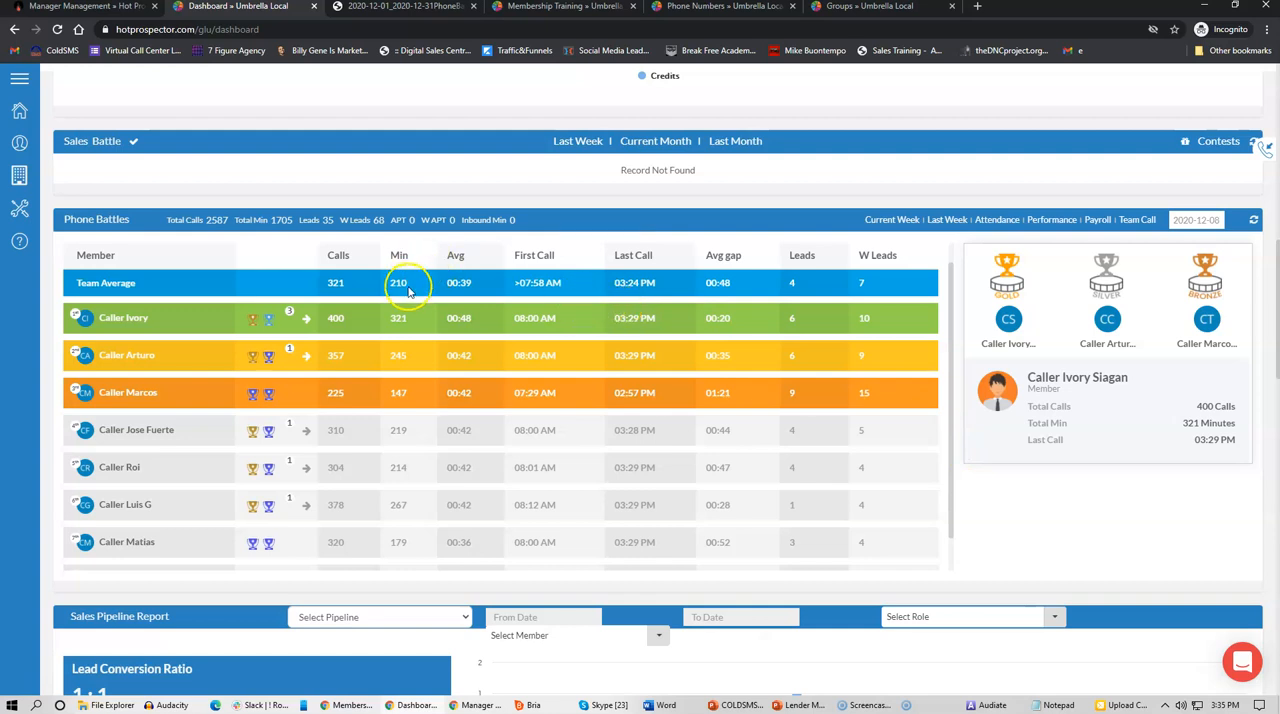
pyautogui.moveTo(804, 520)
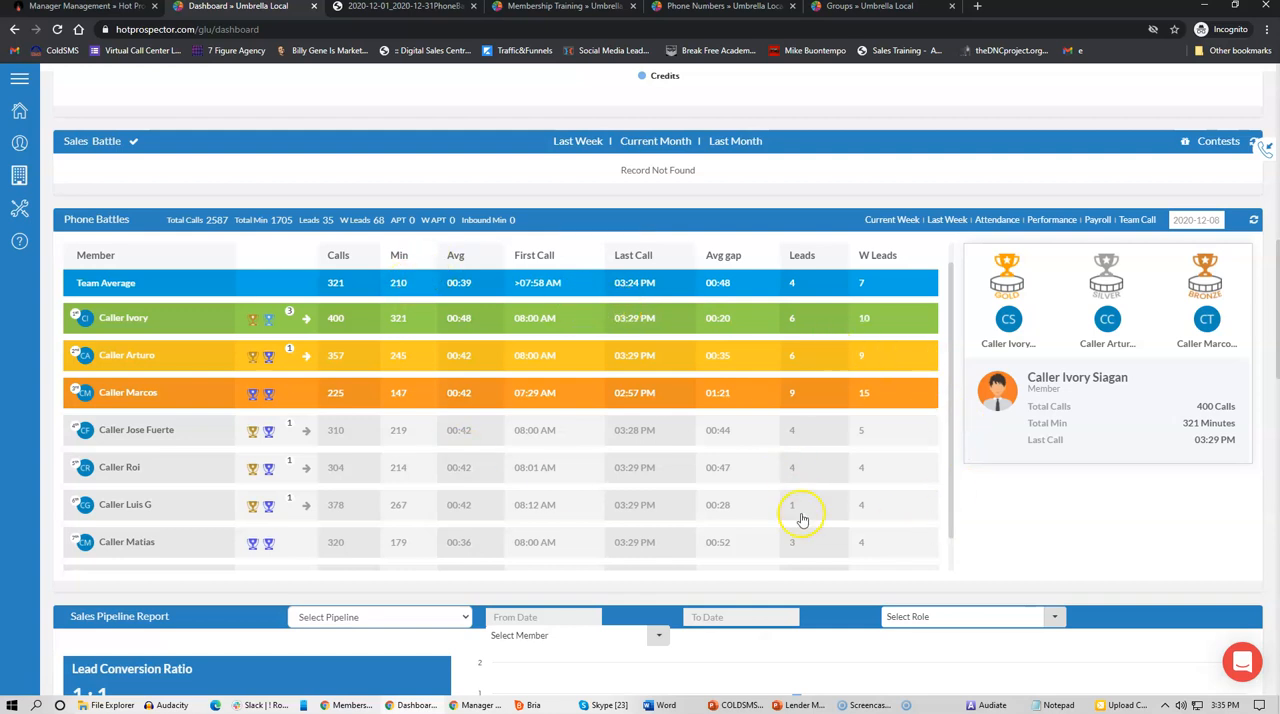
pyautogui.moveTo(1220, 252)
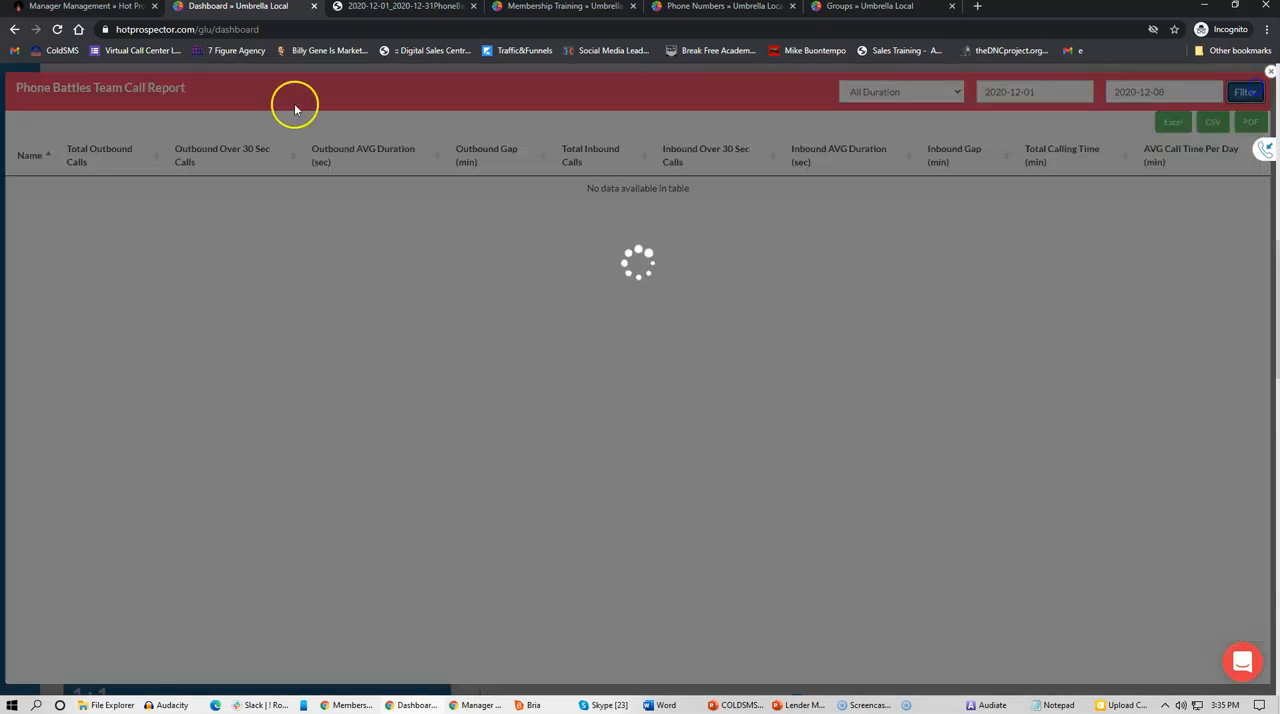
pyautogui.moveTo(258, 164)
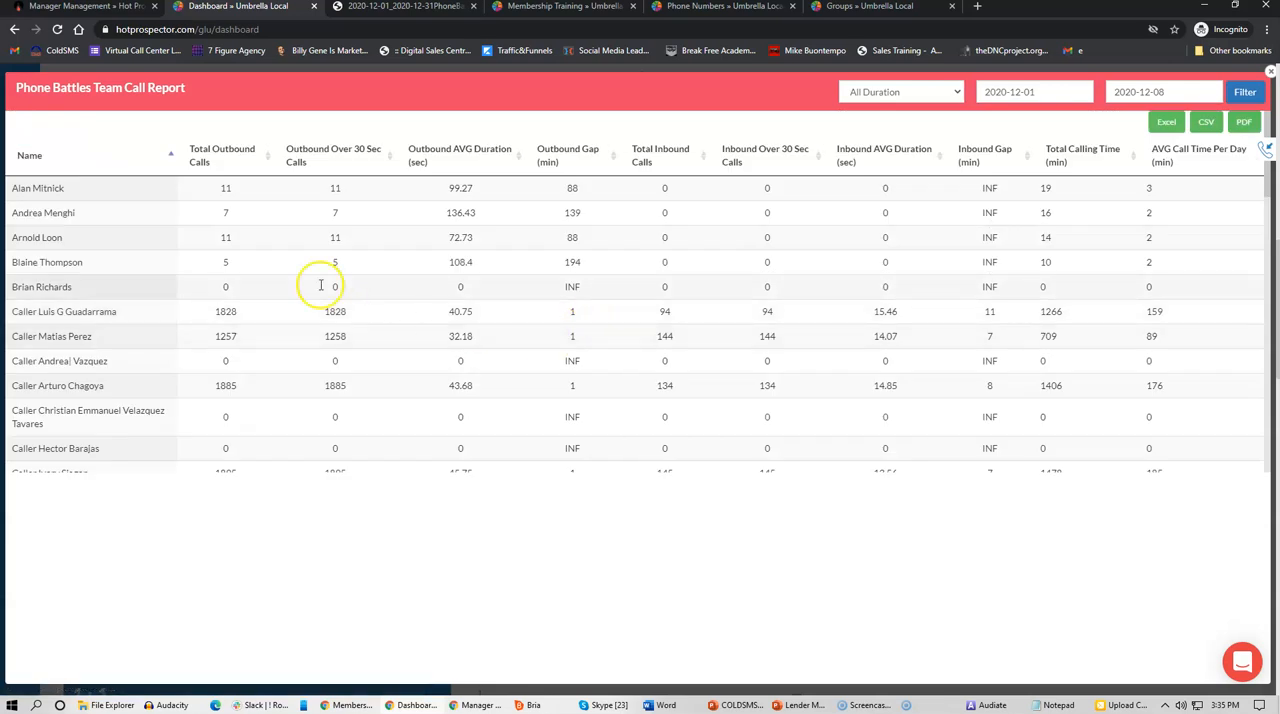
# Scroll through each caller's outbound and inbound call figures in the Team Call Report
pyautogui.scroll(-3)
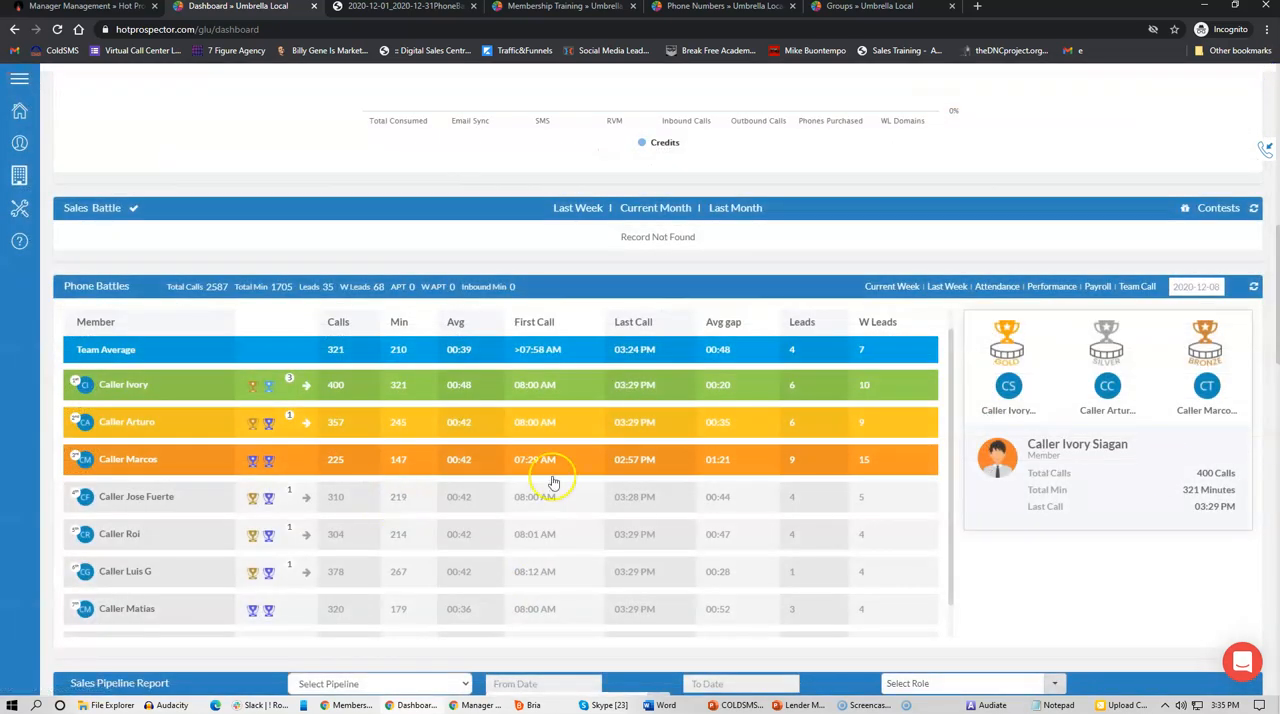
pyautogui.moveTo(720, 400)
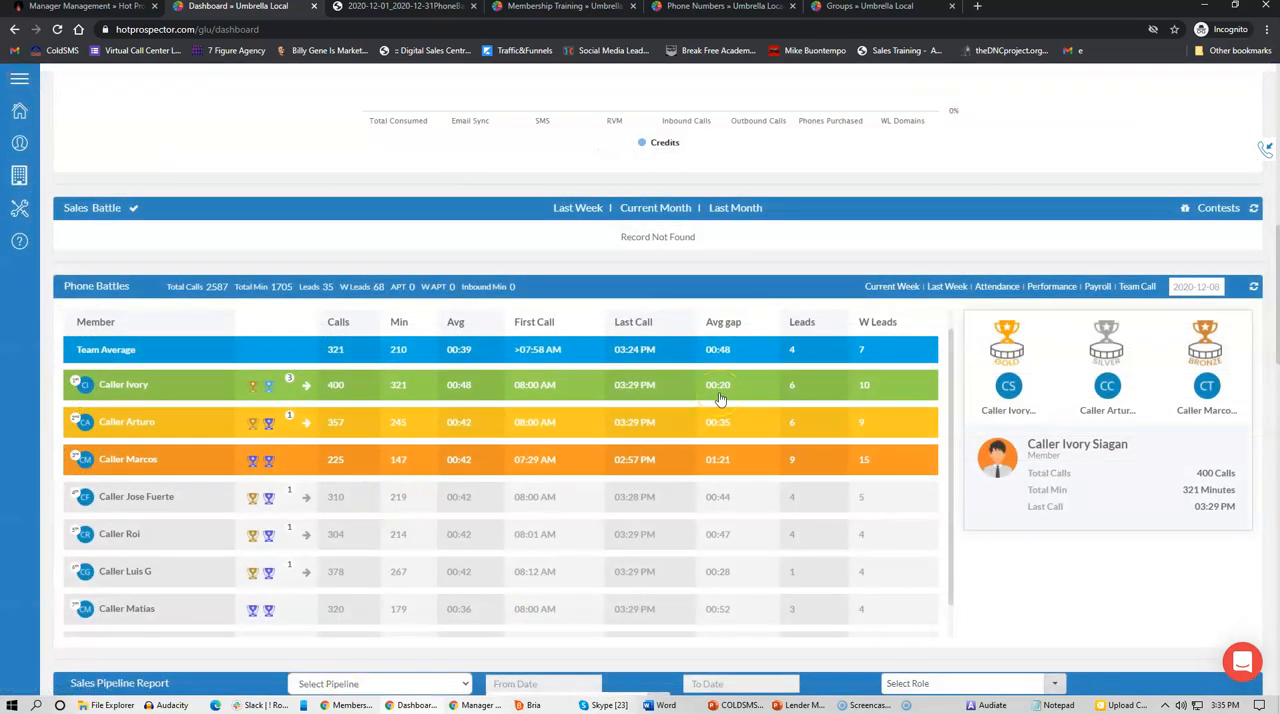
pyautogui.moveTo(696, 370)
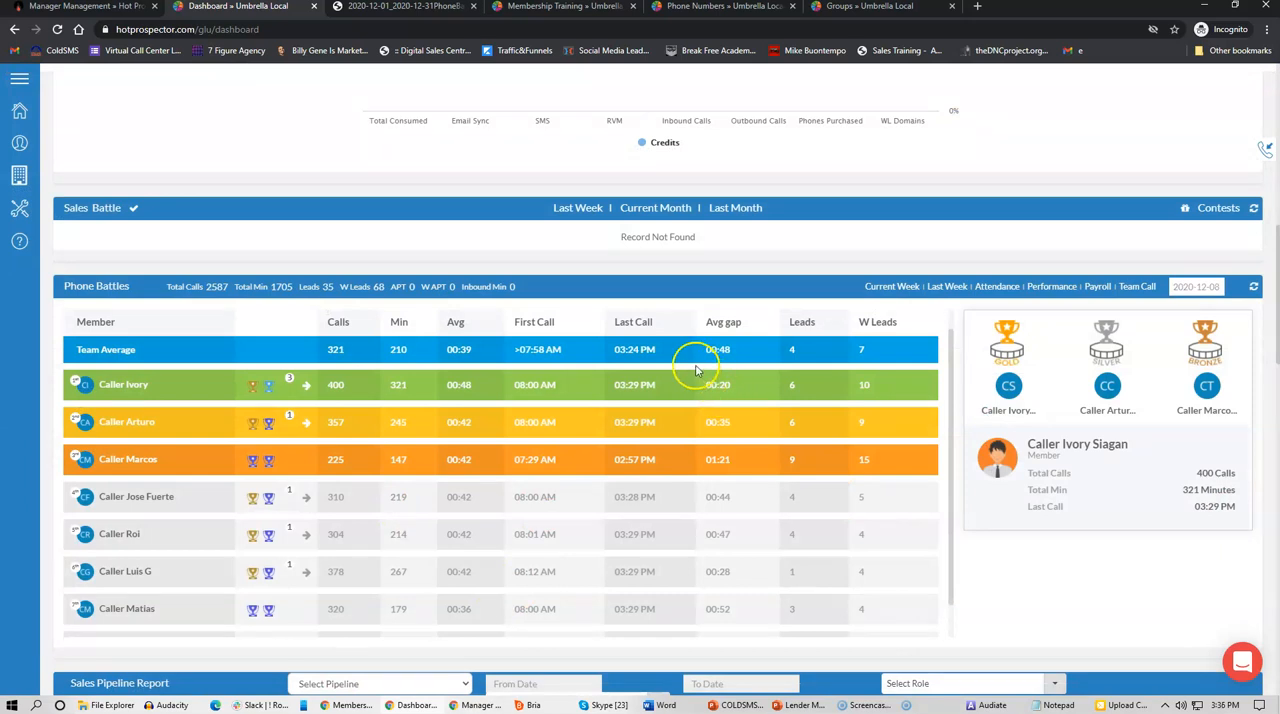
pyautogui.scroll(-3)
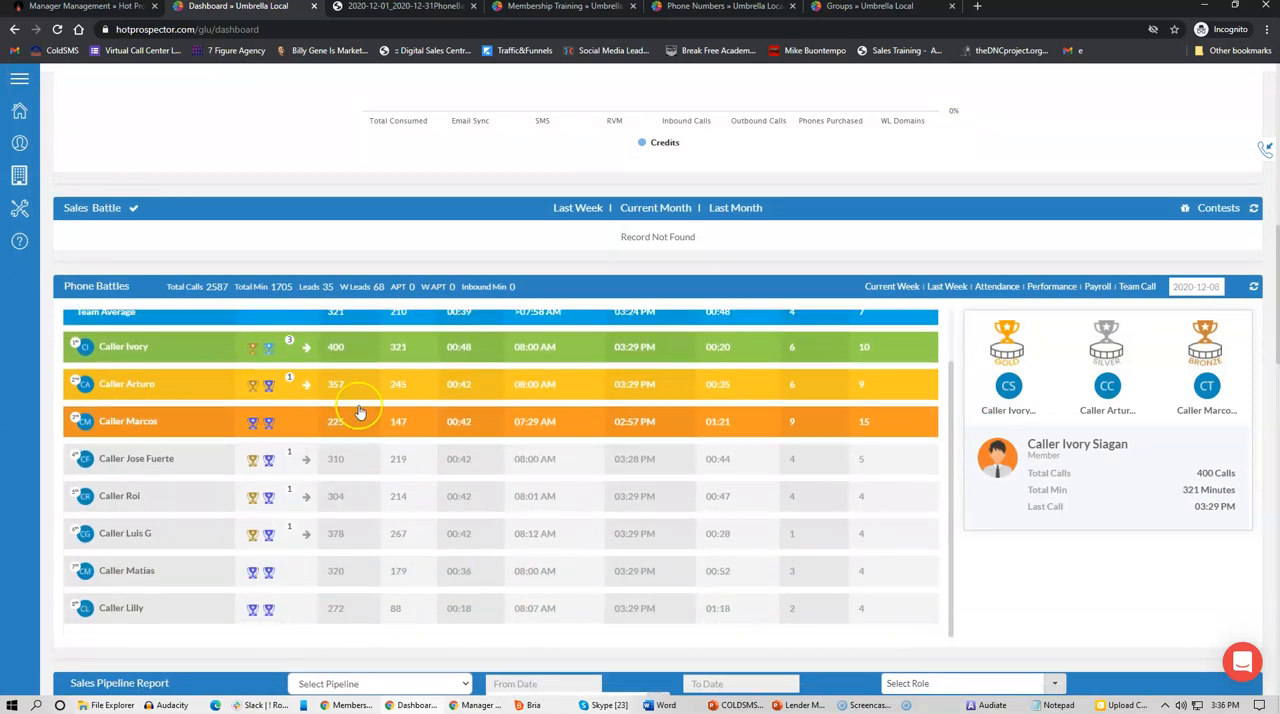
pyautogui.scroll(3)
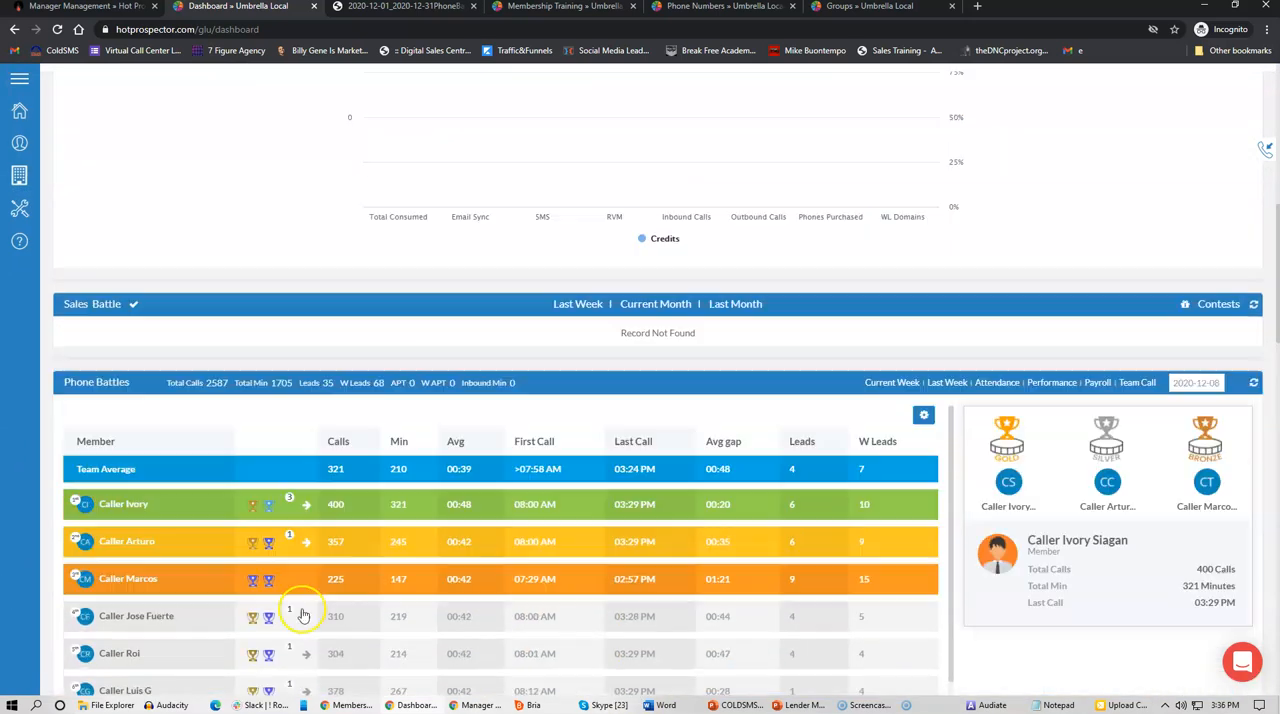
pyautogui.scroll(-3)
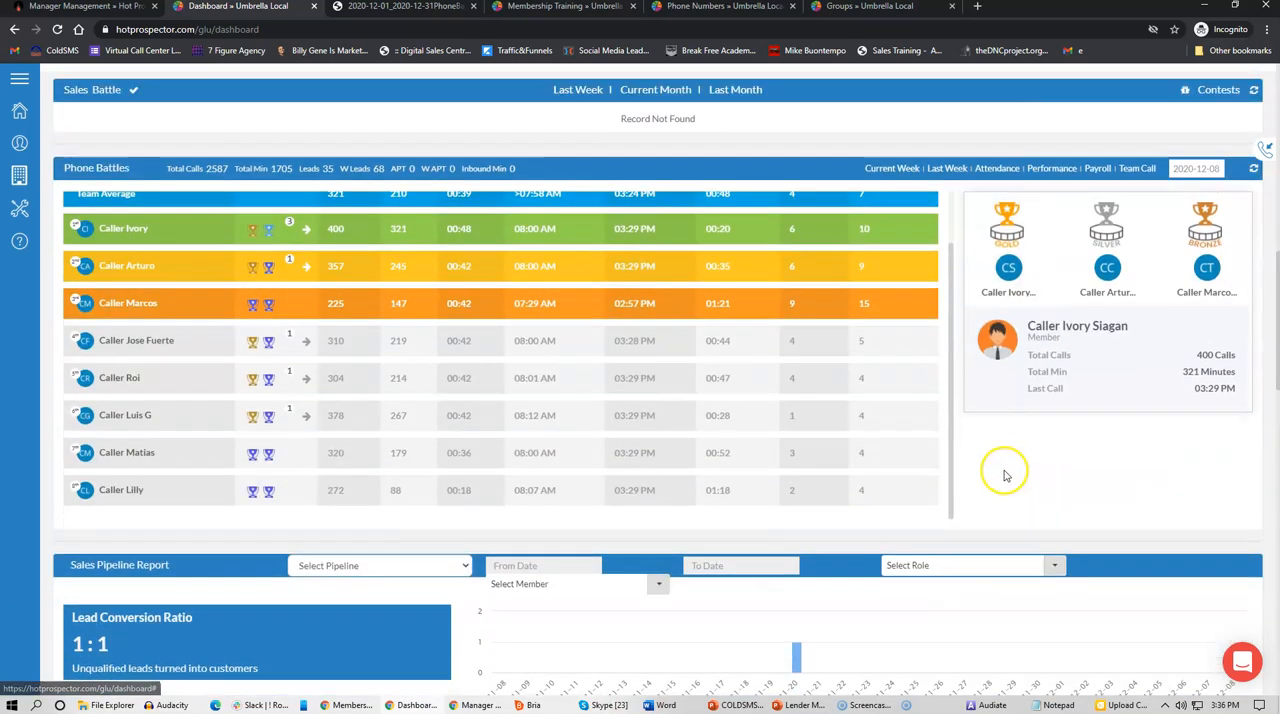
pyautogui.scroll(3)
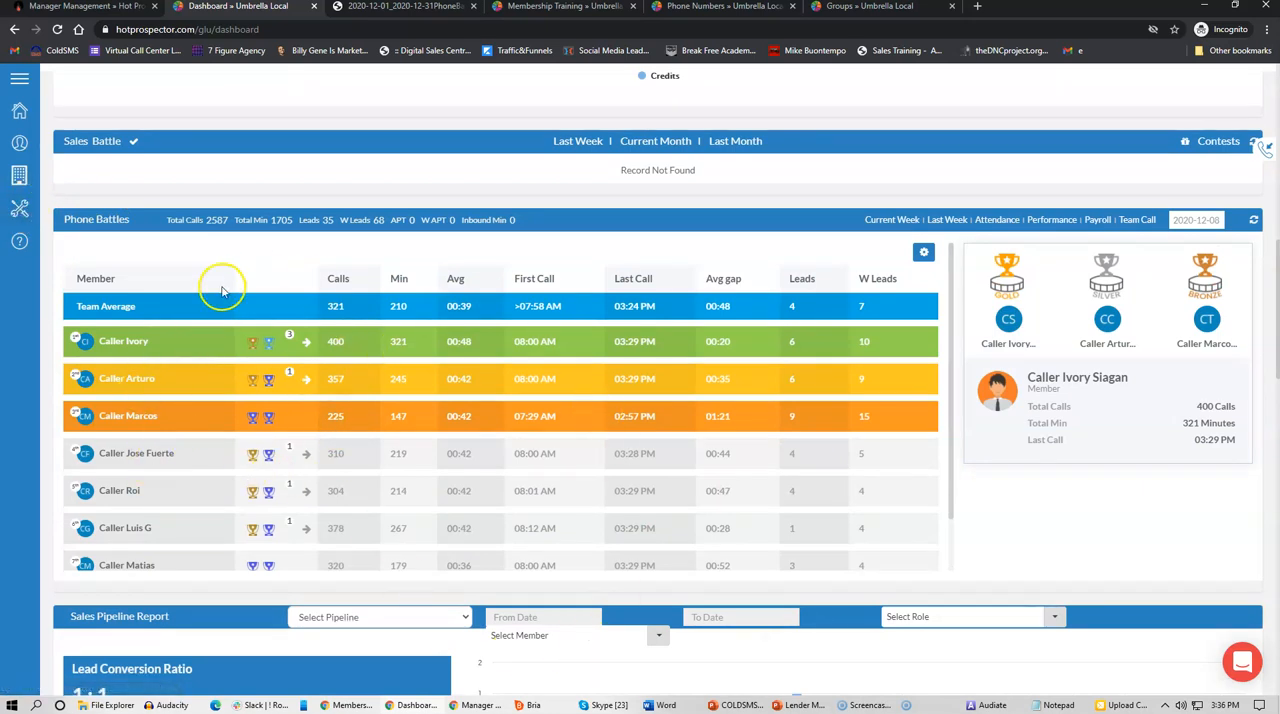
pyautogui.moveTo(288, 476)
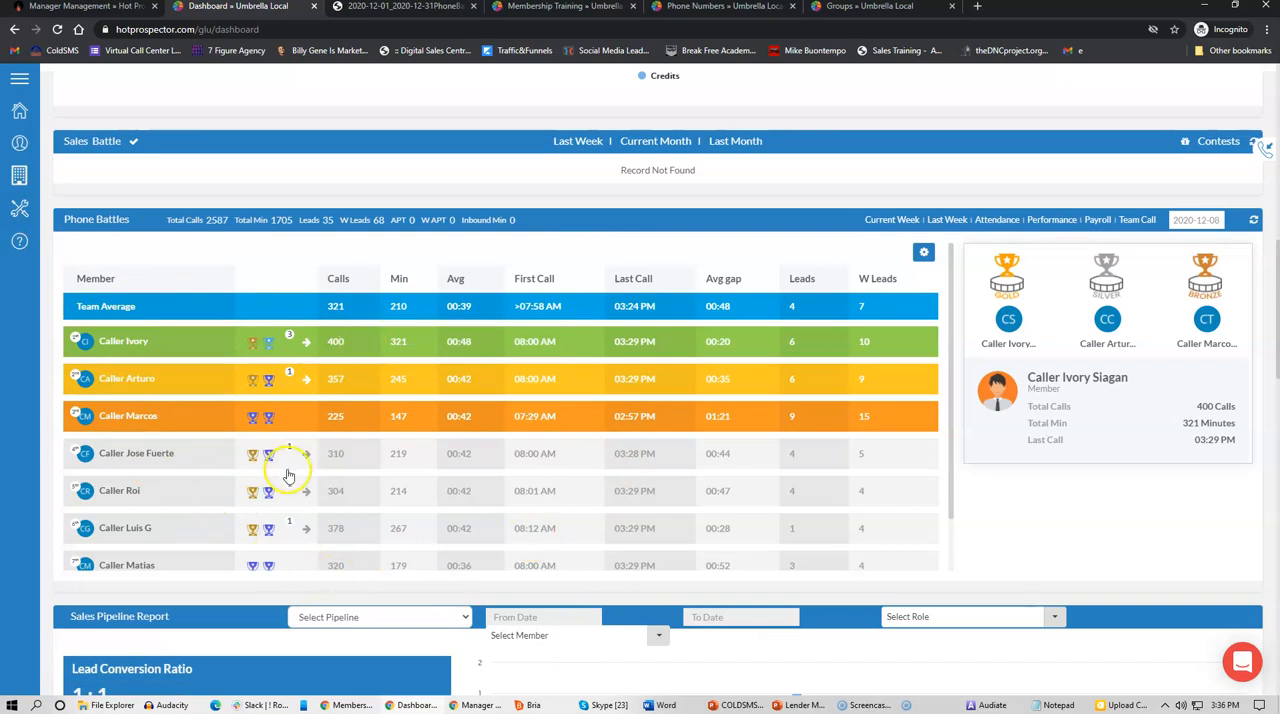
pyautogui.scroll(3)
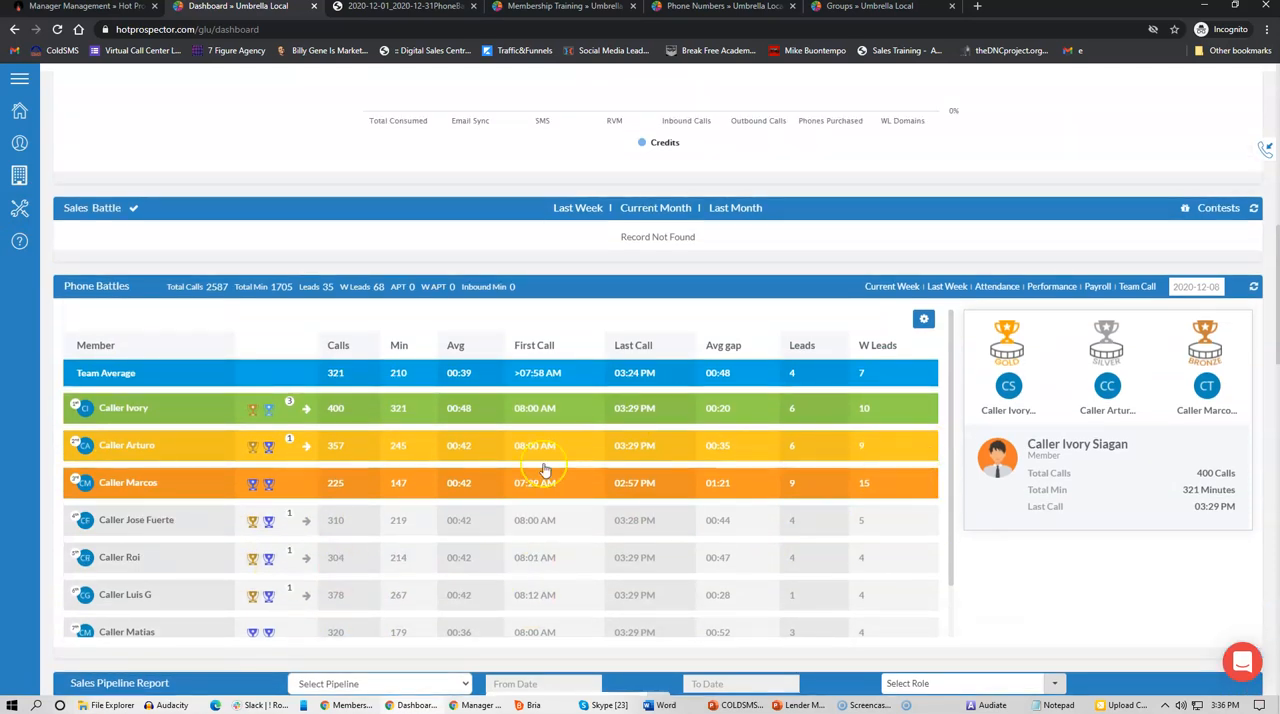
pyautogui.moveTo(784, 520)
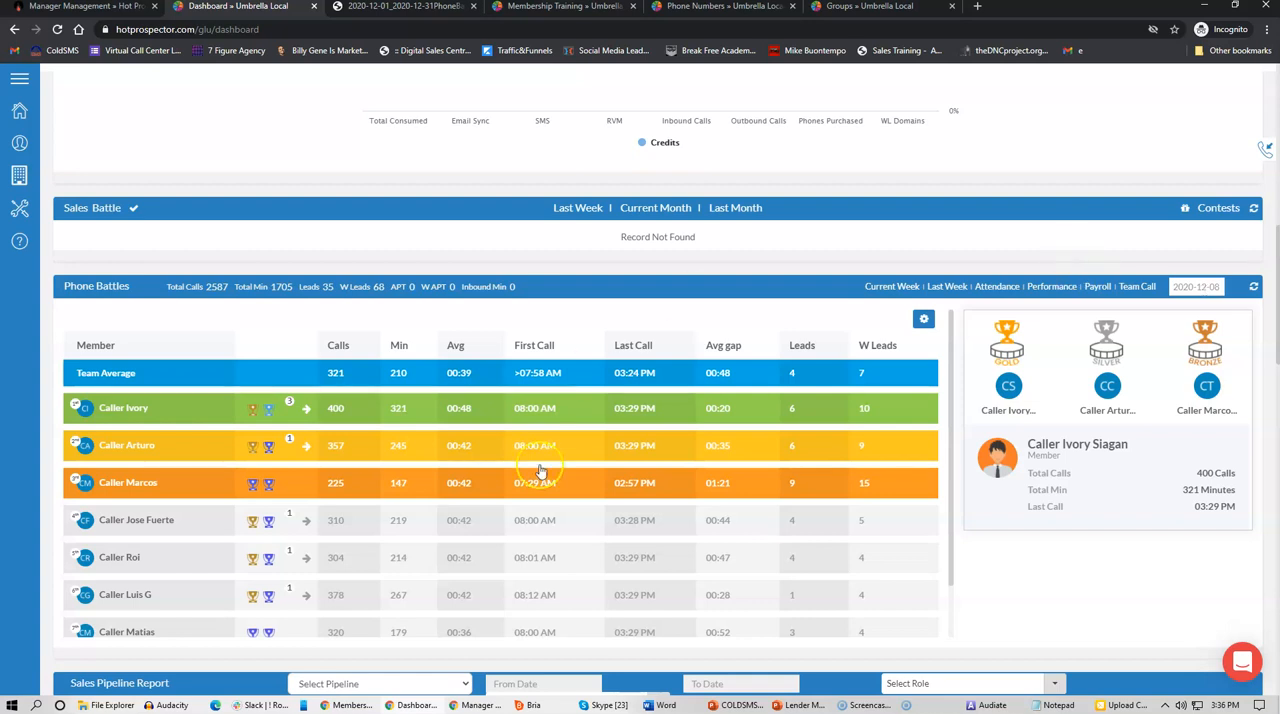
pyautogui.moveTo(70, 704)
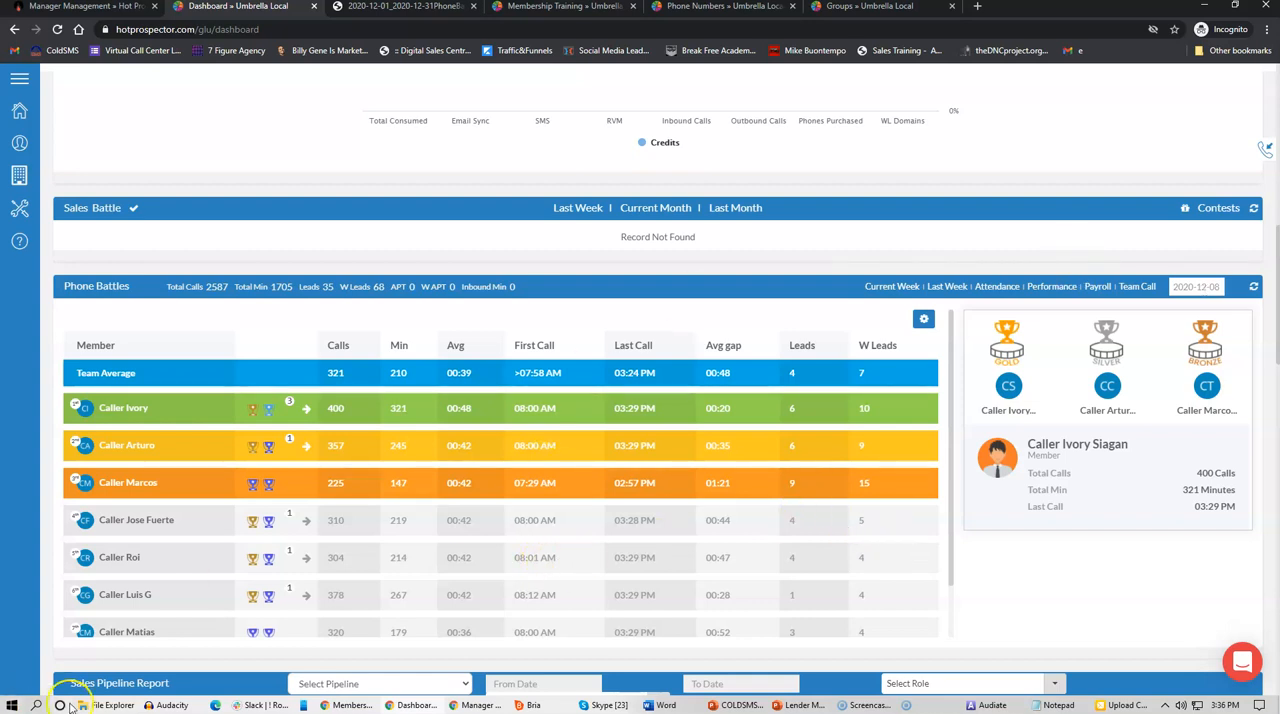
pyautogui.moveTo(18, 686)
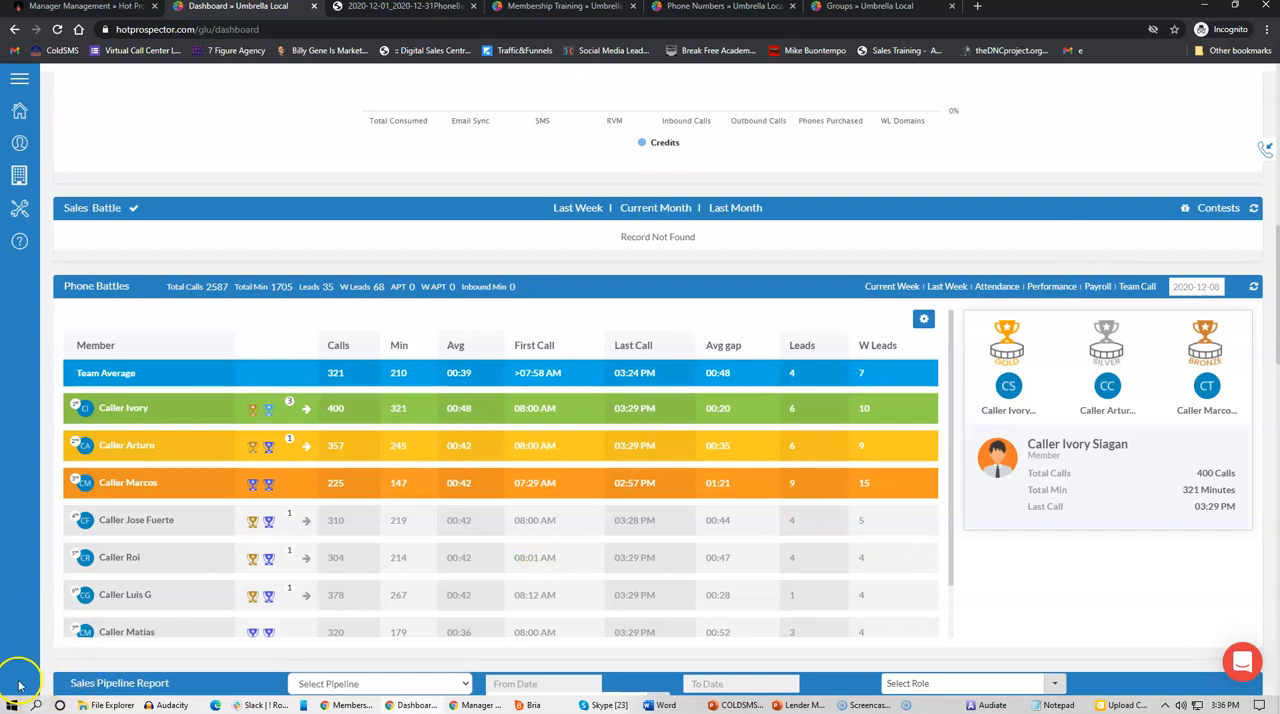